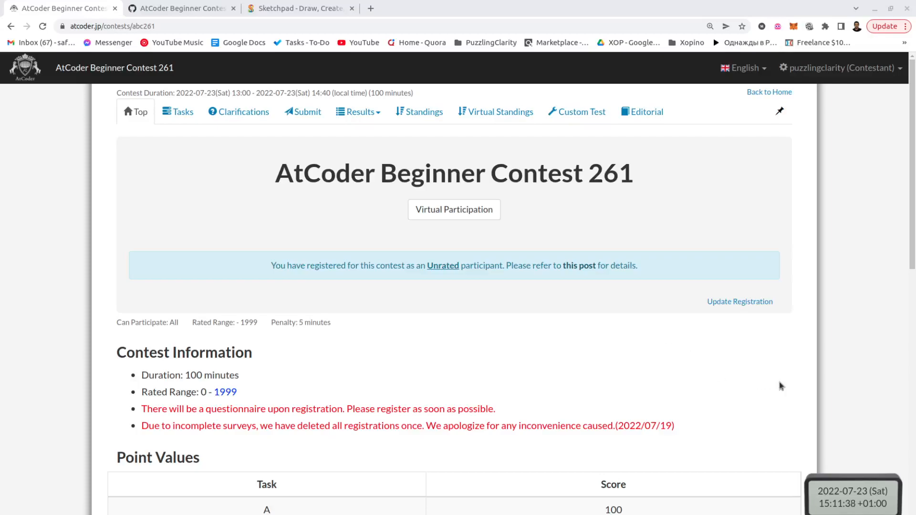
- Look through the ABC 261 standings, then bring up the contest's task list from Intersection to Game on Graph
{"action": "scroll", "scroll_direction": "down", "scroll_amount": 3}
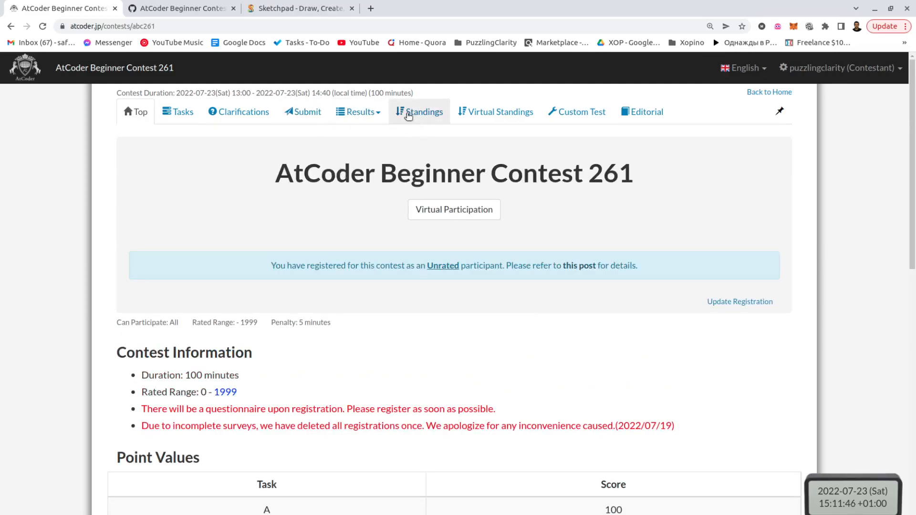
{"action": "left_click", "coordinate": [418, 112]}
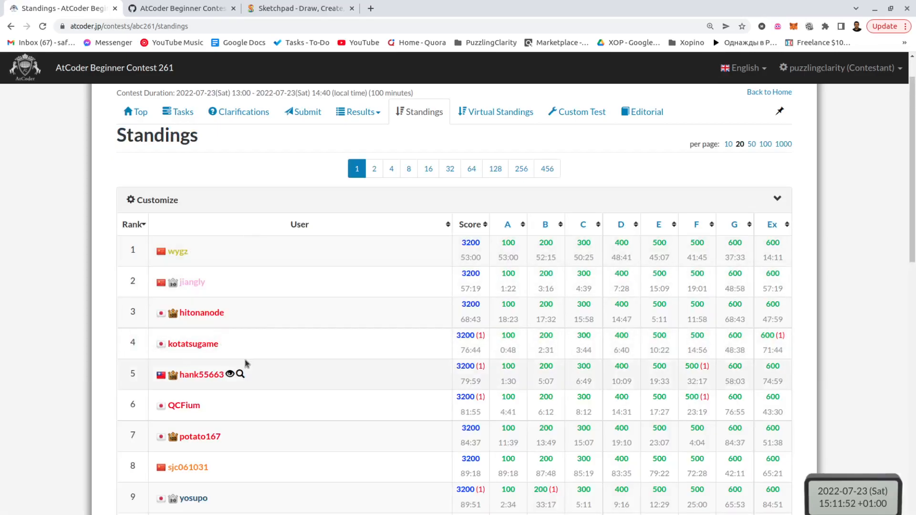
{"action": "scroll", "scroll_direction": "down", "scroll_amount": 3}
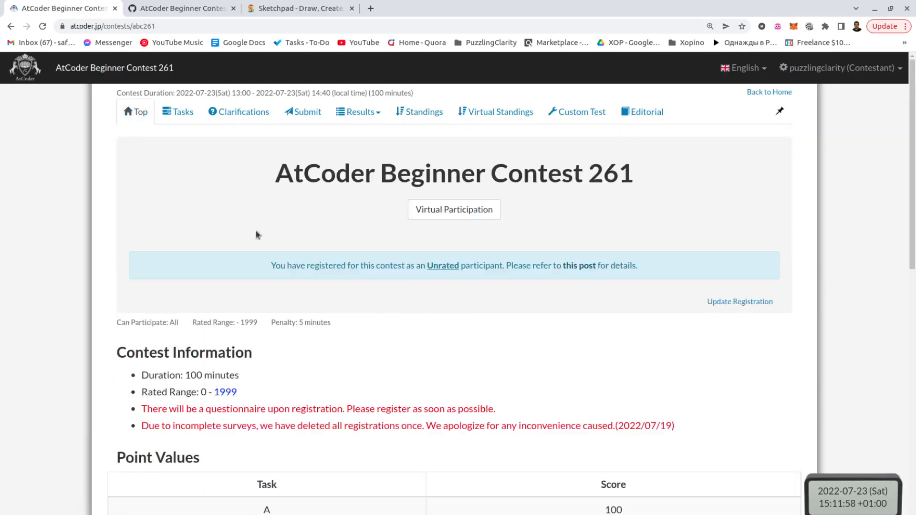
{"action": "mouse_move", "coordinate": [309, 222]}
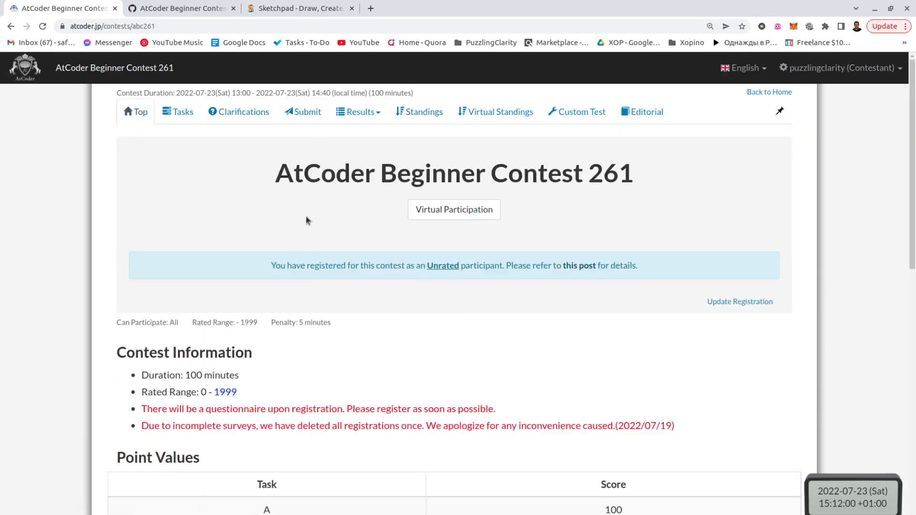
{"action": "scroll", "scroll_direction": "down", "scroll_amount": 3}
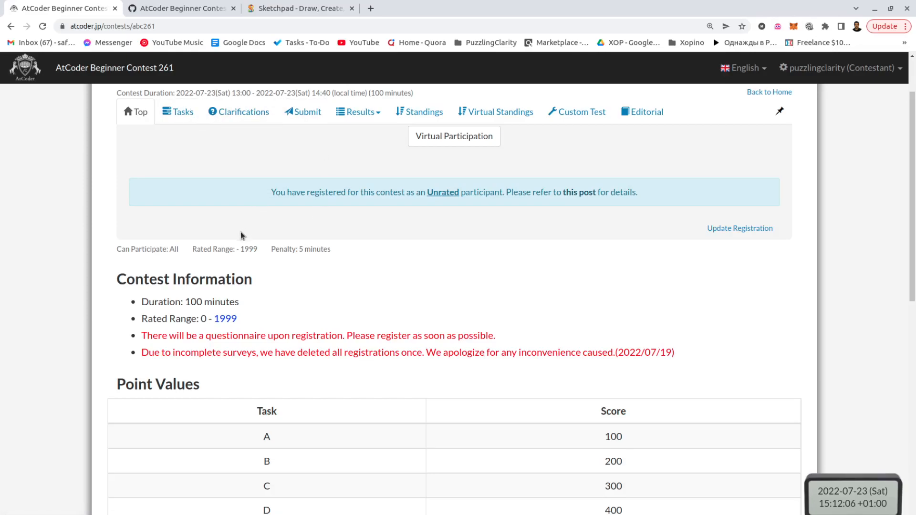
{"action": "left_click", "coordinate": [178, 112]}
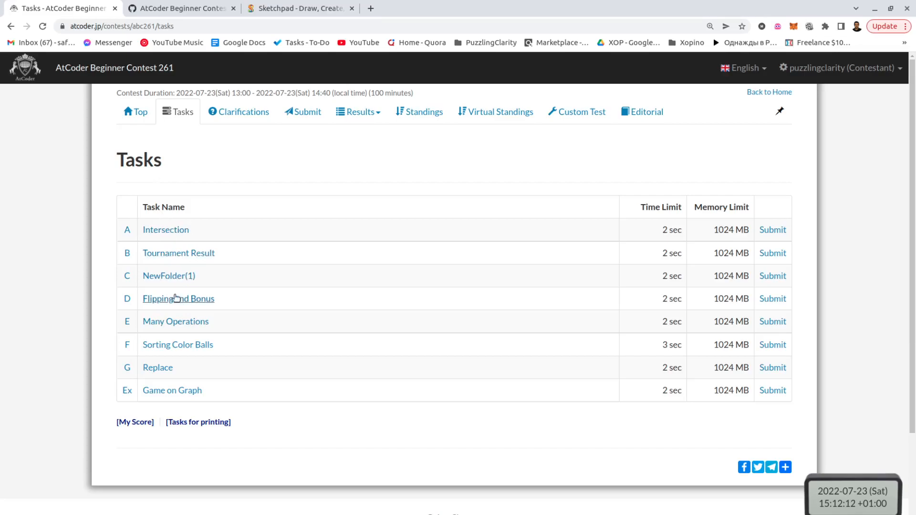
{"action": "mouse_move", "coordinate": [167, 242]}
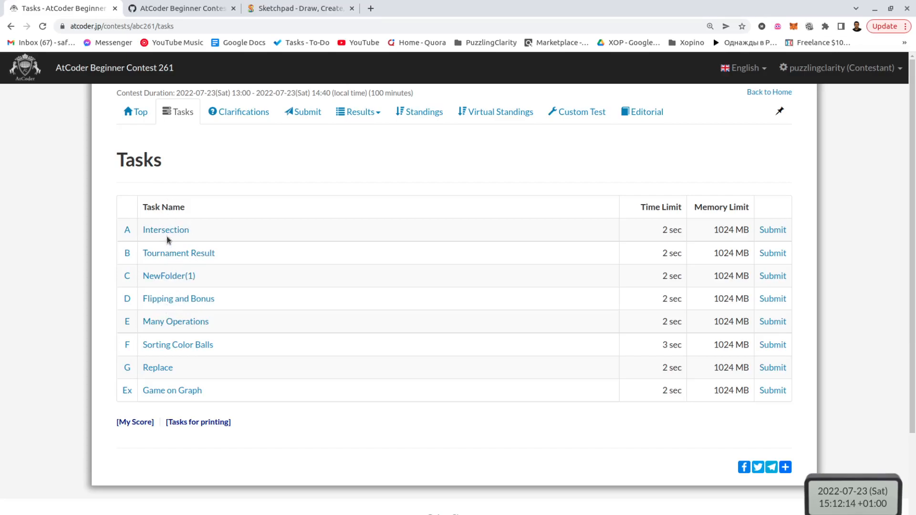
- Read problem A, Intersection, through its statement, input format and Sample Input 1
{"action": "left_click", "coordinate": [166, 230]}
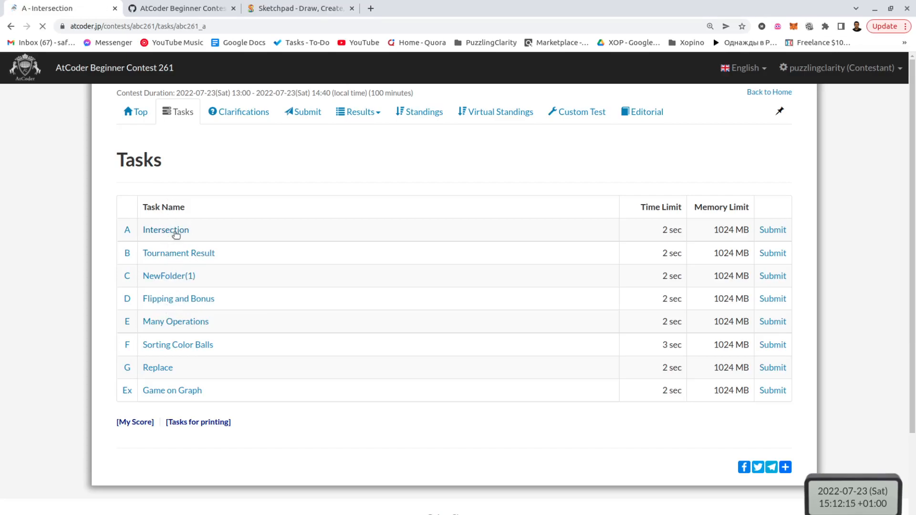
{"action": "left_click", "coordinate": [166, 230]}
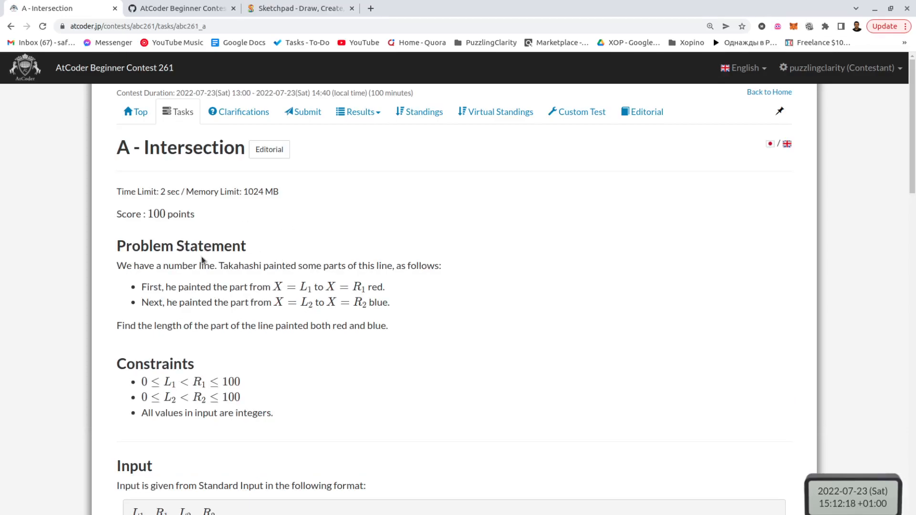
{"action": "scroll", "scroll_direction": "down", "scroll_amount": 3}
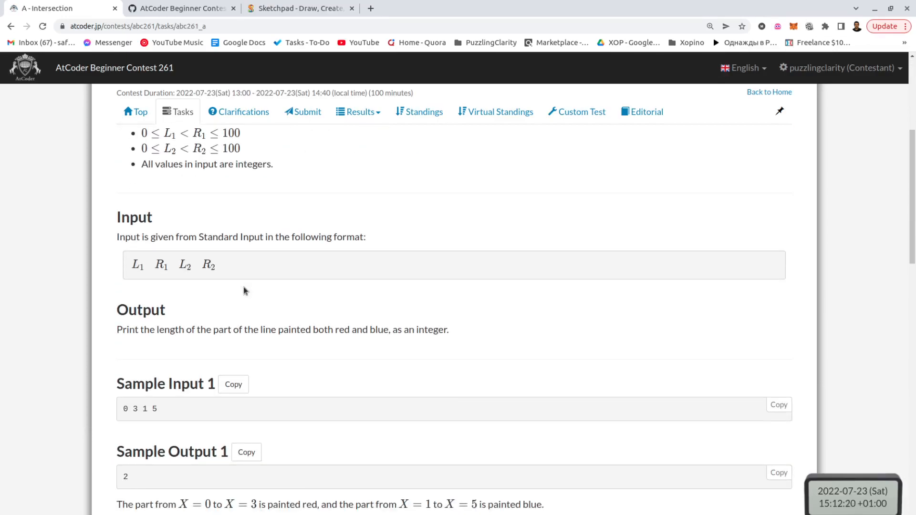
{"action": "scroll", "scroll_direction": "down", "scroll_amount": 3}
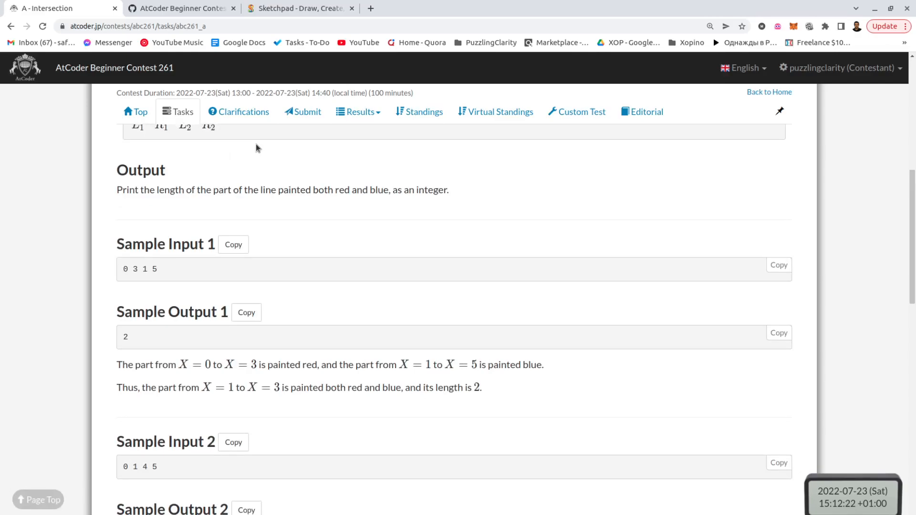
{"action": "mouse_move", "coordinate": [271, 237]}
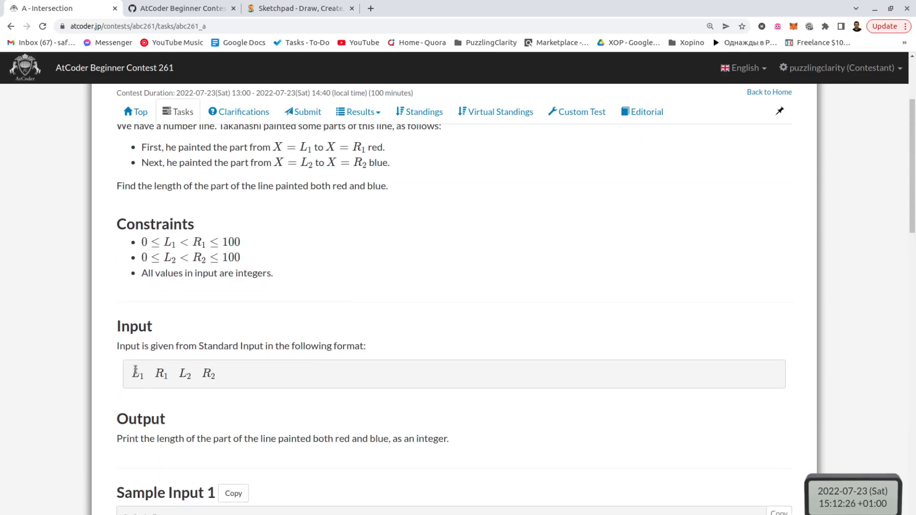
{"action": "scroll", "scroll_direction": "down", "scroll_amount": 3}
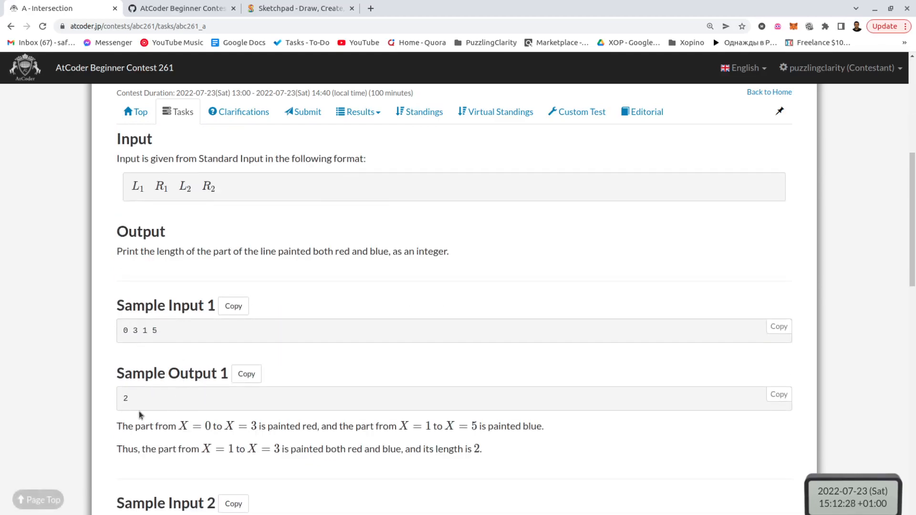
{"action": "mouse_move", "coordinate": [131, 345]}
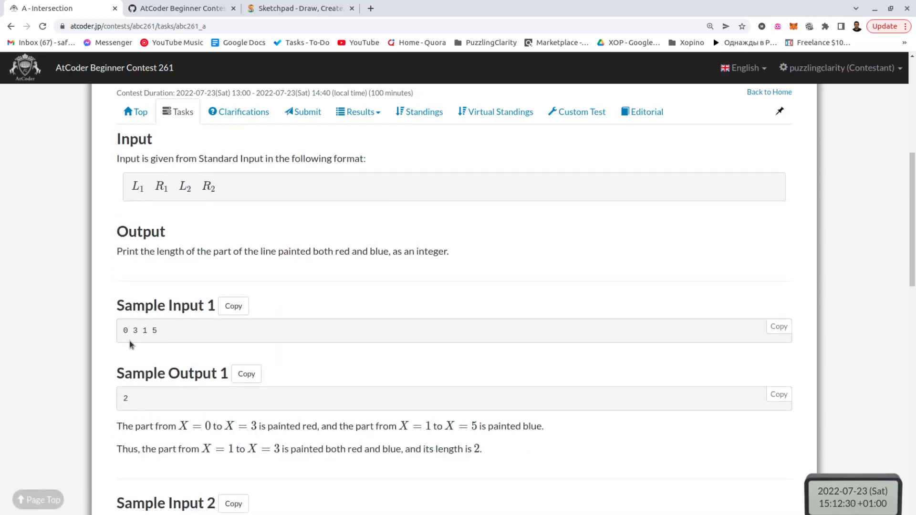
{"action": "mouse_move", "coordinate": [118, 340]}
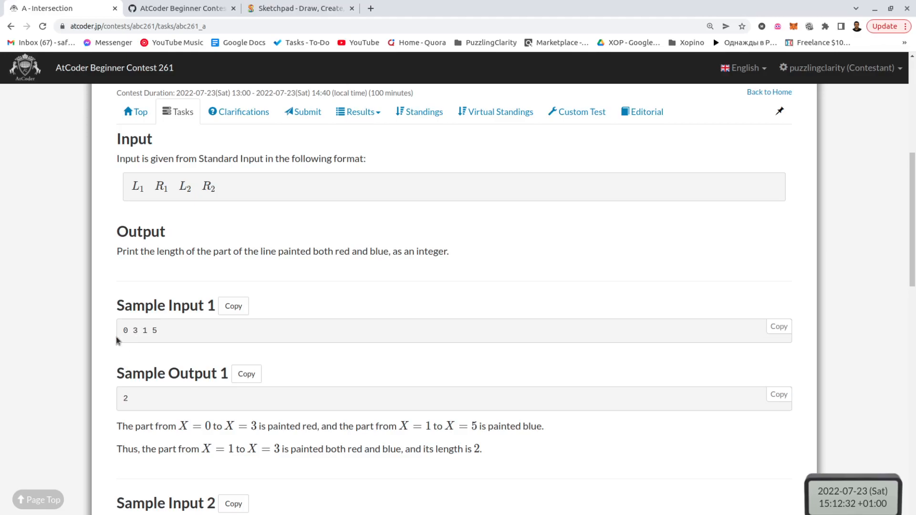
{"action": "double_click", "coordinate": [125, 399]}
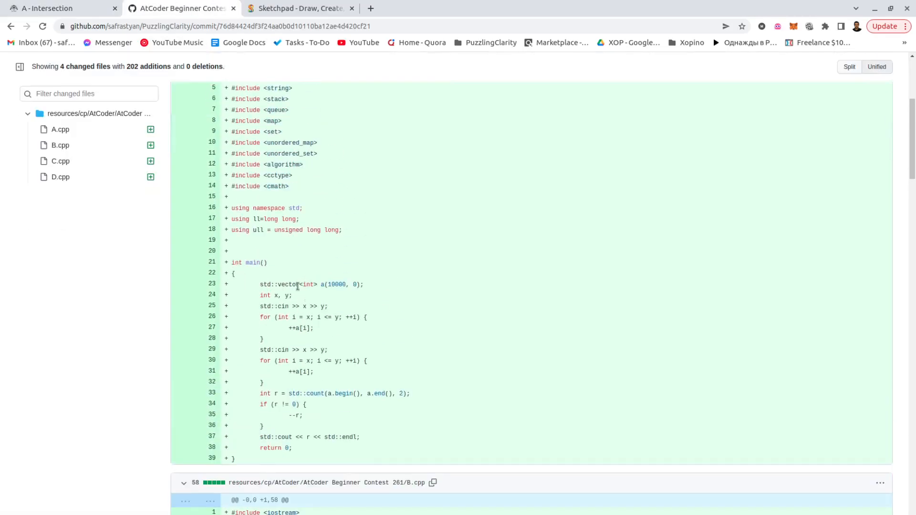
- Highlight lines 23–35 of the A.cpp diff to explain the array-counting logic, then return to AtCoder
{"action": "left_click_drag", "start_coordinate": [258, 284], "coordinate": [292, 449]}
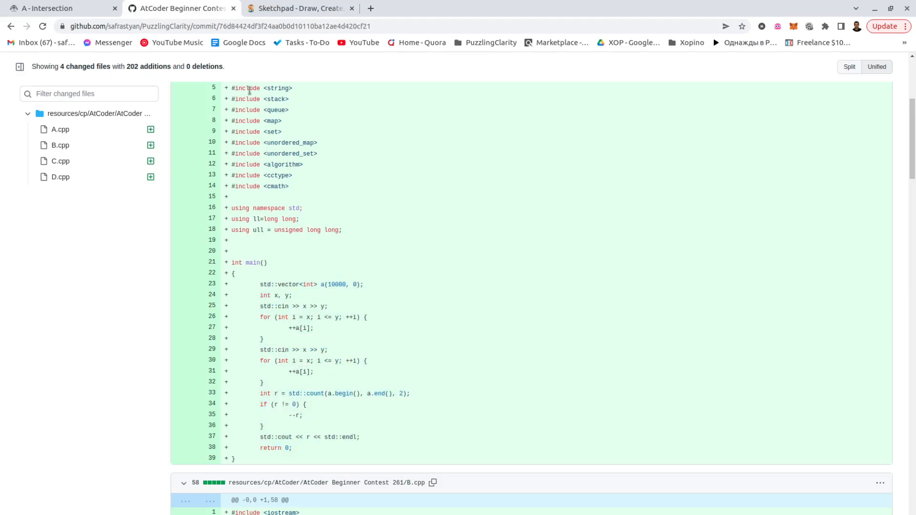
{"action": "left_click_drag", "start_coordinate": [260, 284], "coordinate": [309, 317]}
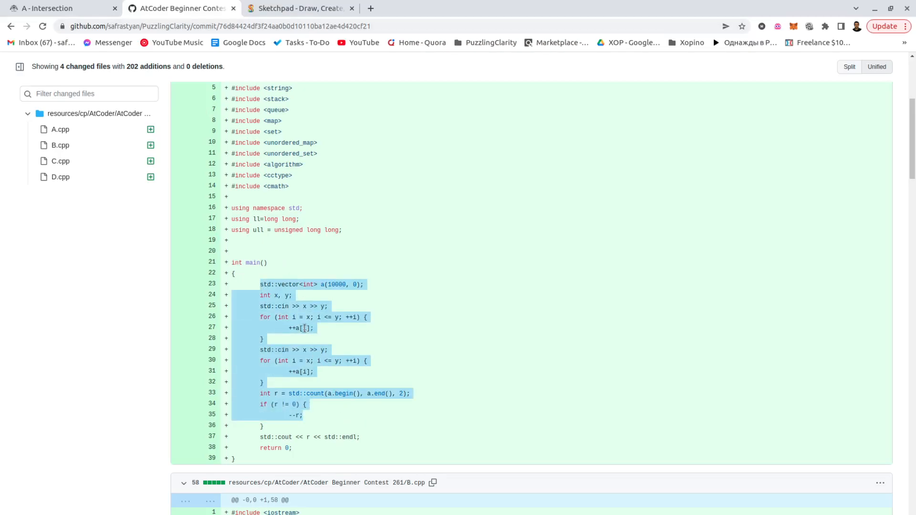
{"action": "left_click", "coordinate": [178, 8]}
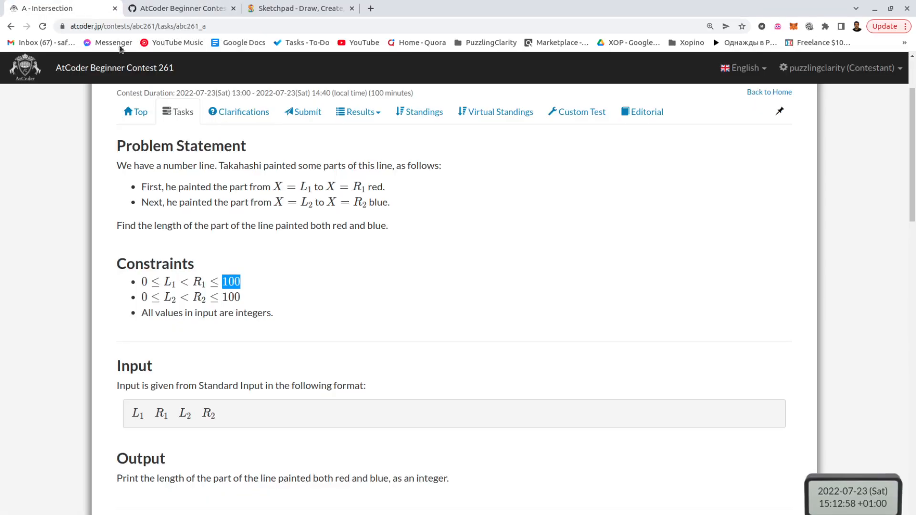
- From the task list, bring up problem B, Tournament Result, and read its statement
{"action": "left_click", "coordinate": [183, 112]}
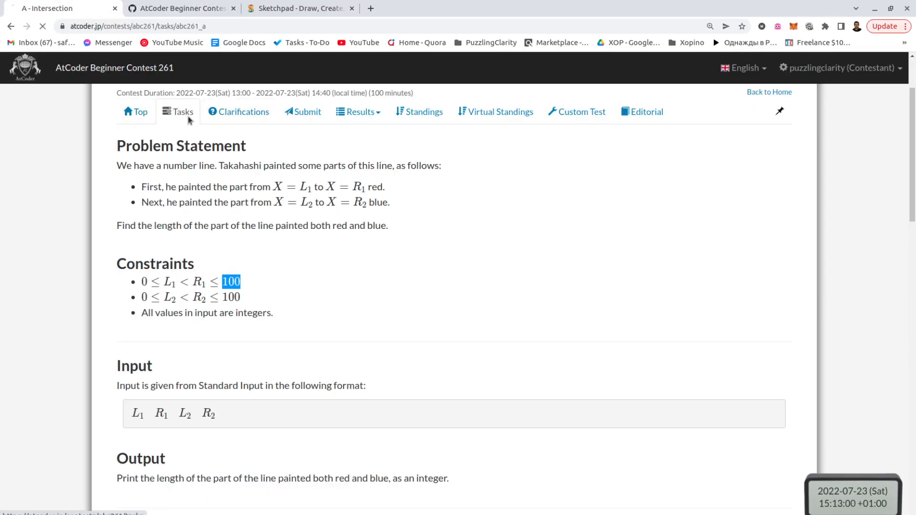
{"action": "left_click", "coordinate": [182, 112]}
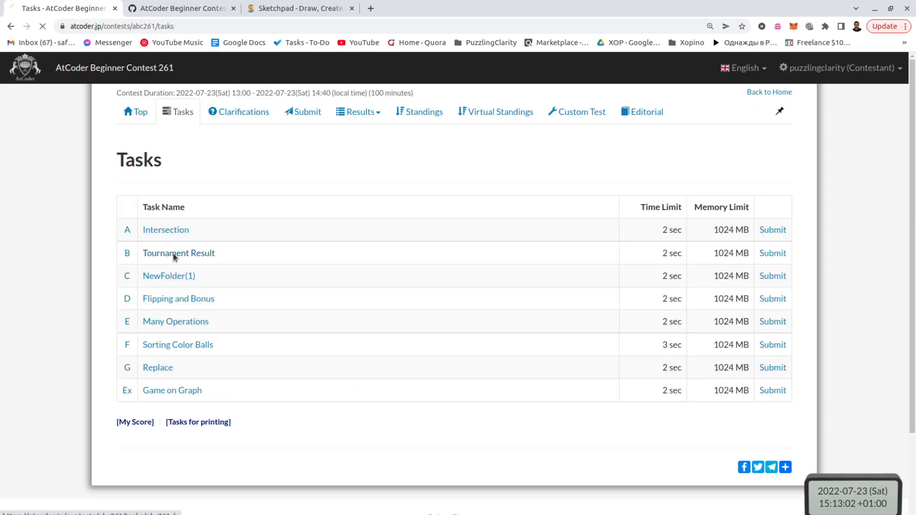
{"action": "left_click", "coordinate": [179, 253]}
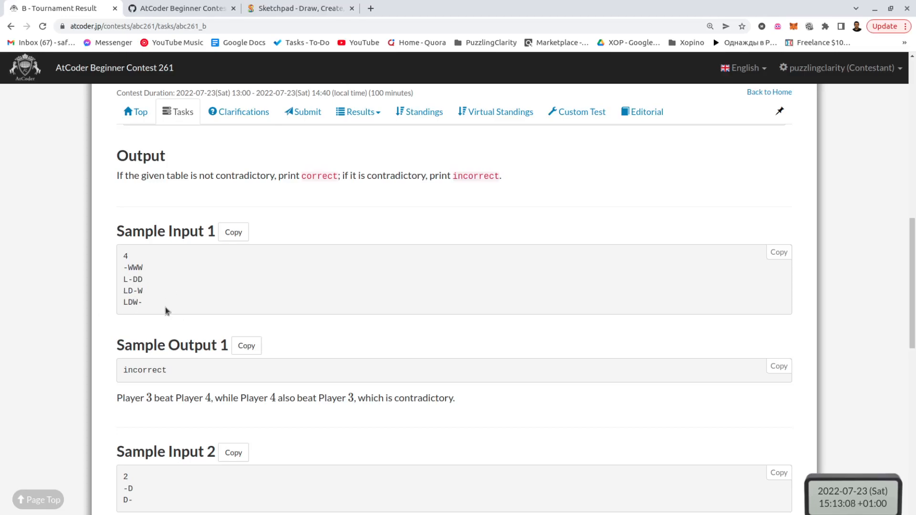
{"action": "left_click_drag", "start_coordinate": [123, 280], "coordinate": [147, 292]}
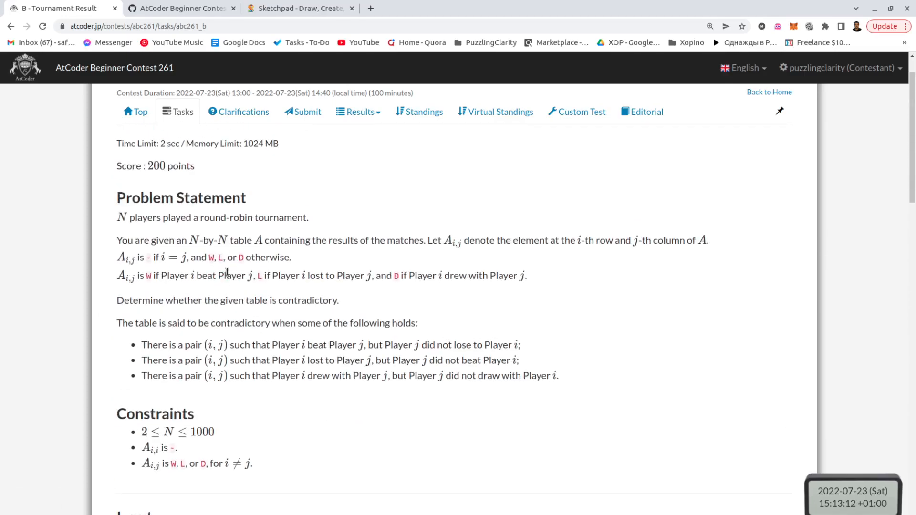
- Go down to Sample Input 1 and mark the first three rows of the sample table
{"action": "scroll", "scroll_direction": "down", "scroll_amount": 3}
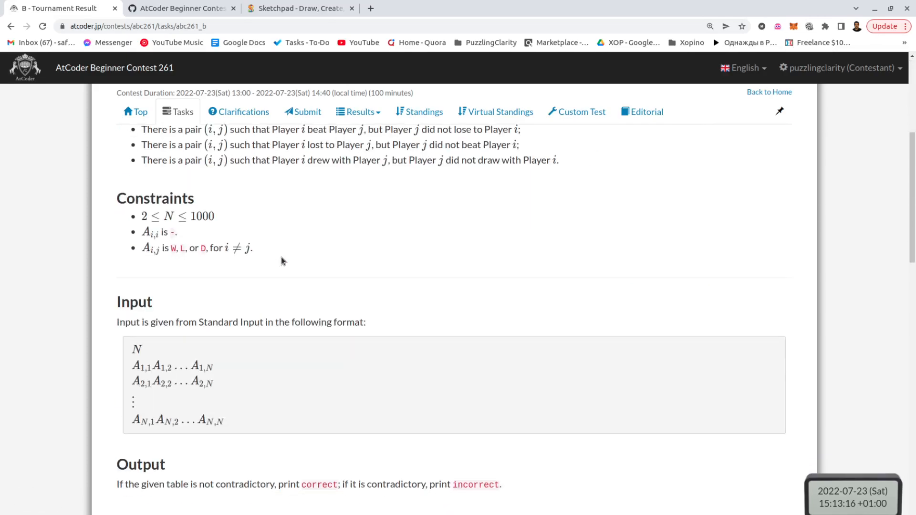
{"action": "scroll", "scroll_direction": "down", "scroll_amount": 3}
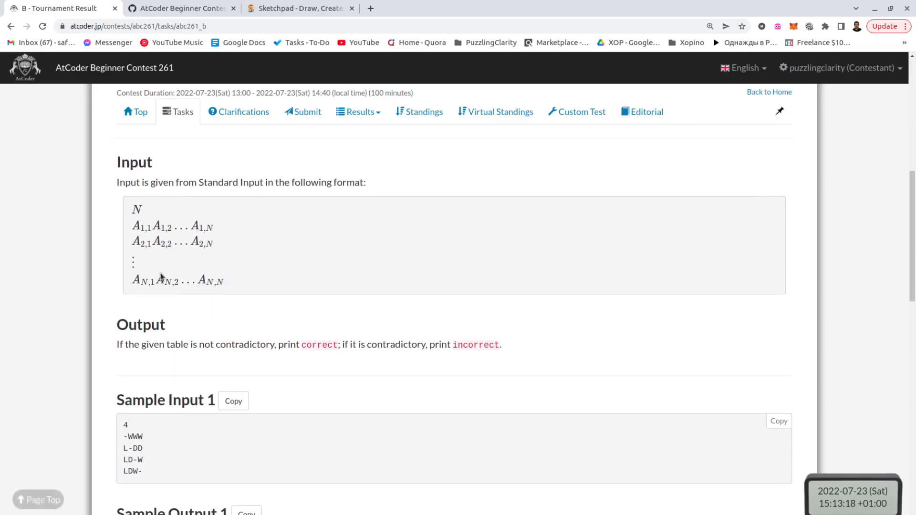
{"action": "scroll", "scroll_direction": "down", "scroll_amount": 3}
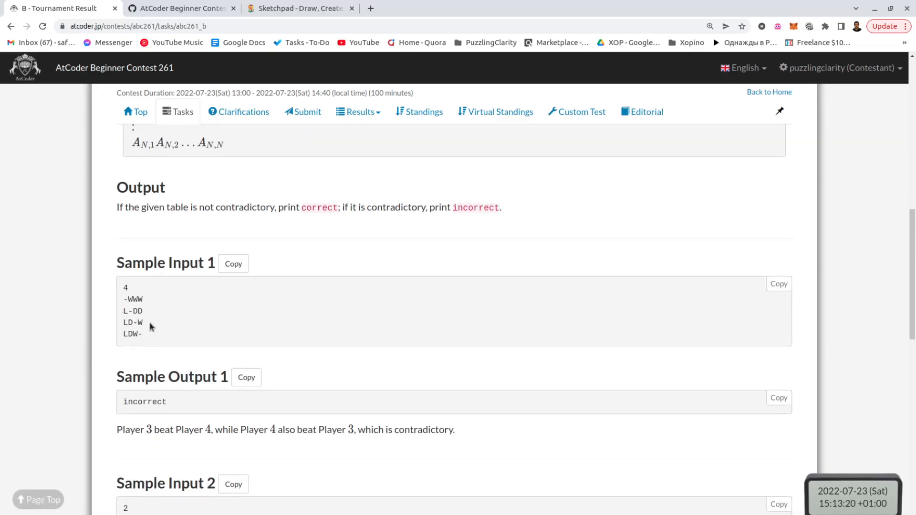
{"action": "mouse_move", "coordinate": [156, 334]}
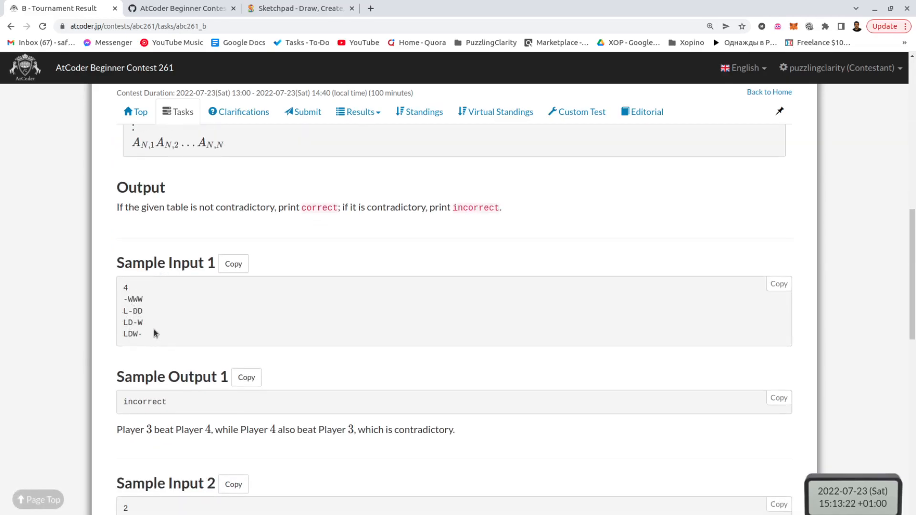
{"action": "left_click_drag", "start_coordinate": [134, 299], "coordinate": [143, 327]}
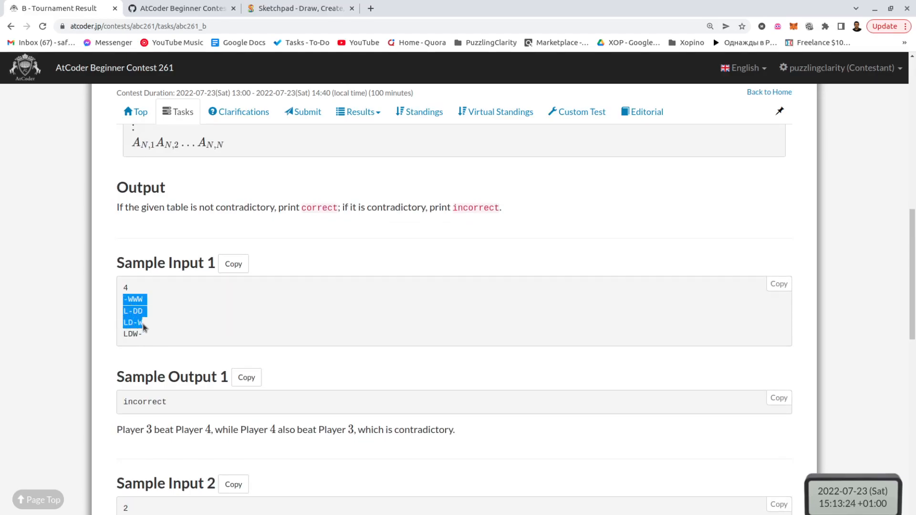
{"action": "left_click", "coordinate": [123, 311]}
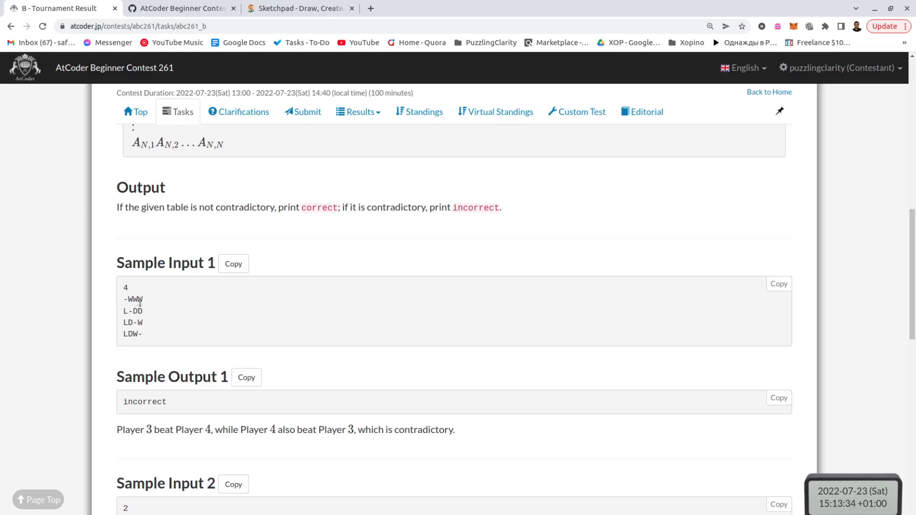
{"action": "mouse_move", "coordinate": [161, 294]}
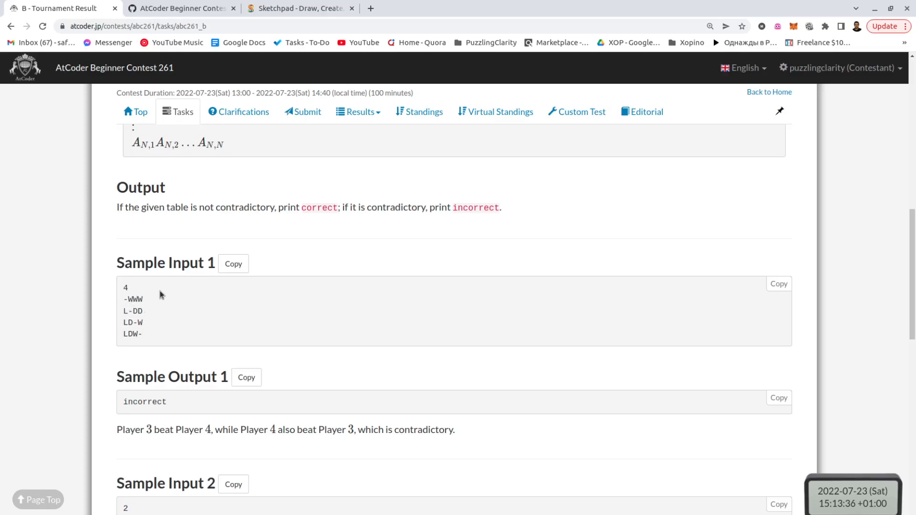
{"action": "mouse_move", "coordinate": [140, 348]}
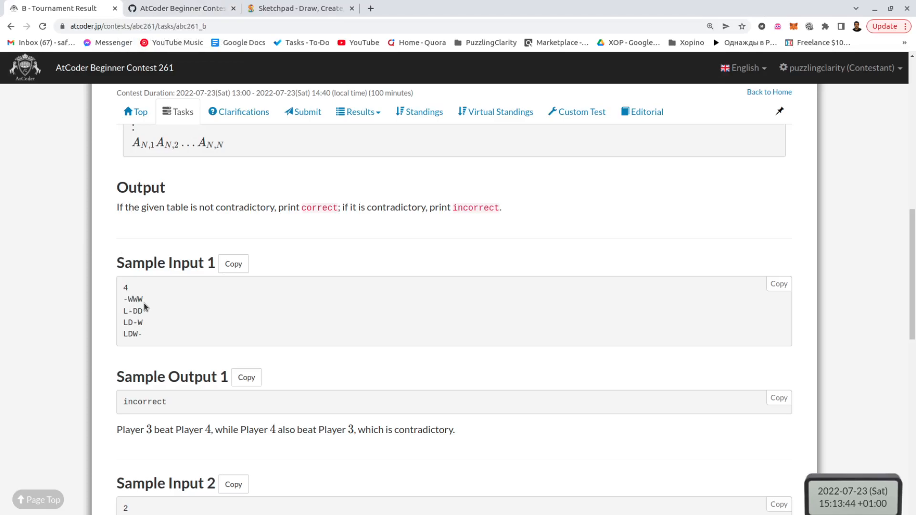
{"action": "mouse_move", "coordinate": [127, 311]}
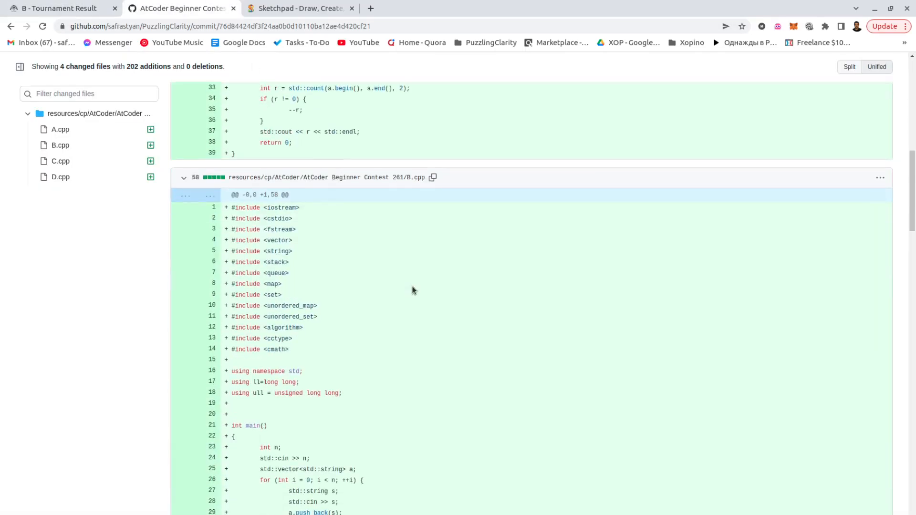
- Review B.cpp's pairwise contradiction check in the diff, then return to the Tournament Result problem
{"action": "scroll", "scroll_direction": "down", "scroll_amount": 3}
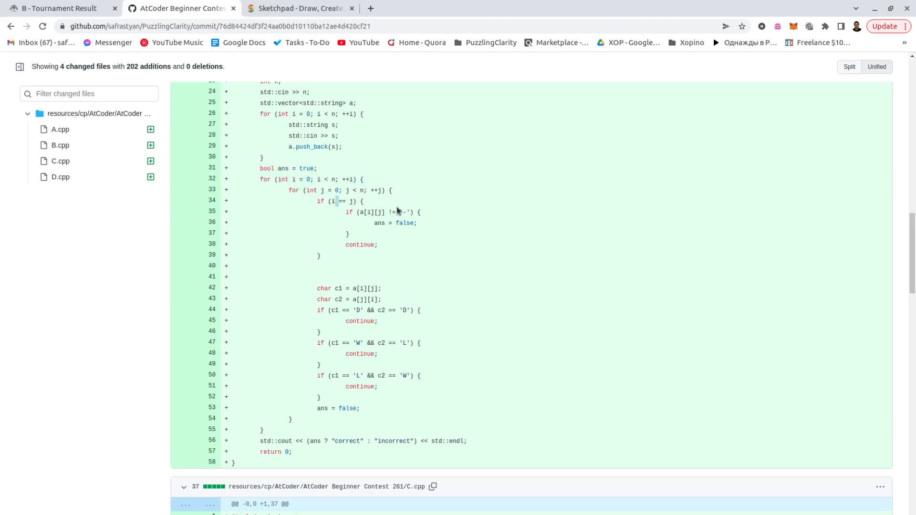
{"action": "mouse_move", "coordinate": [318, 297]}
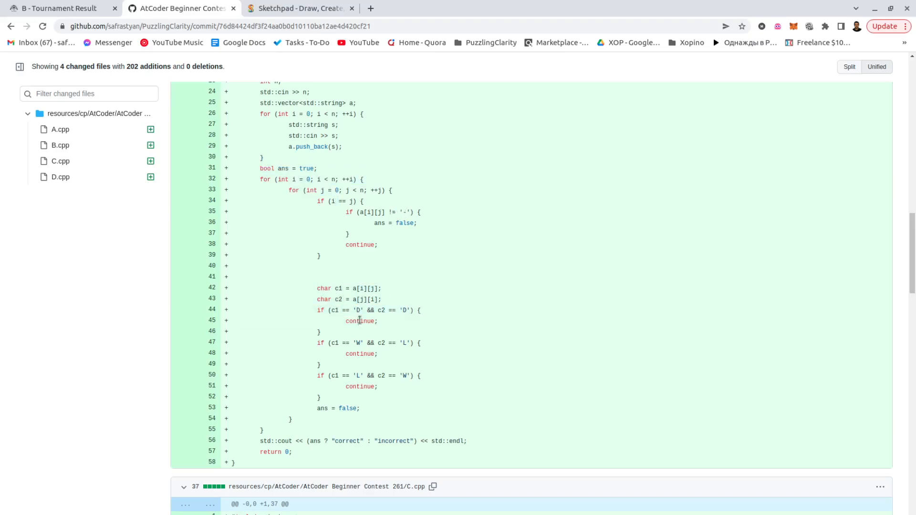
{"action": "mouse_move", "coordinate": [348, 347]}
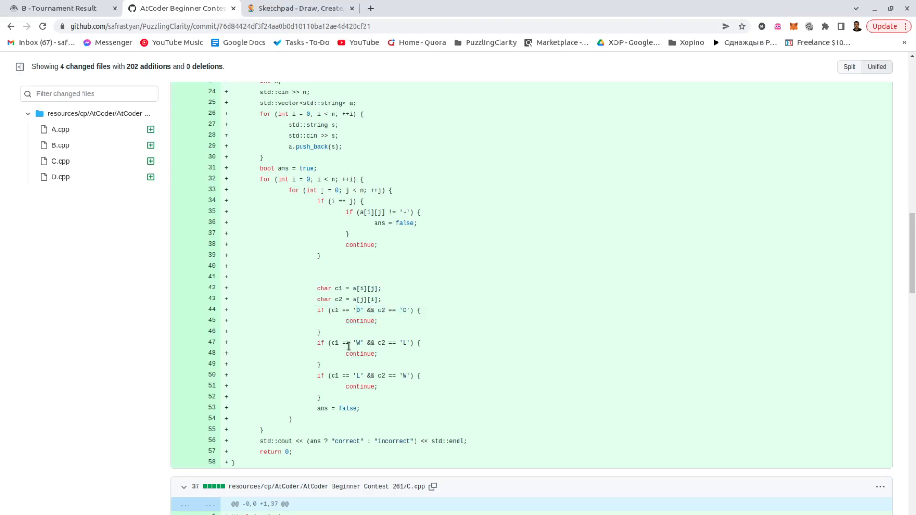
{"action": "mouse_move", "coordinate": [354, 351]}
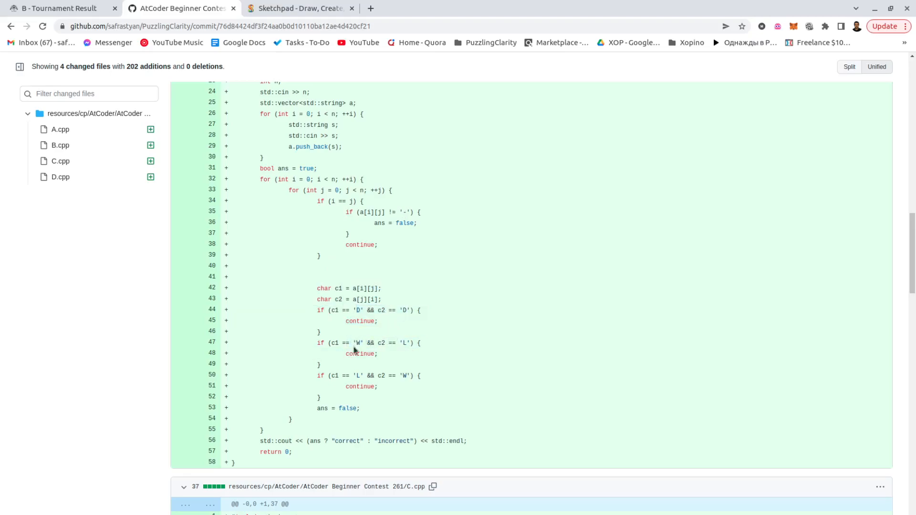
{"action": "mouse_move", "coordinate": [407, 400]}
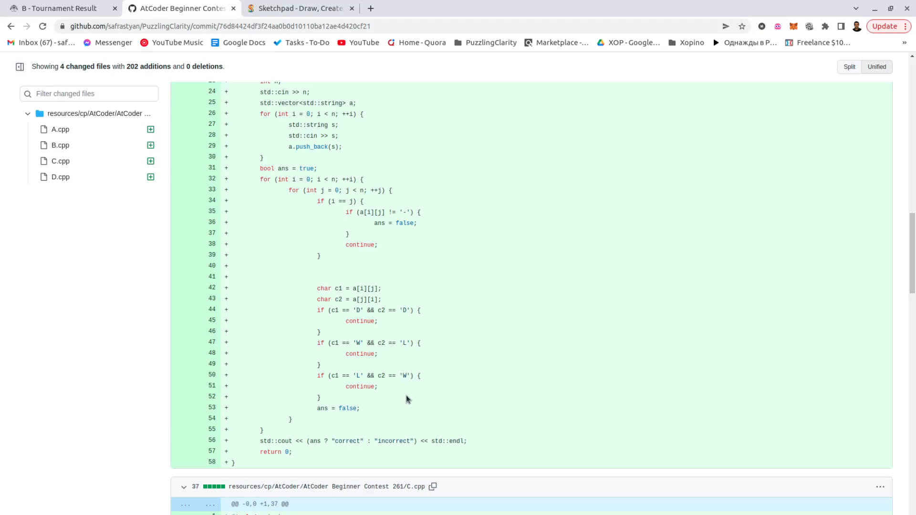
{"action": "mouse_move", "coordinate": [353, 385]}
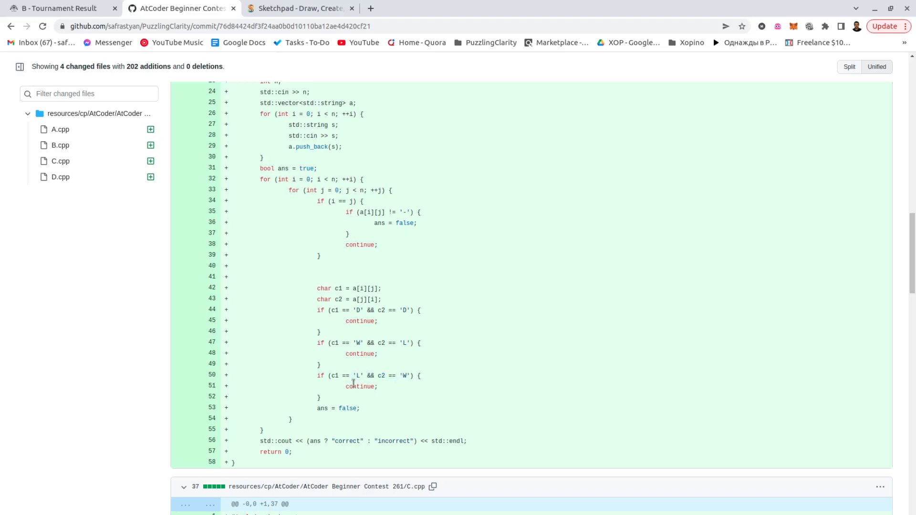
{"action": "mouse_move", "coordinate": [320, 413]}
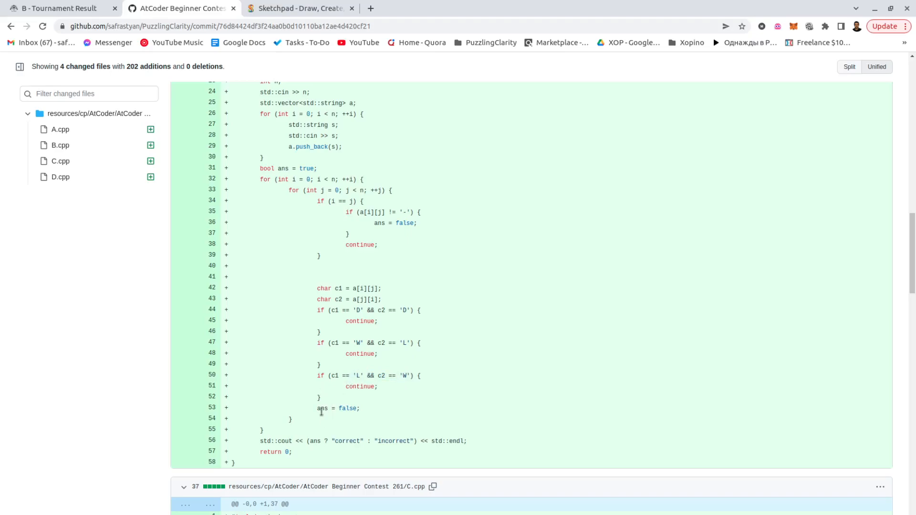
{"action": "left_click", "coordinate": [63, 8]}
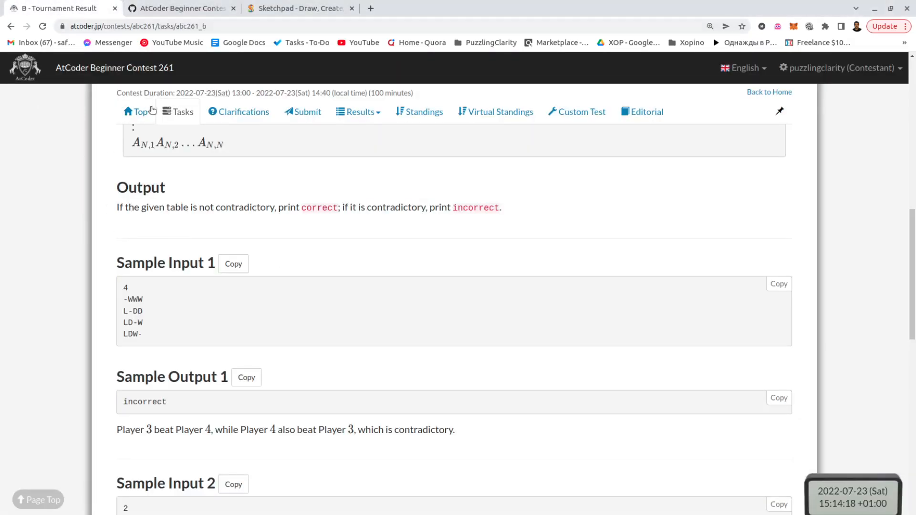
- Read problem C, NewFolder(1), marking the sample input names and the counter in newfile(1)
{"action": "left_click", "coordinate": [179, 111]}
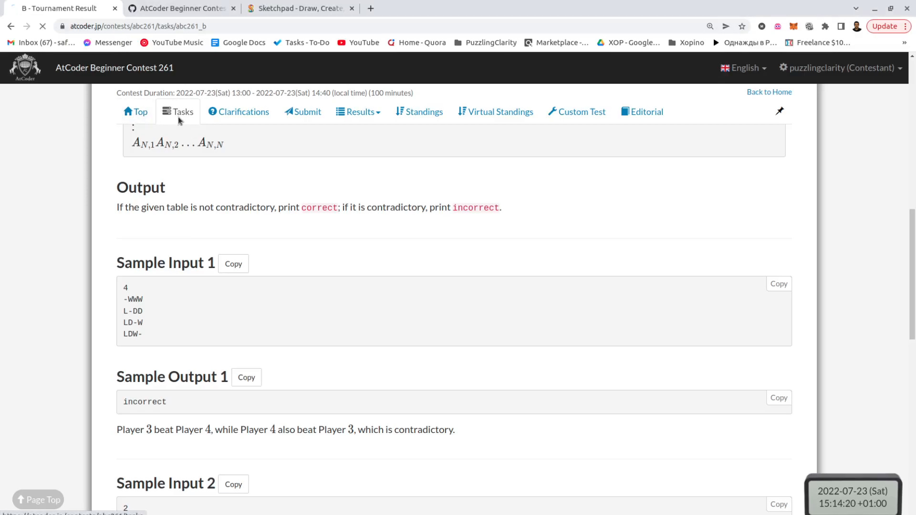
{"action": "left_click", "coordinate": [178, 111]}
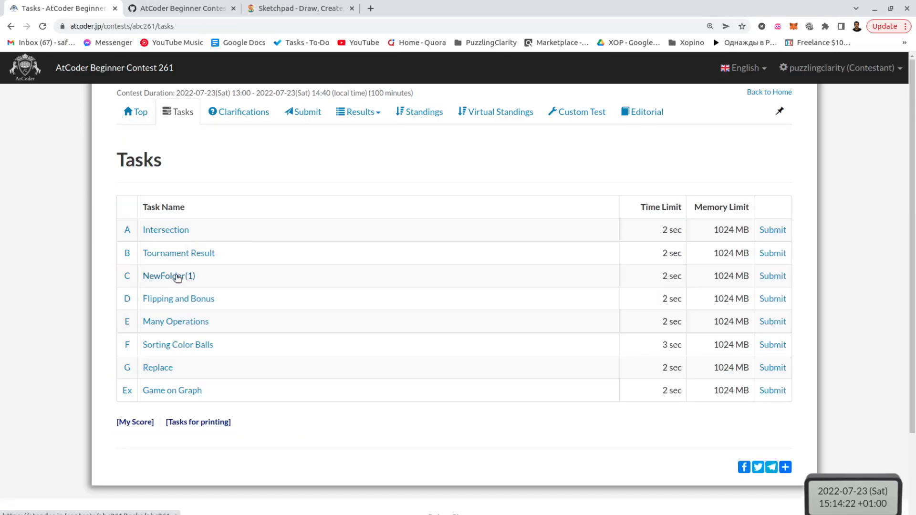
{"action": "left_click", "coordinate": [168, 276]}
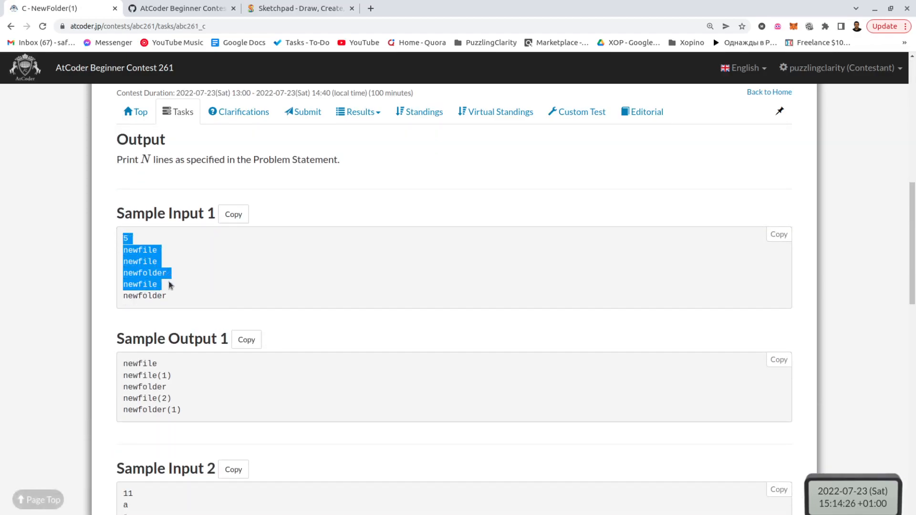
{"action": "left_click_drag", "start_coordinate": [168, 285], "coordinate": [168, 296]}
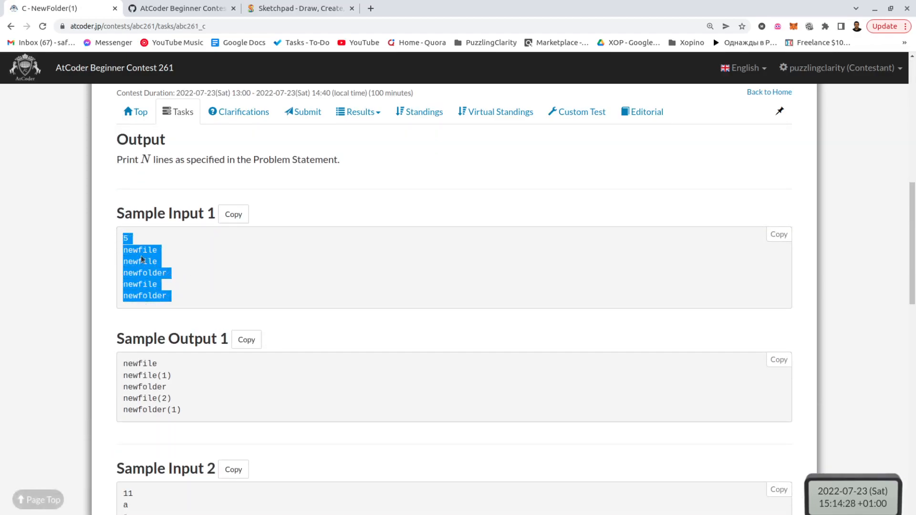
{"action": "left_click", "coordinate": [155, 261]}
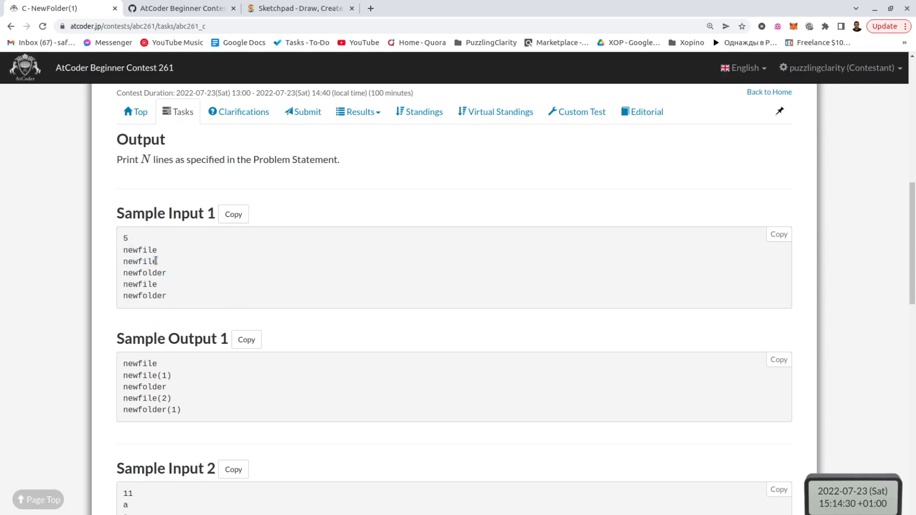
{"action": "double_click", "coordinate": [140, 262]}
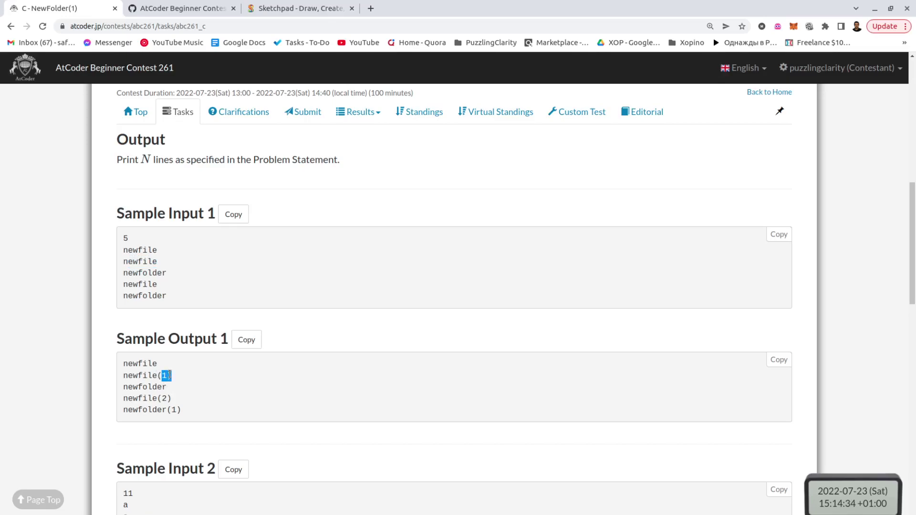
{"action": "double_click", "coordinate": [139, 364]}
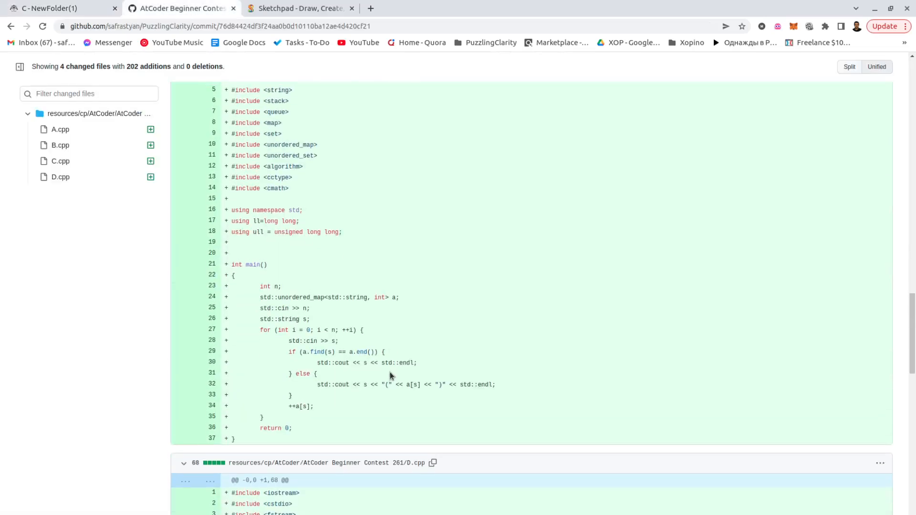
- Walk through C.cpp's repeated-name counting, highlighting unordered_map, then return to the AtCoder tasks
{"action": "scroll", "scroll_direction": "down", "scroll_amount": 3}
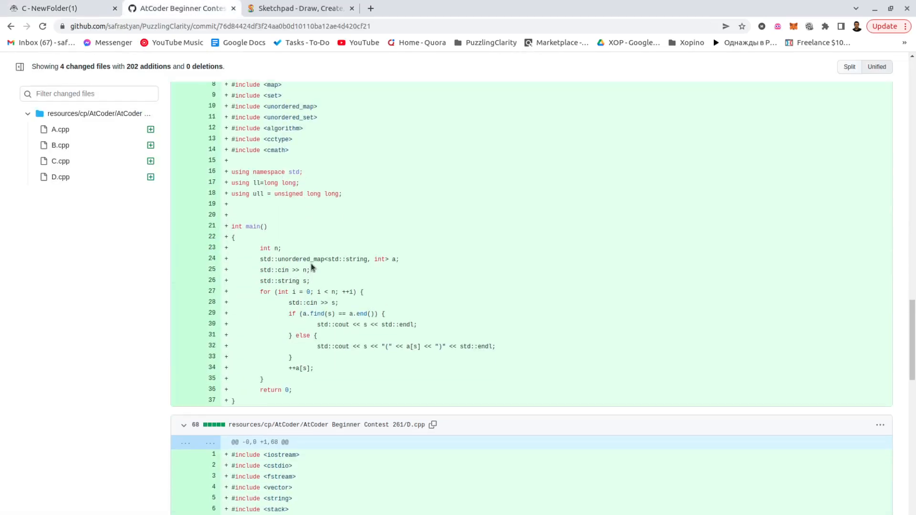
{"action": "mouse_move", "coordinate": [351, 262]}
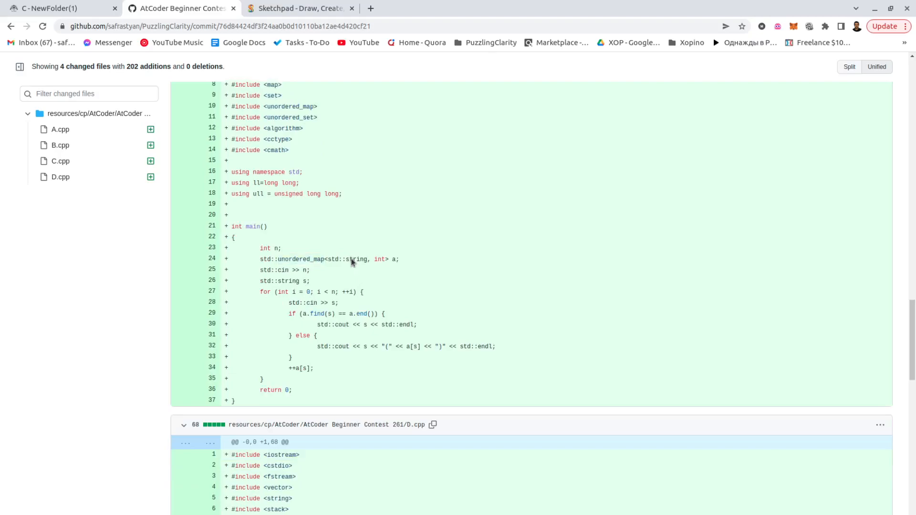
{"action": "double_click", "coordinate": [302, 259]}
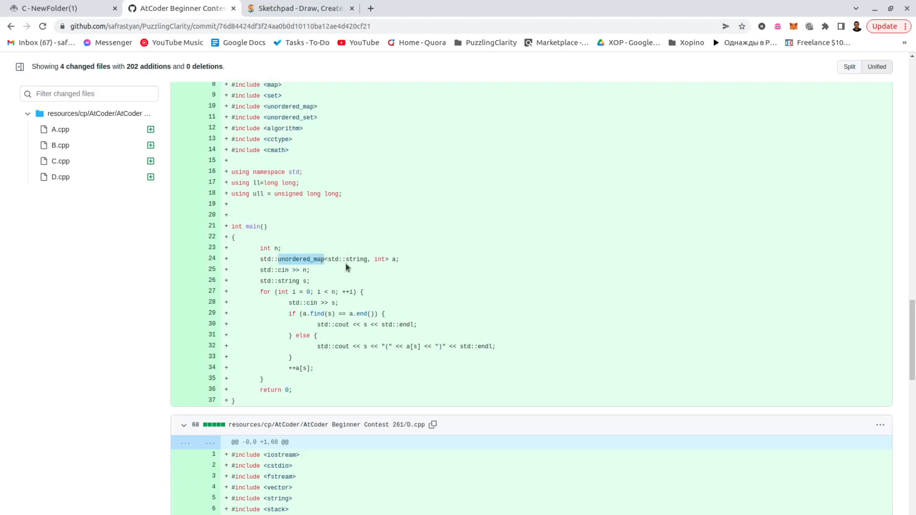
{"action": "mouse_move", "coordinate": [354, 279]}
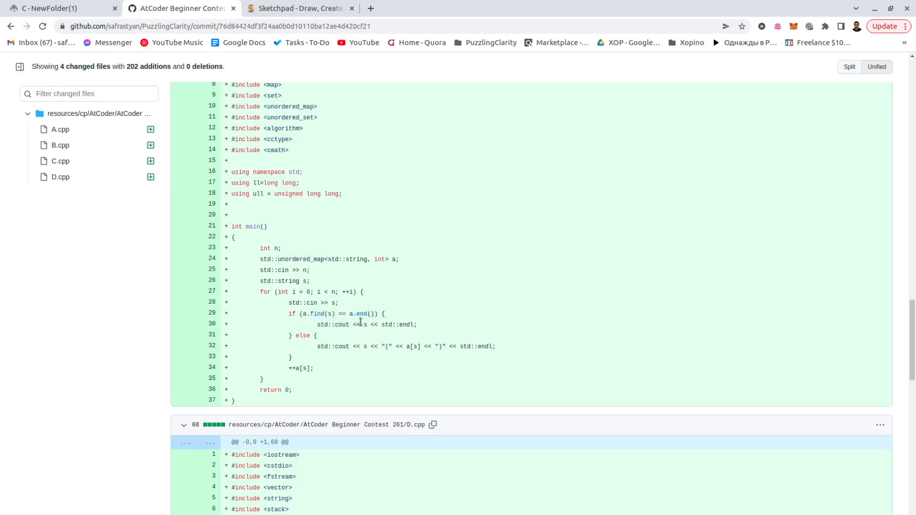
{"action": "double_click", "coordinate": [364, 325]}
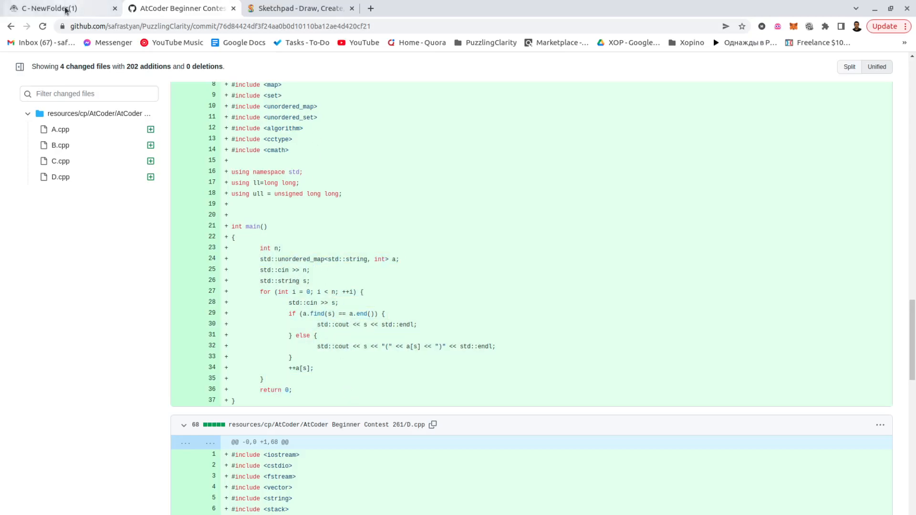
{"action": "left_click", "coordinate": [181, 8]}
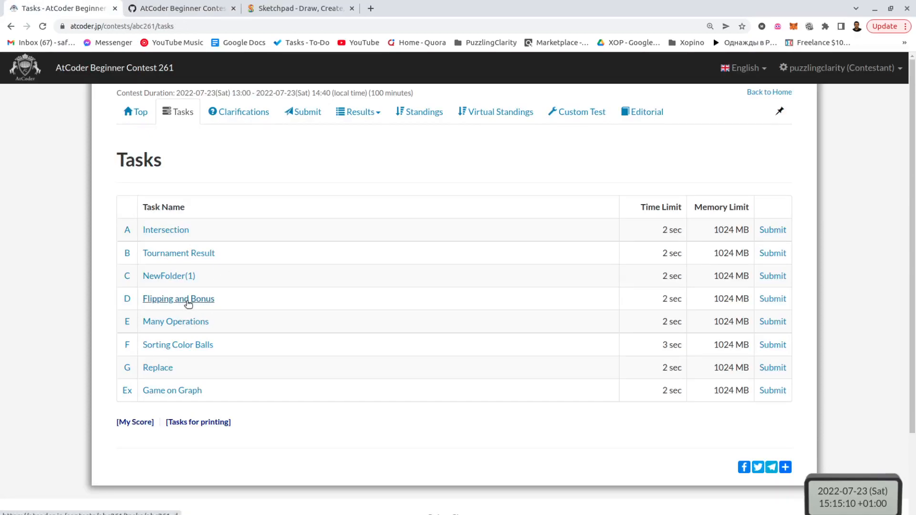
- Read problem D, Flipping and Bonus, through constraints and samples, ending back at the Problem Statement
{"action": "left_click", "coordinate": [178, 299]}
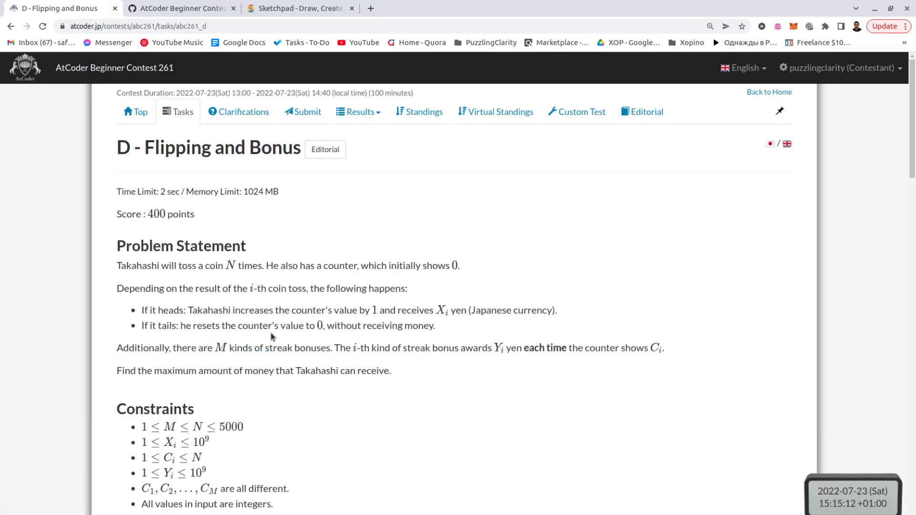
{"action": "scroll", "scroll_direction": "down", "scroll_amount": 3}
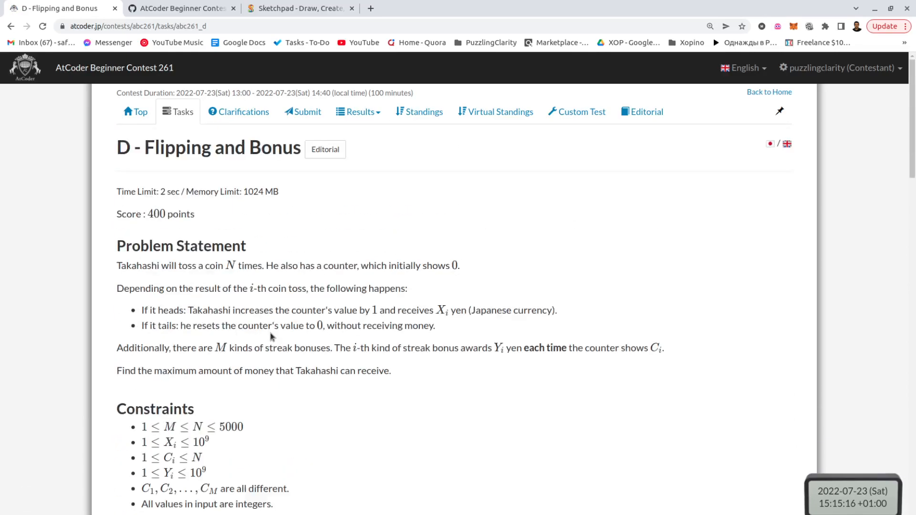
{"action": "scroll", "scroll_direction": "down", "scroll_amount": 3}
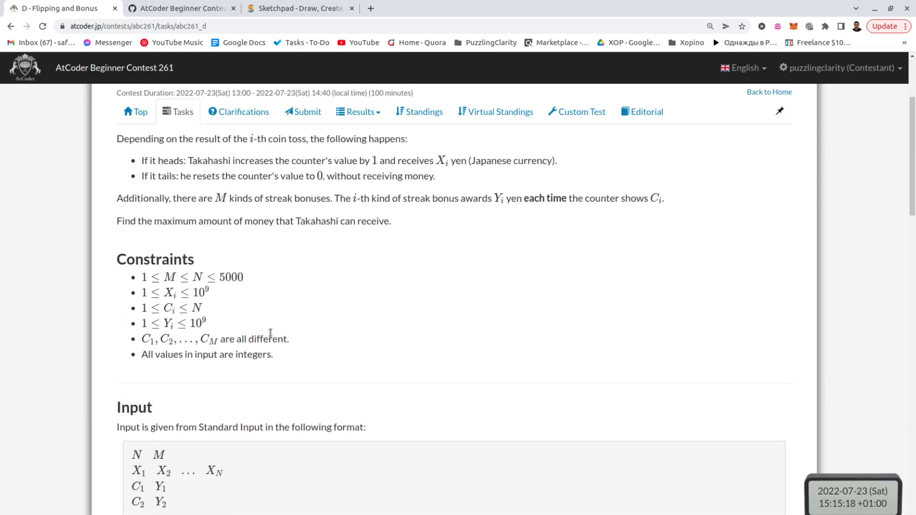
{"action": "scroll", "scroll_direction": "down", "scroll_amount": 3}
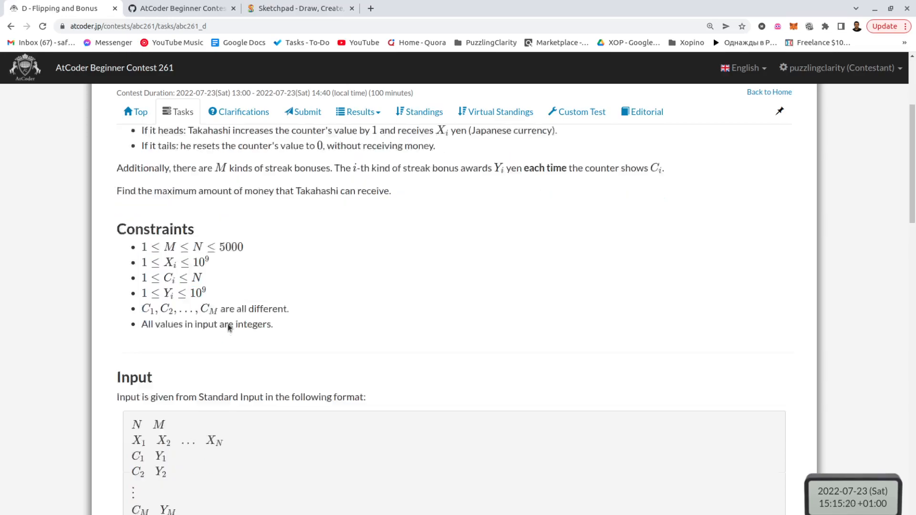
{"action": "scroll", "scroll_direction": "down", "scroll_amount": 3}
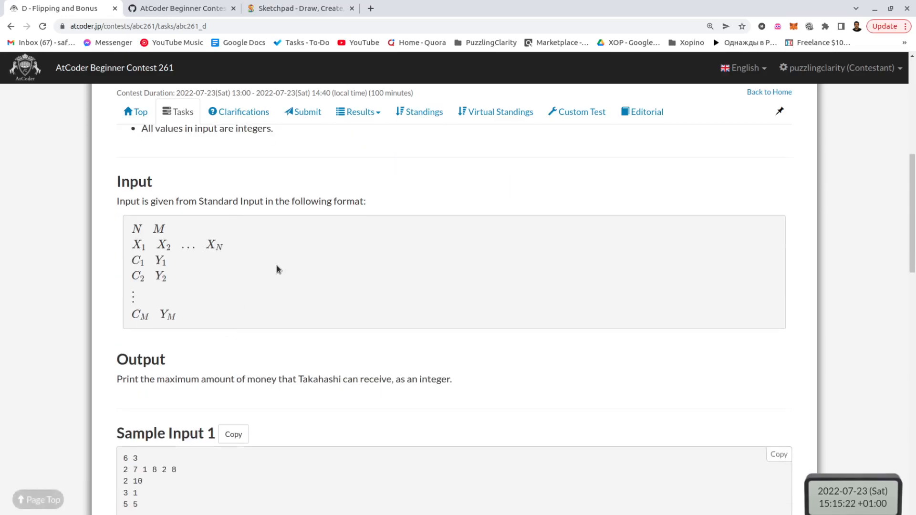
{"action": "scroll", "scroll_direction": "down", "scroll_amount": 3}
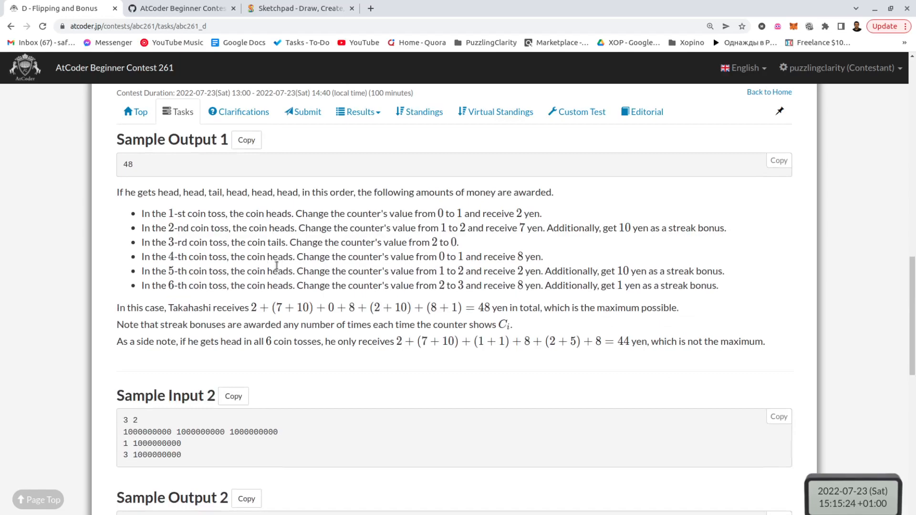
{"action": "mouse_move", "coordinate": [208, 243]}
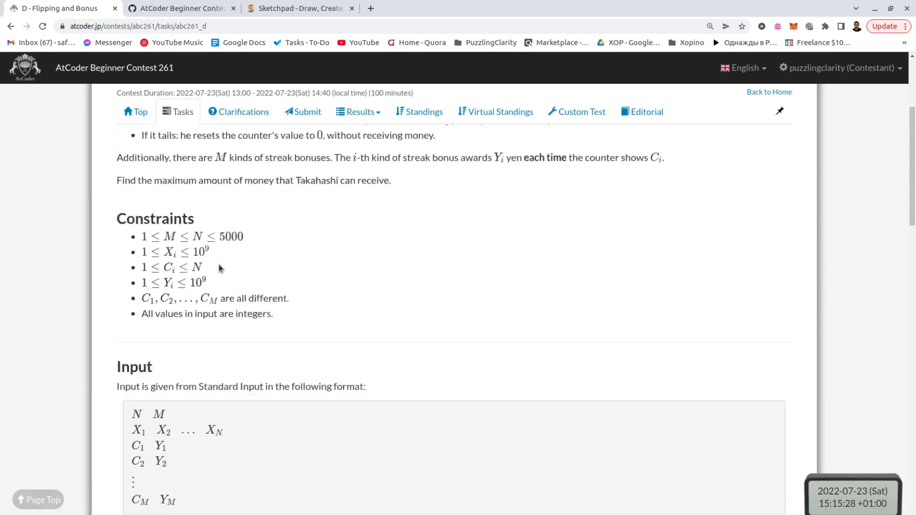
{"action": "scroll", "scroll_direction": "up", "scroll_amount": 3}
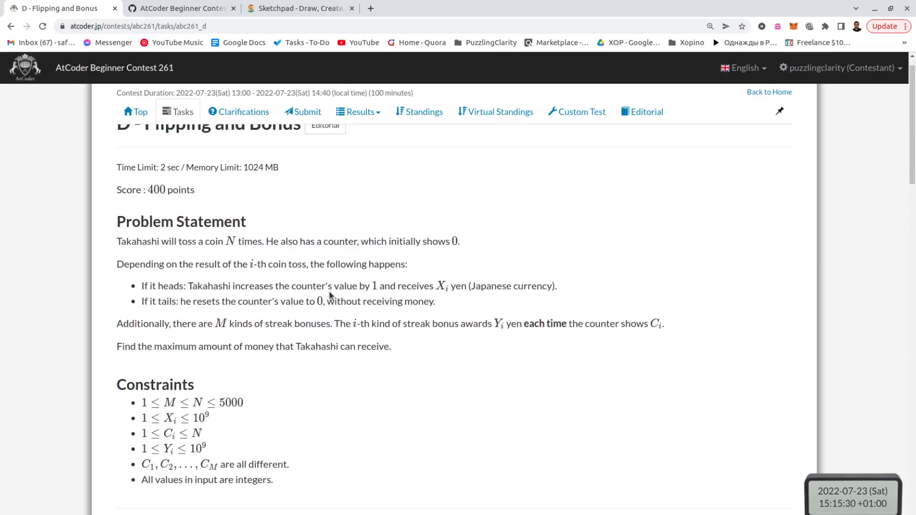
{"action": "mouse_move", "coordinate": [367, 312]}
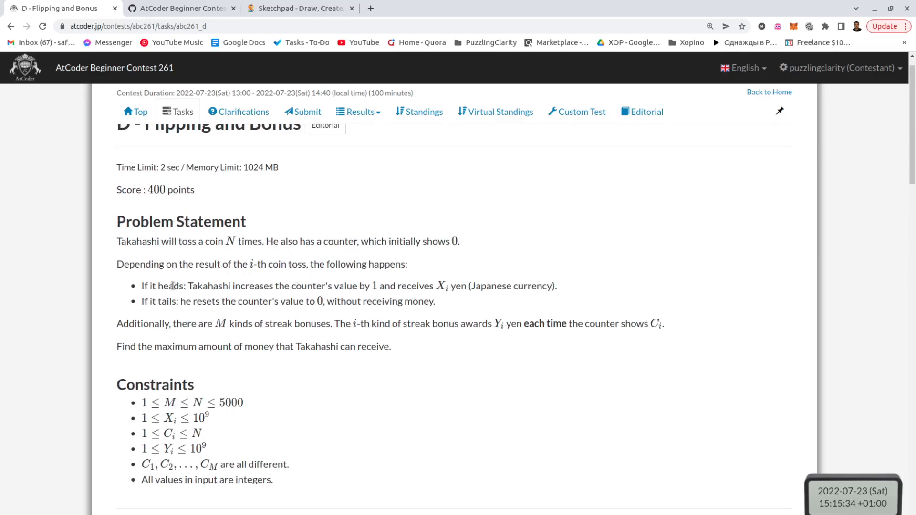
{"action": "double_click", "coordinate": [170, 287]}
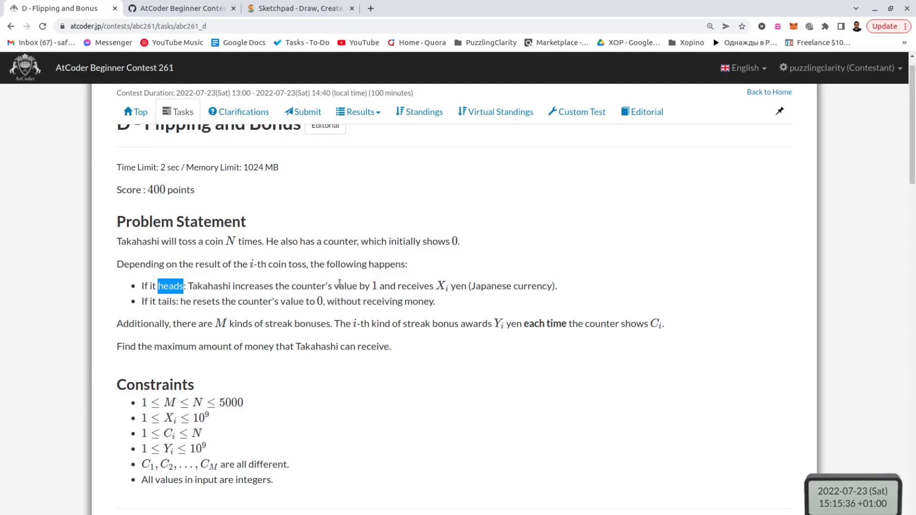
{"action": "left_click_drag", "start_coordinate": [437, 286], "coordinate": [467, 285]}
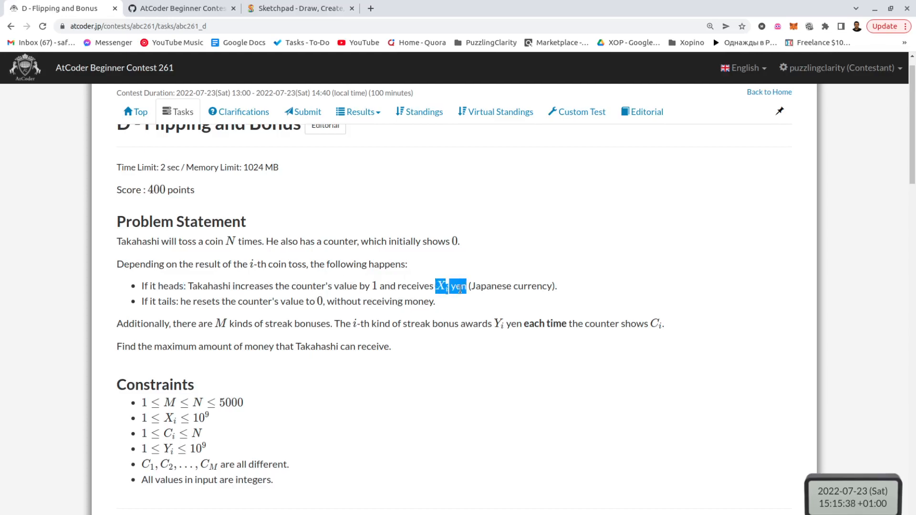
{"action": "left_click", "coordinate": [400, 290]}
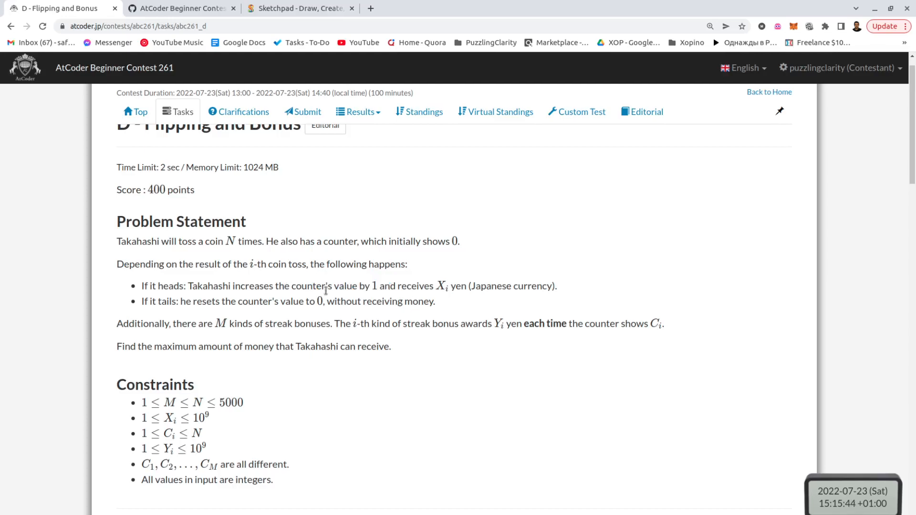
{"action": "mouse_move", "coordinate": [315, 315]}
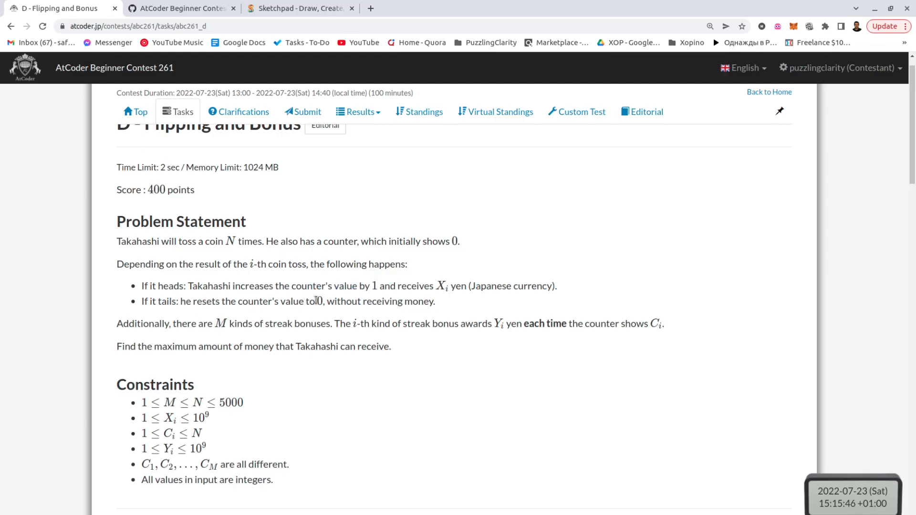
{"action": "mouse_move", "coordinate": [189, 282]}
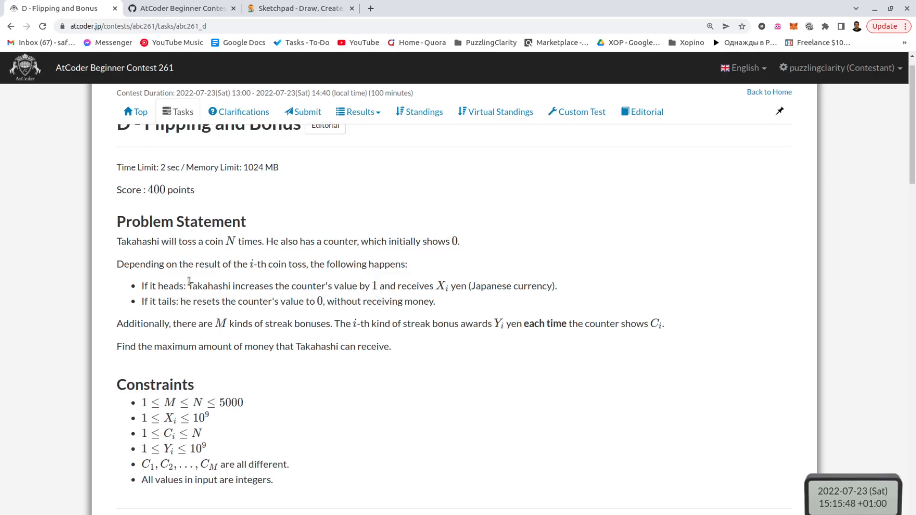
{"action": "mouse_move", "coordinate": [332, 290]}
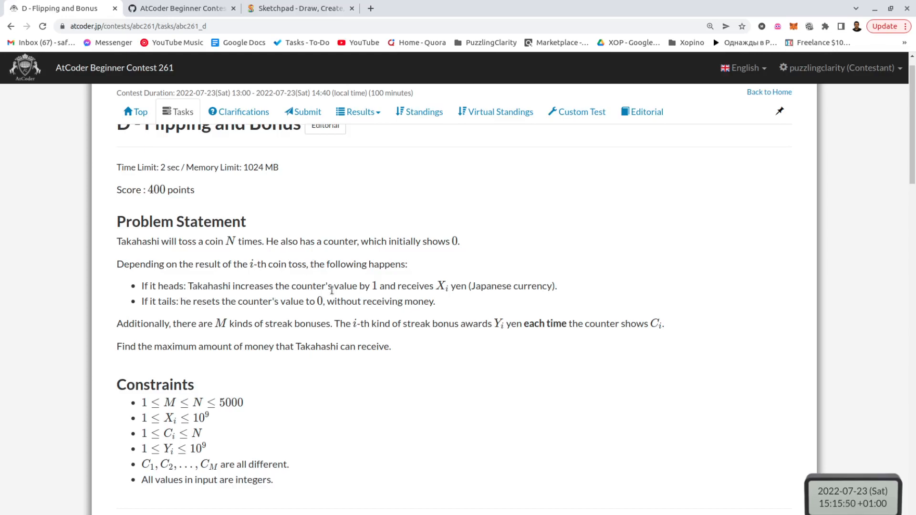
{"action": "left_click_drag", "start_coordinate": [435, 285], "coordinate": [468, 286]}
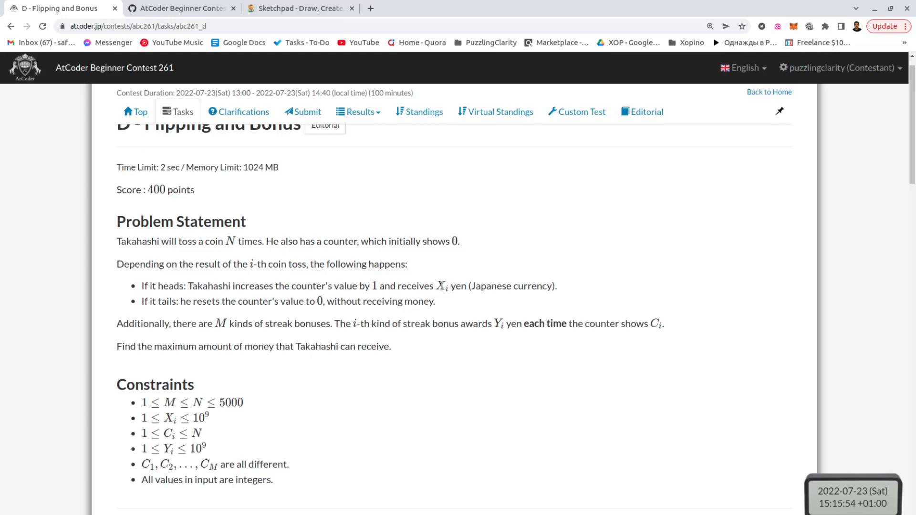
{"action": "left_click_drag", "start_coordinate": [436, 285], "coordinate": [464, 286]}
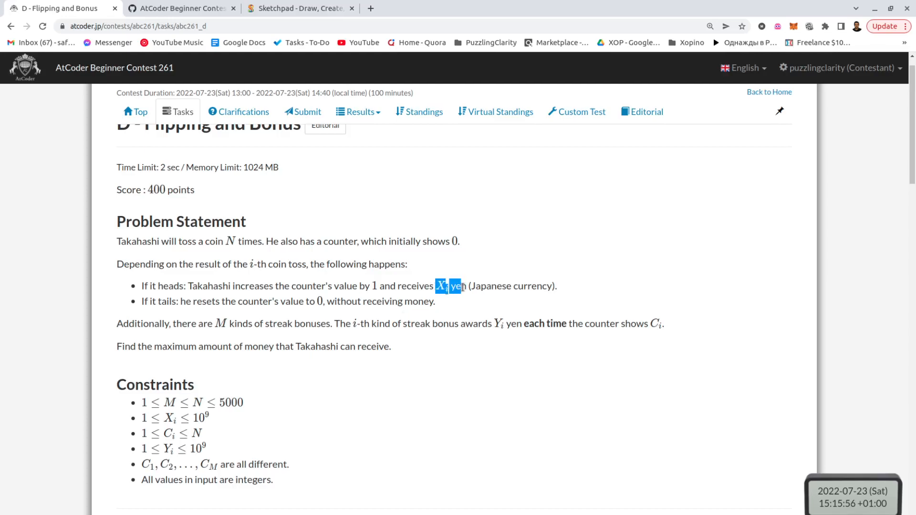
- Walk through Sample Input 1 of Flipping and Bonus, marking the value 8 and the sample values
{"action": "scroll", "scroll_direction": "down", "scroll_amount": 3}
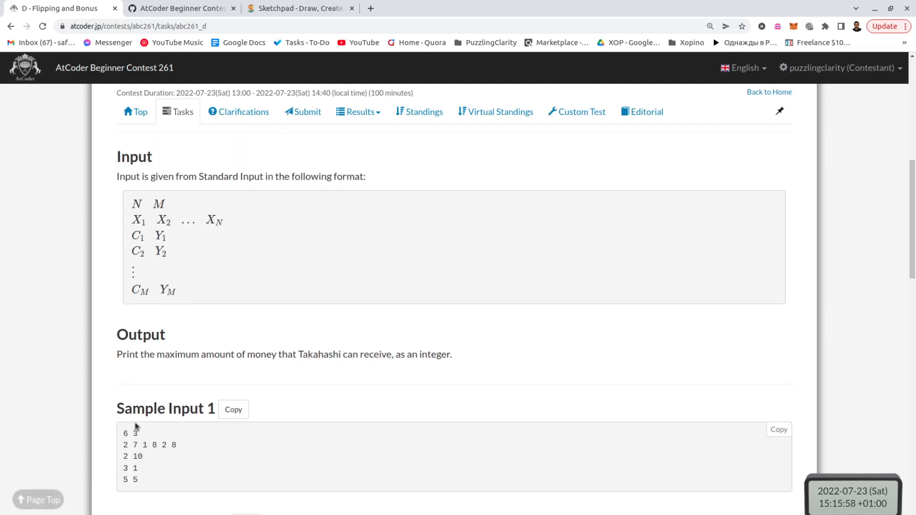
{"action": "double_click", "coordinate": [125, 445]}
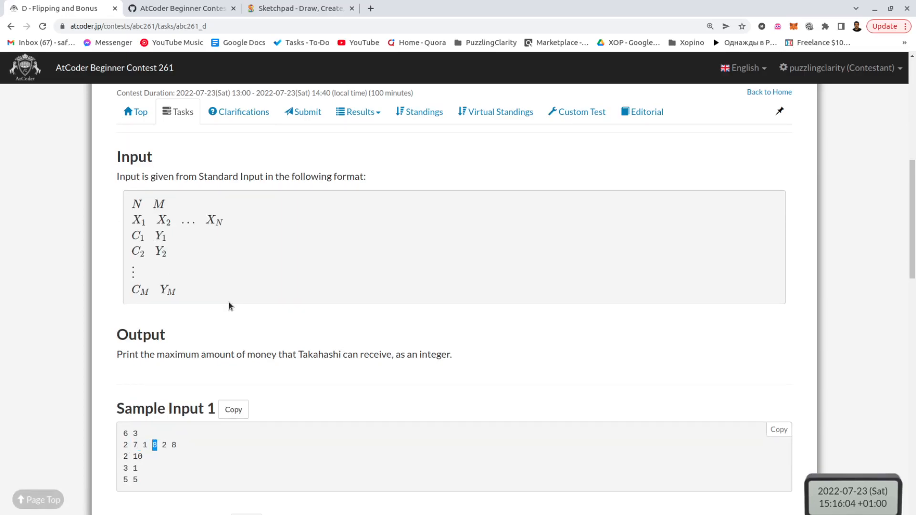
{"action": "scroll", "scroll_direction": "up", "scroll_amount": 3}
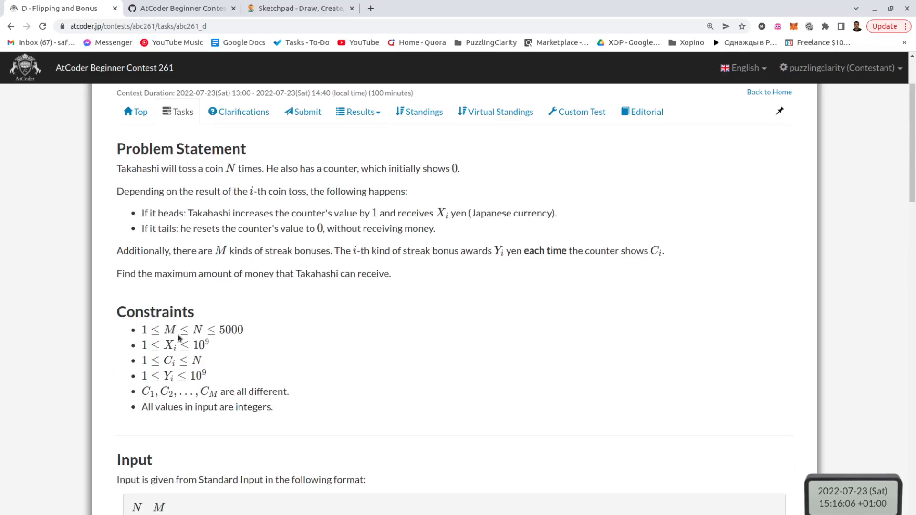
{"action": "scroll", "scroll_direction": "down", "scroll_amount": 3}
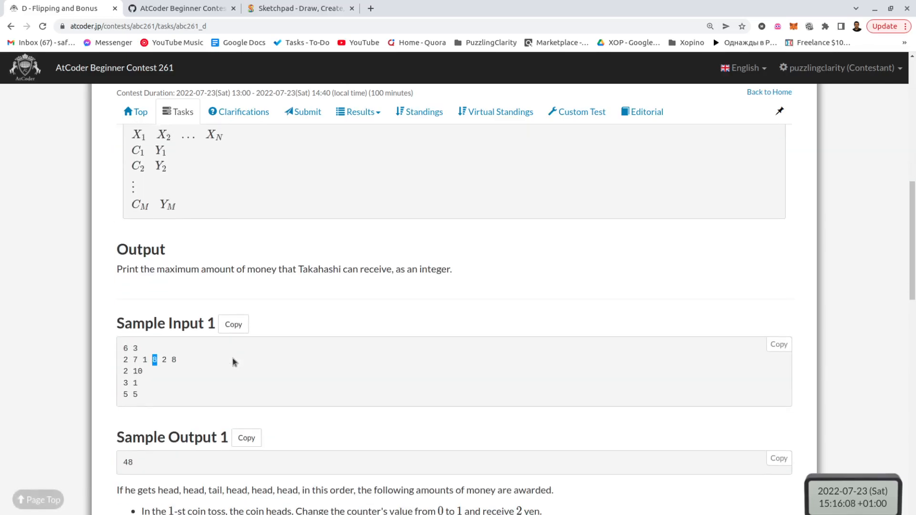
{"action": "scroll", "scroll_direction": "down", "scroll_amount": 3}
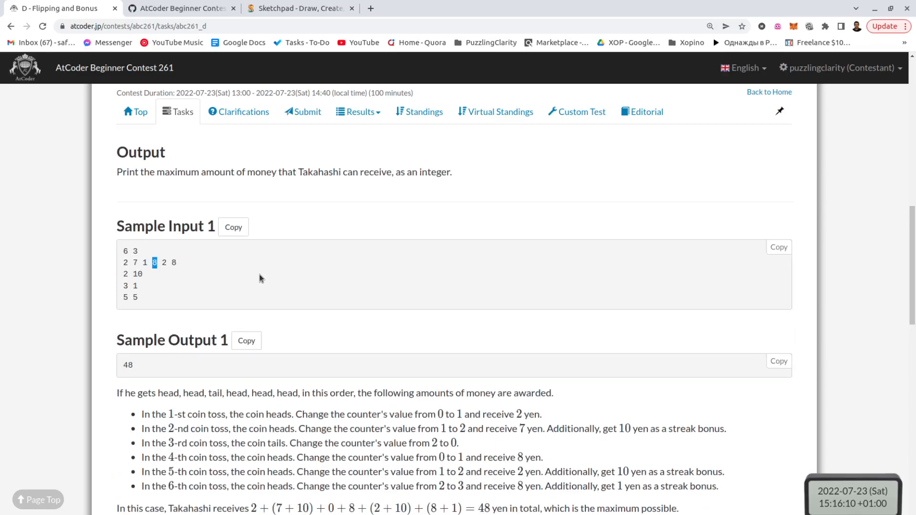
{"action": "scroll", "scroll_direction": "up", "scroll_amount": 3}
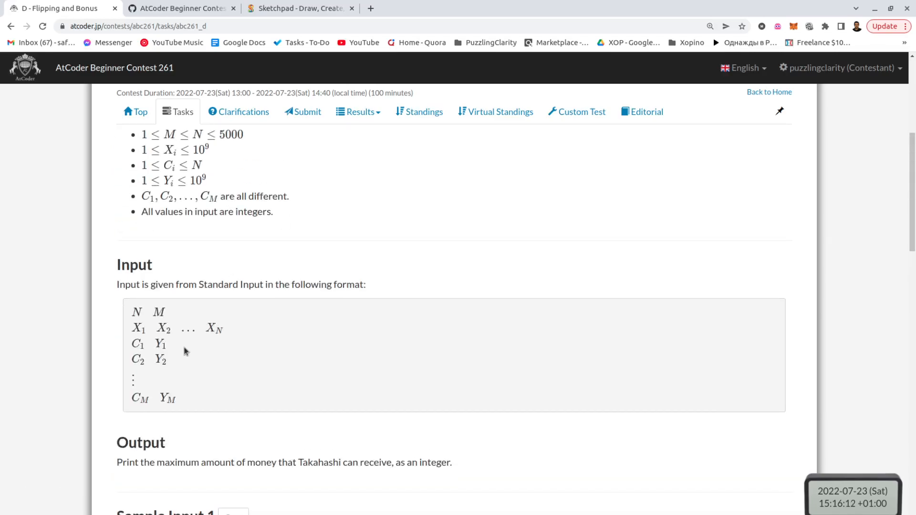
{"action": "double_click", "coordinate": [135, 345]}
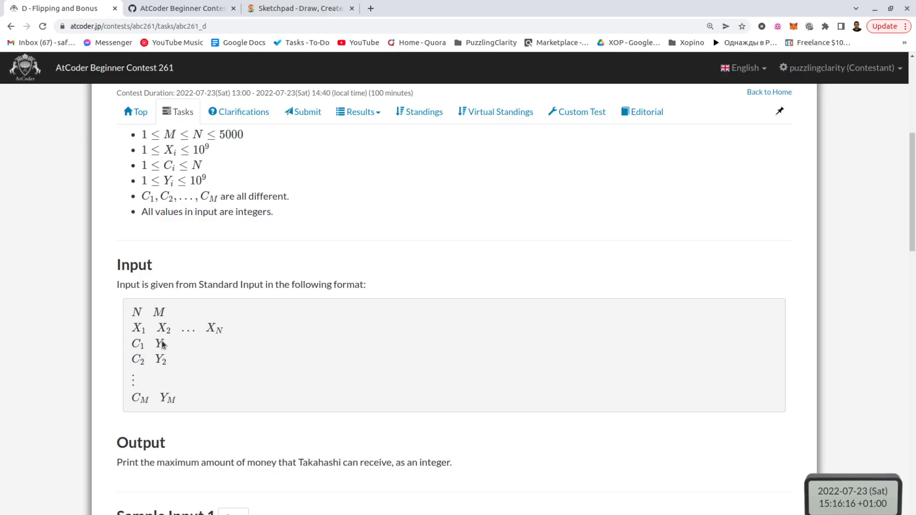
{"action": "double_click", "coordinate": [139, 359]}
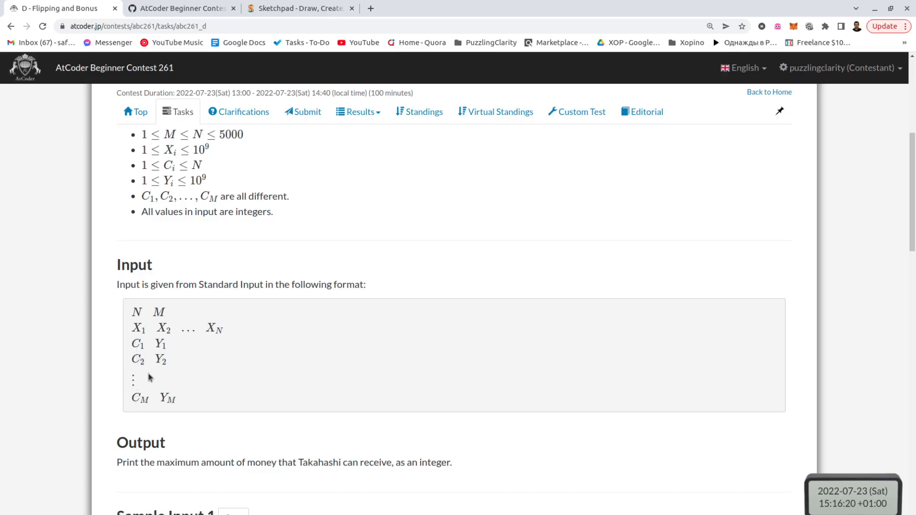
- Review the sample explanation and highlight the N ≤ 5000 limit, then move to the blank Sketchpad canvas
{"action": "scroll", "scroll_direction": "down", "scroll_amount": 3}
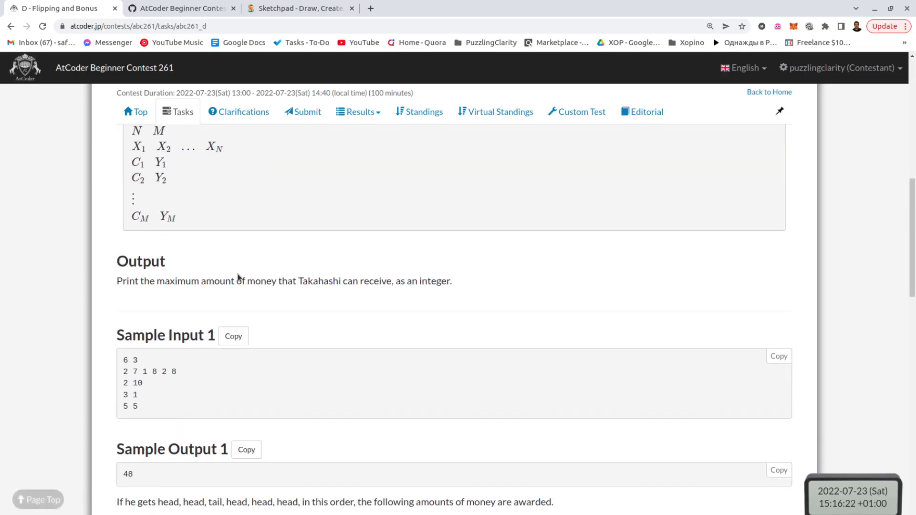
{"action": "mouse_move", "coordinate": [285, 325]}
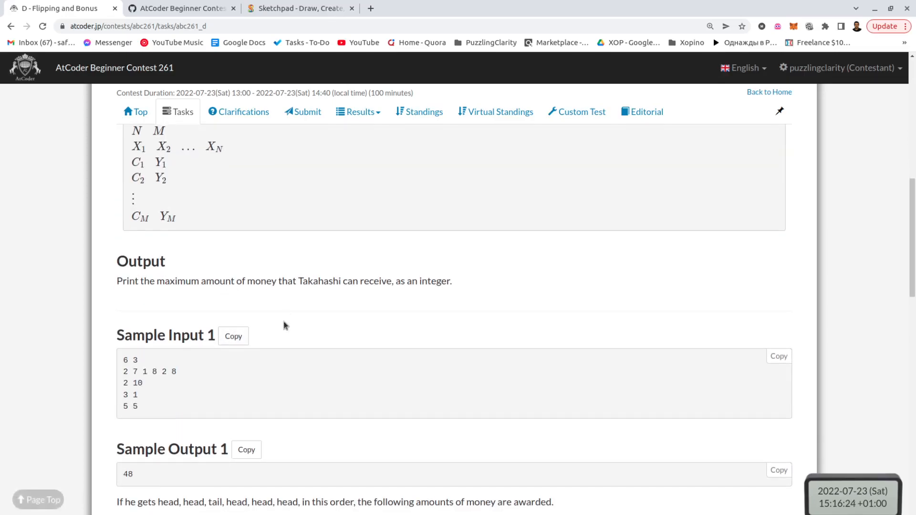
{"action": "scroll", "scroll_direction": "down", "scroll_amount": 3}
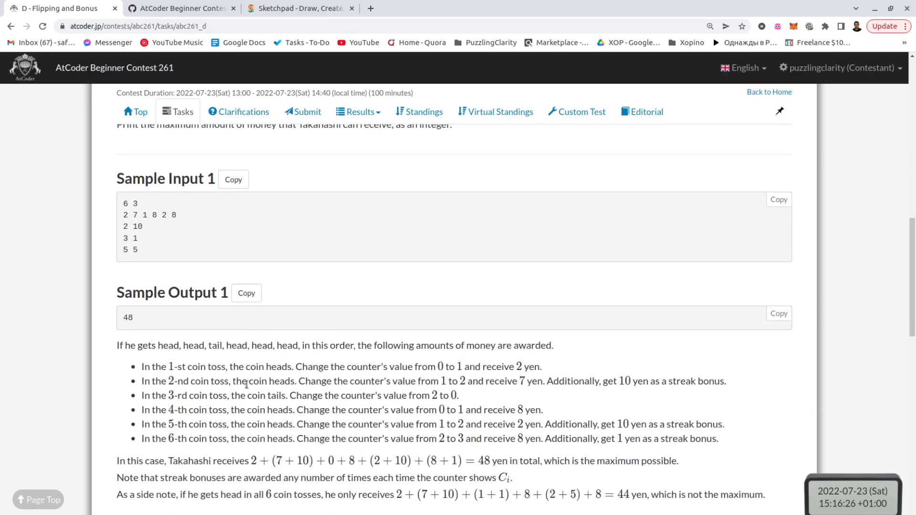
{"action": "scroll", "scroll_direction": "down", "scroll_amount": 3}
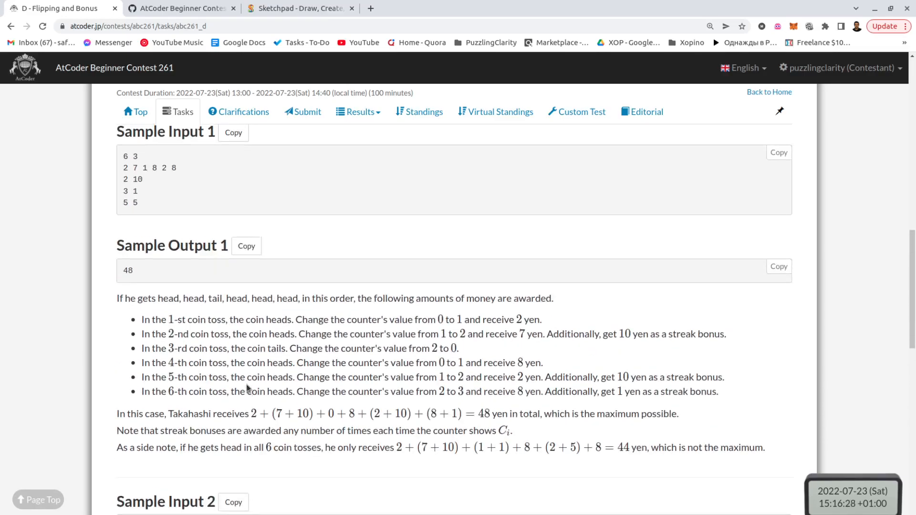
{"action": "scroll", "scroll_direction": "up", "scroll_amount": 3}
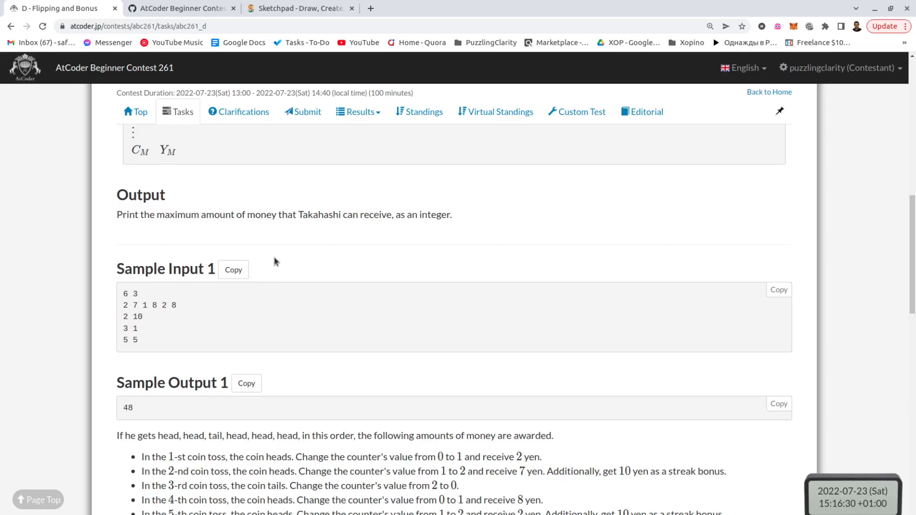
{"action": "scroll", "scroll_direction": "down", "scroll_amount": 3}
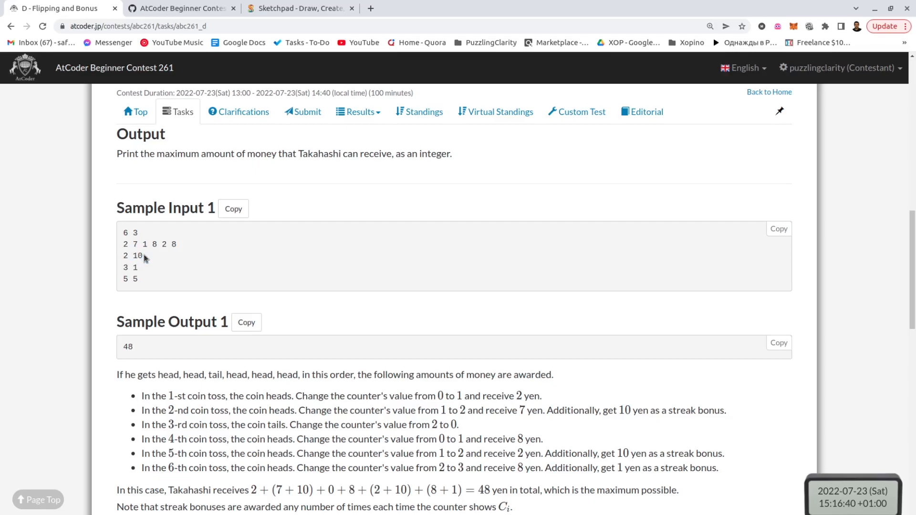
{"action": "double_click", "coordinate": [125, 255]}
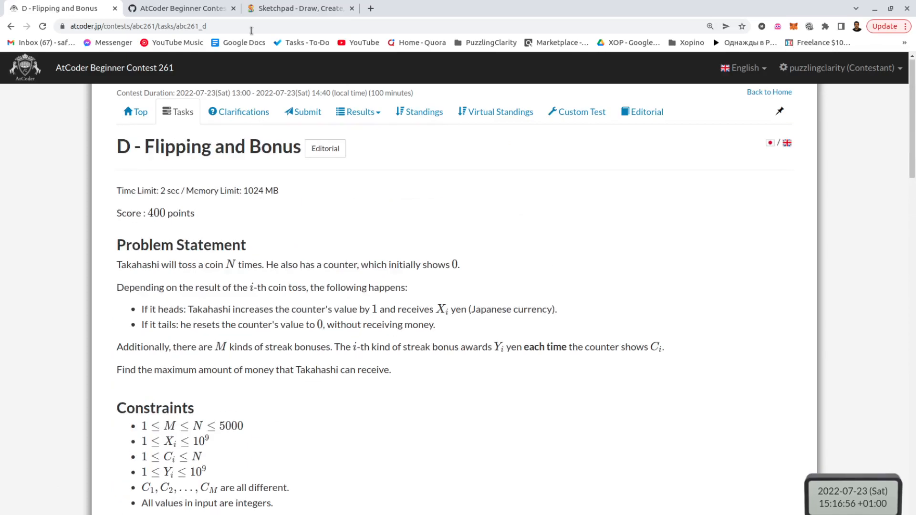
{"action": "left_click", "coordinate": [298, 9]}
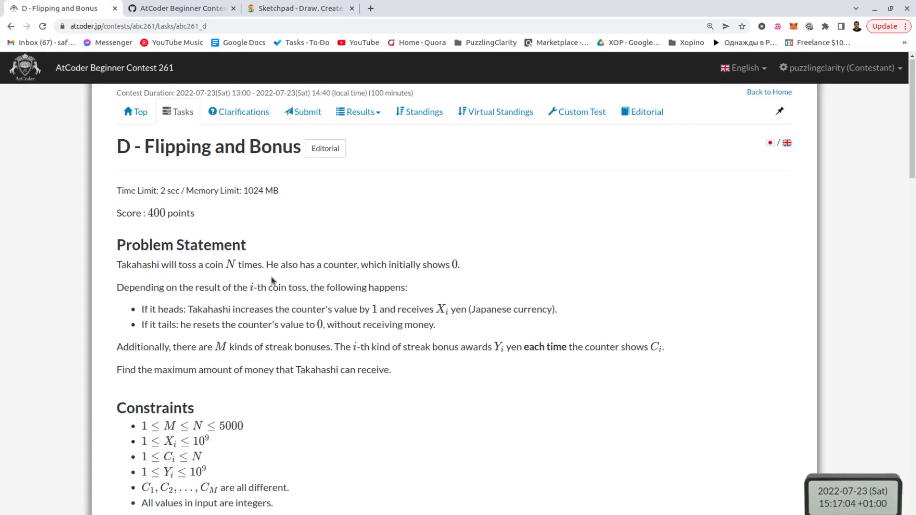
{"action": "scroll", "scroll_direction": "down", "scroll_amount": 3}
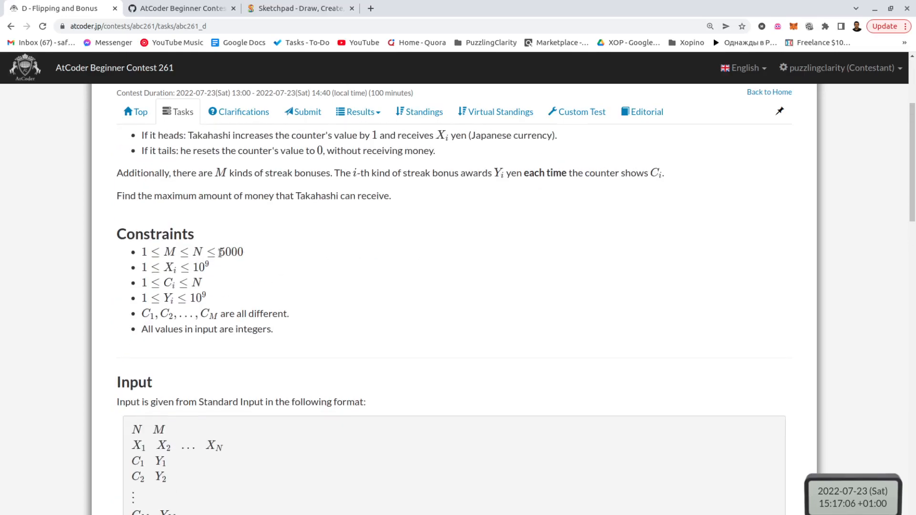
{"action": "double_click", "coordinate": [231, 252]}
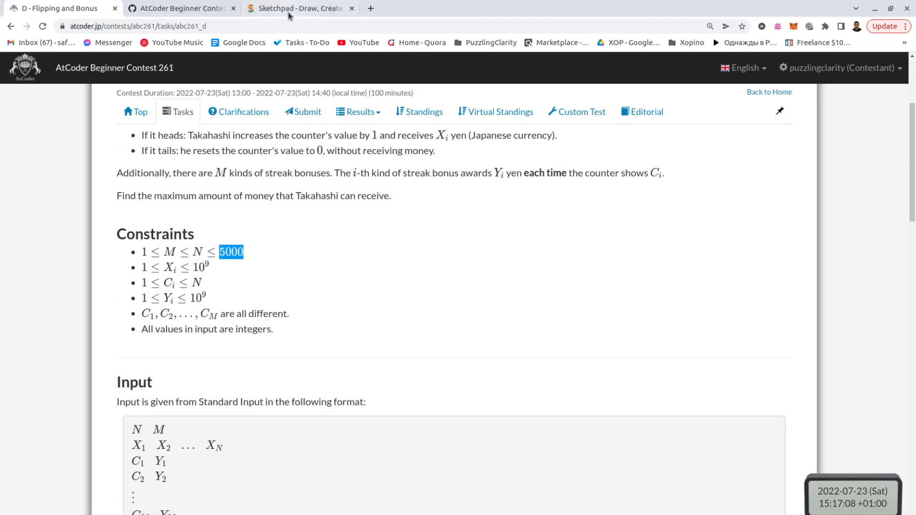
{"action": "left_click", "coordinate": [294, 8]}
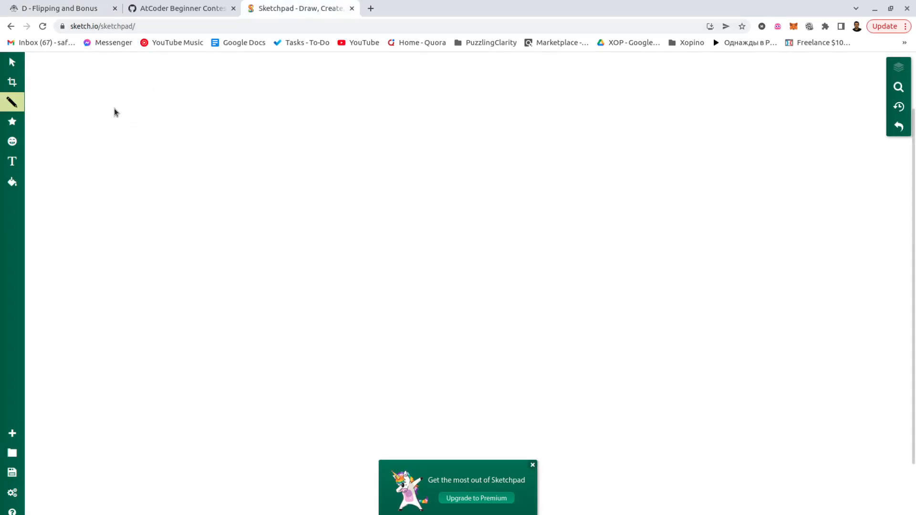
{"action": "mouse_move", "coordinate": [111, 98]}
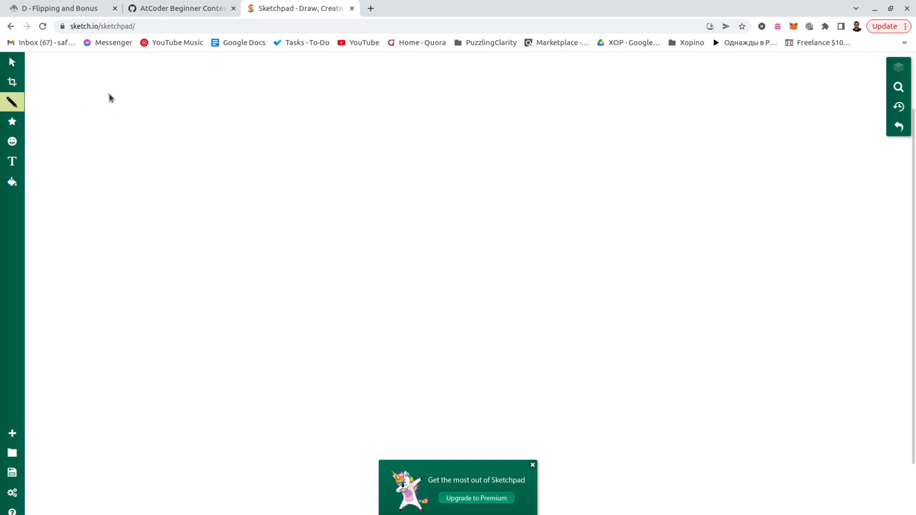
- Handwrite the DP state f(n, s) on the canvas and underline its arguments
{"action": "left_click_drag", "start_coordinate": [93, 88], "coordinate": [135, 129]}
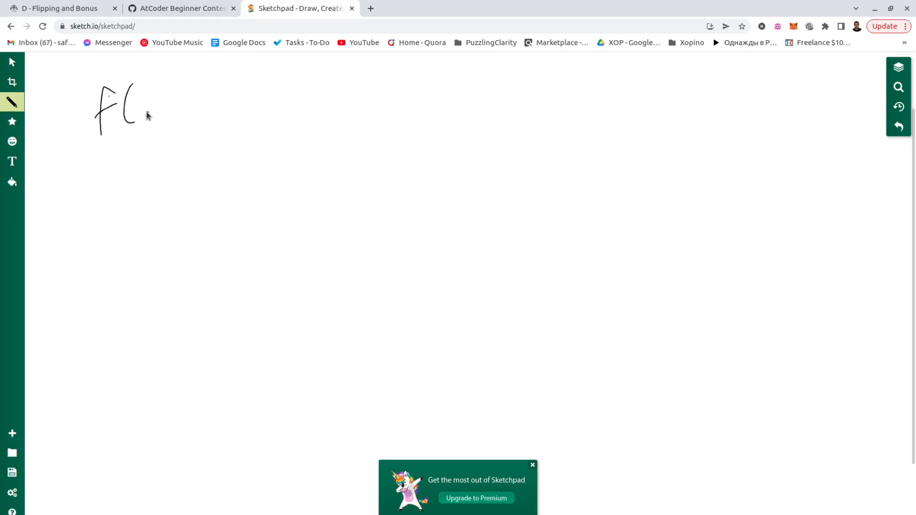
{"action": "mouse_move", "coordinate": [154, 106]}
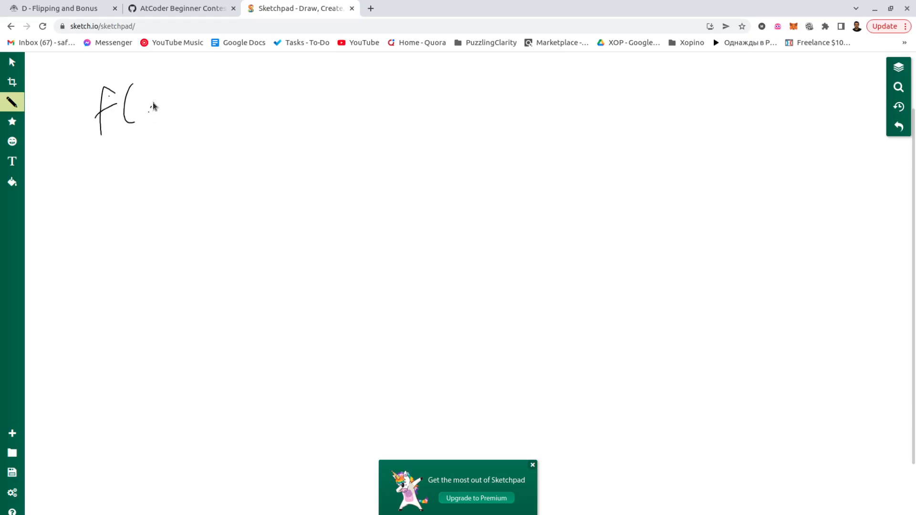
{"action": "left_click_drag", "start_coordinate": [152, 105], "coordinate": [181, 124]}
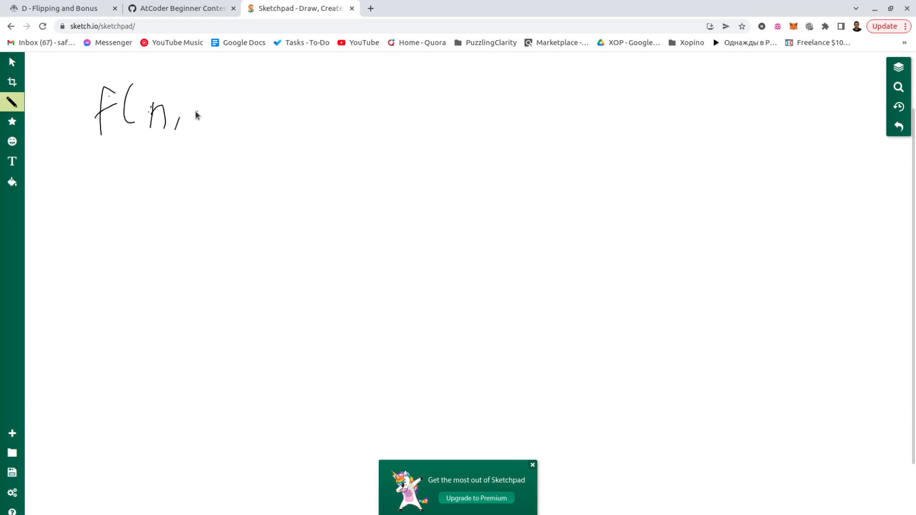
{"action": "left_click_drag", "start_coordinate": [199, 102], "coordinate": [205, 120]}
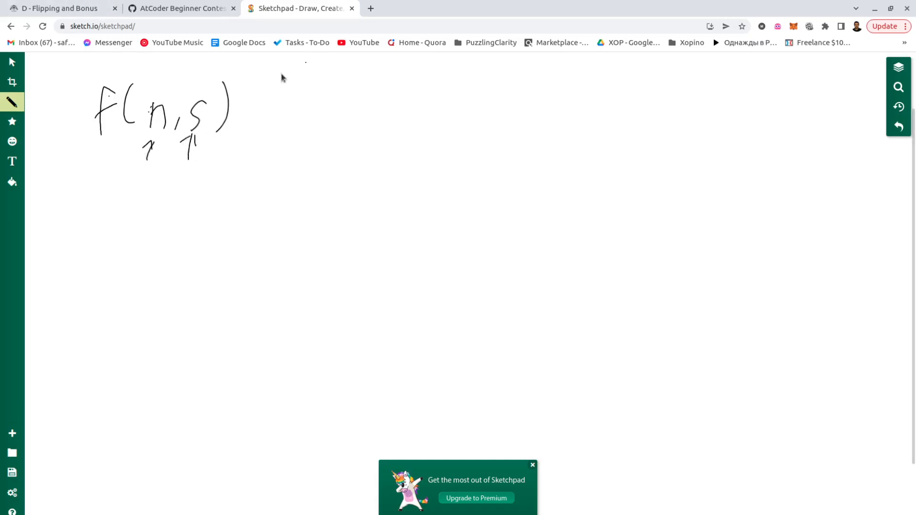
{"action": "left_click_drag", "start_coordinate": [105, 138], "coordinate": [207, 139]}
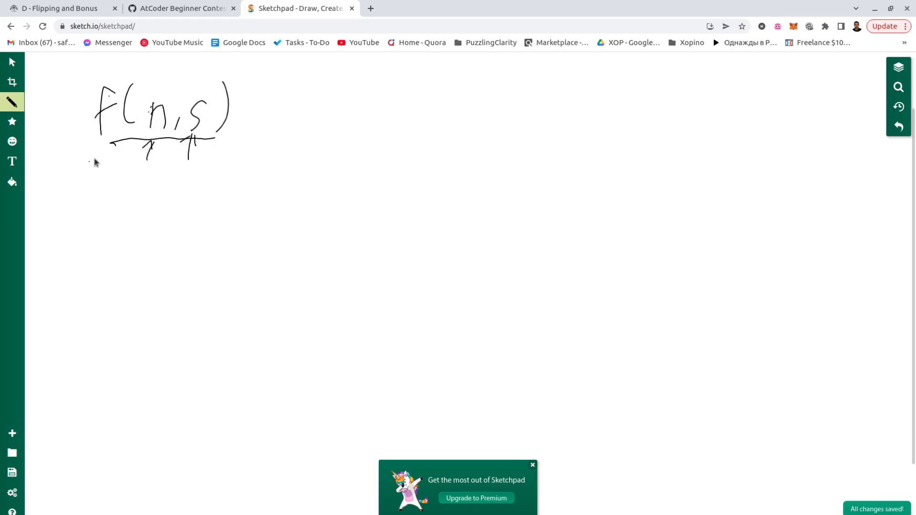
- Handwrite the loop note 'for i in [1…n]' beneath f(n, s)
{"action": "left_click_drag", "start_coordinate": [47, 176], "coordinate": [120, 193]}
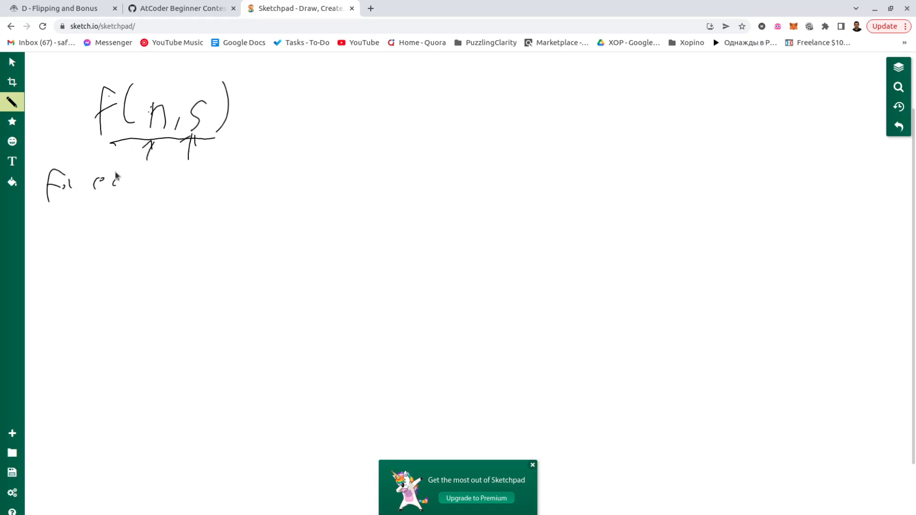
{"action": "left_click_drag", "start_coordinate": [116, 182], "coordinate": [199, 187]}
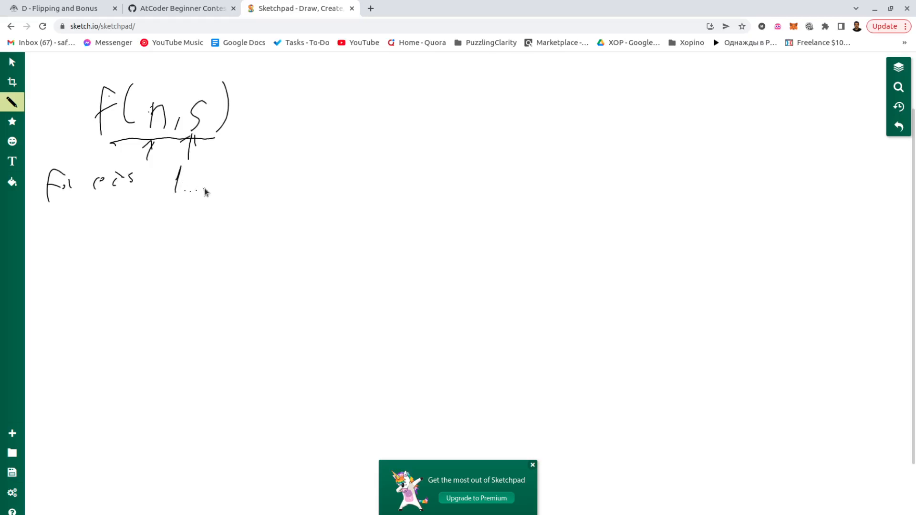
{"action": "left_click_drag", "start_coordinate": [157, 176], "coordinate": [231, 187]}
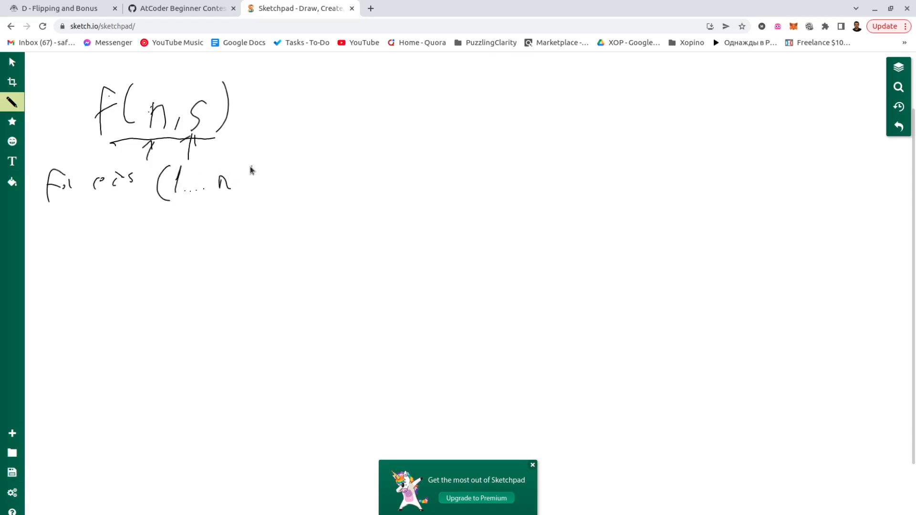
{"action": "left_click_drag", "start_coordinate": [239, 166], "coordinate": [254, 193]}
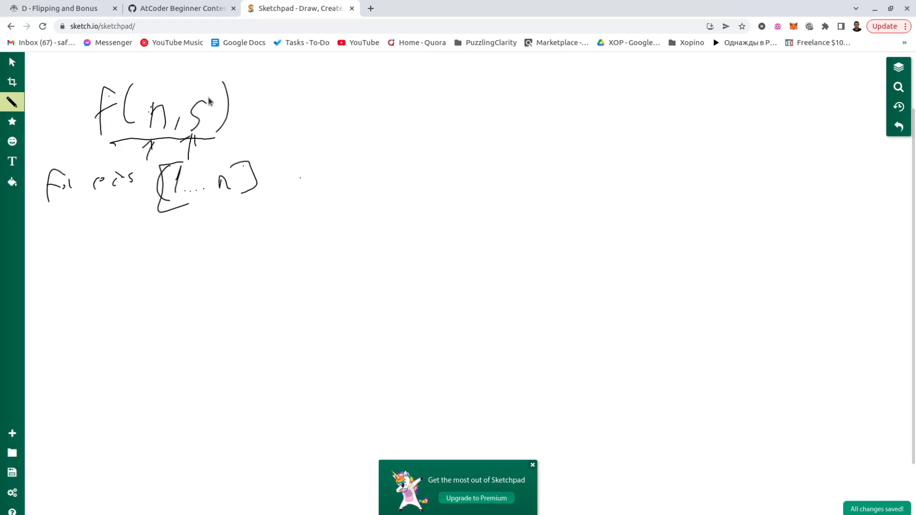
{"action": "mouse_move", "coordinate": [221, 183]}
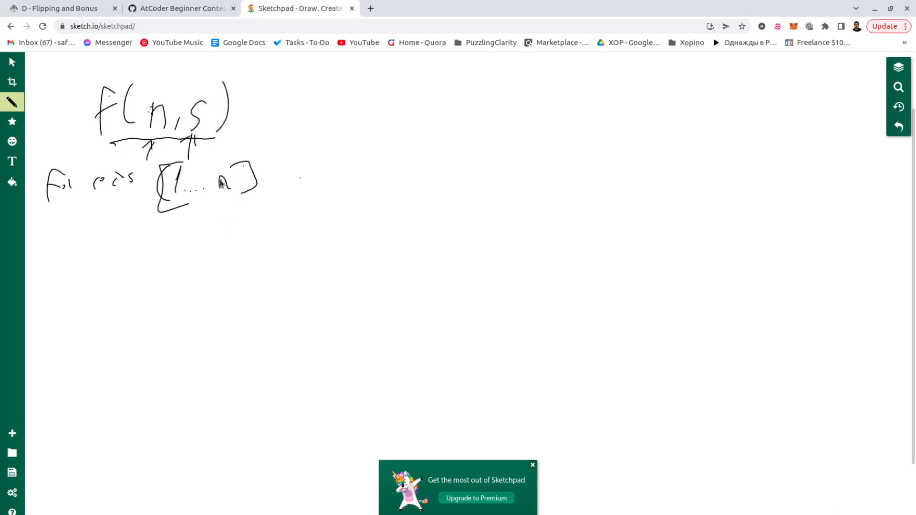
- Write 'last = s' under the range and set f(n, s) equal to a drawn box
{"action": "left_click_drag", "start_coordinate": [213, 219], "coordinate": [242, 228]}
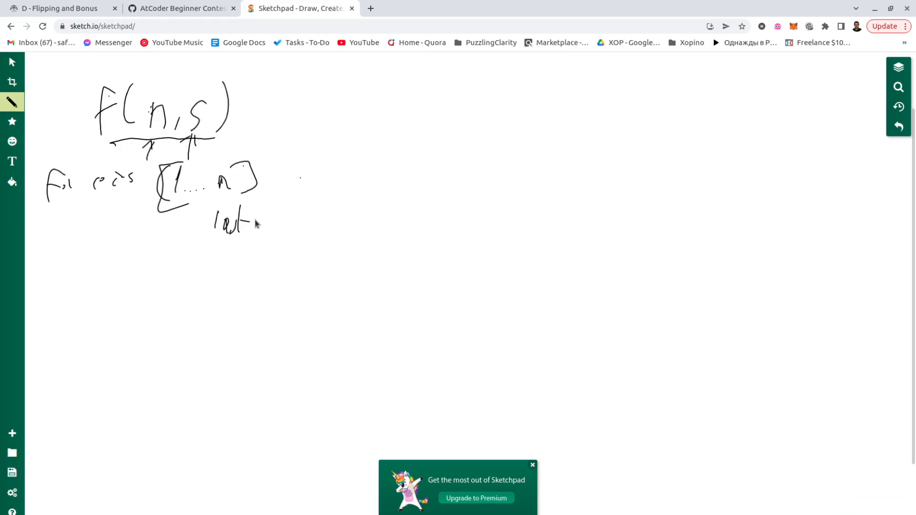
{"action": "left_click_drag", "start_coordinate": [269, 114], "coordinate": [298, 123]}
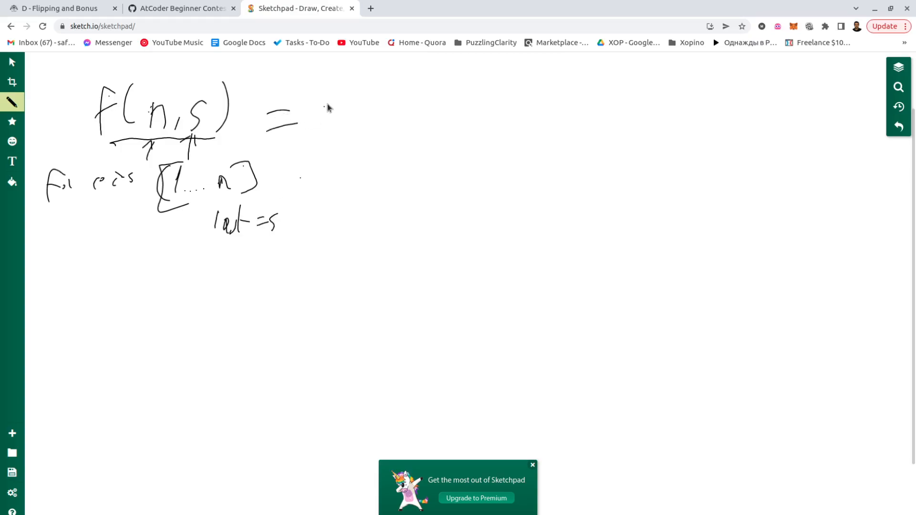
{"action": "left_click_drag", "start_coordinate": [309, 64], "coordinate": [380, 164]}
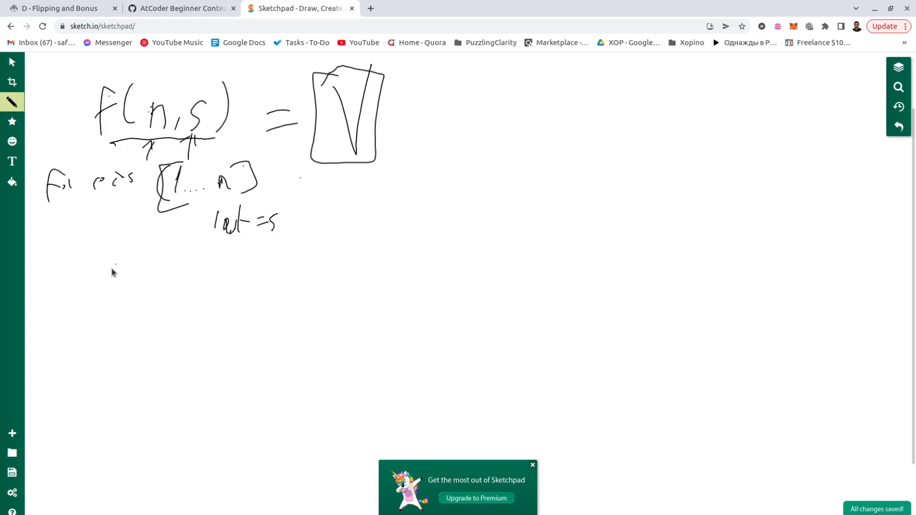
- Handwrite the example f(2, 1) = V_k below the loop note
{"action": "left_click_drag", "start_coordinate": [82, 251], "coordinate": [184, 275]}
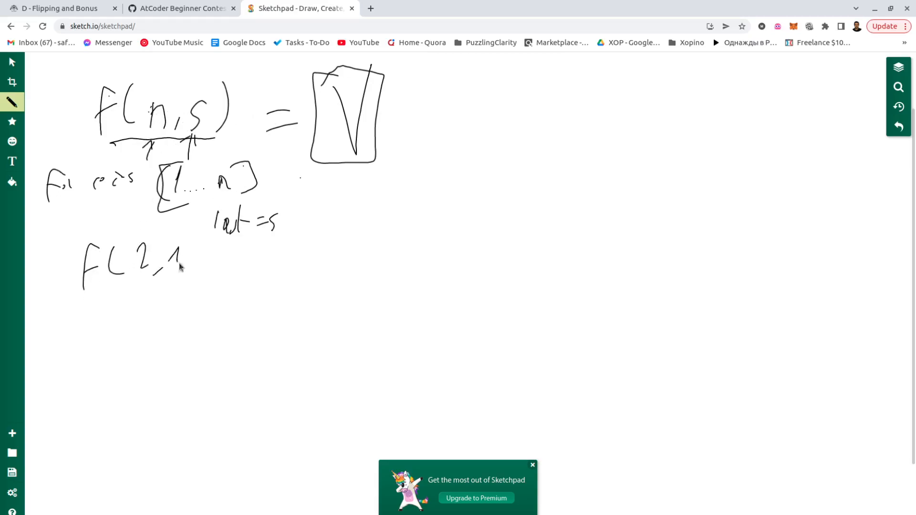
{"action": "left_click_drag", "start_coordinate": [185, 251], "coordinate": [190, 278]}
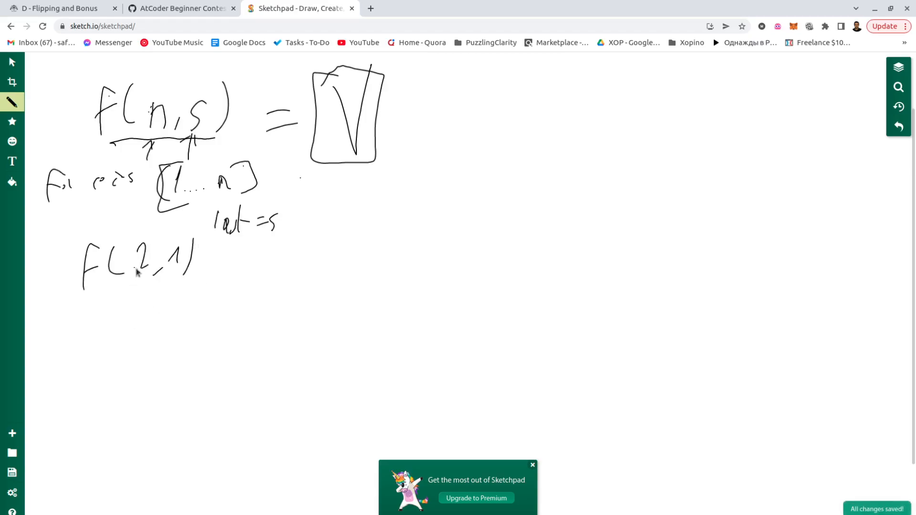
{"action": "mouse_move", "coordinate": [149, 306]}
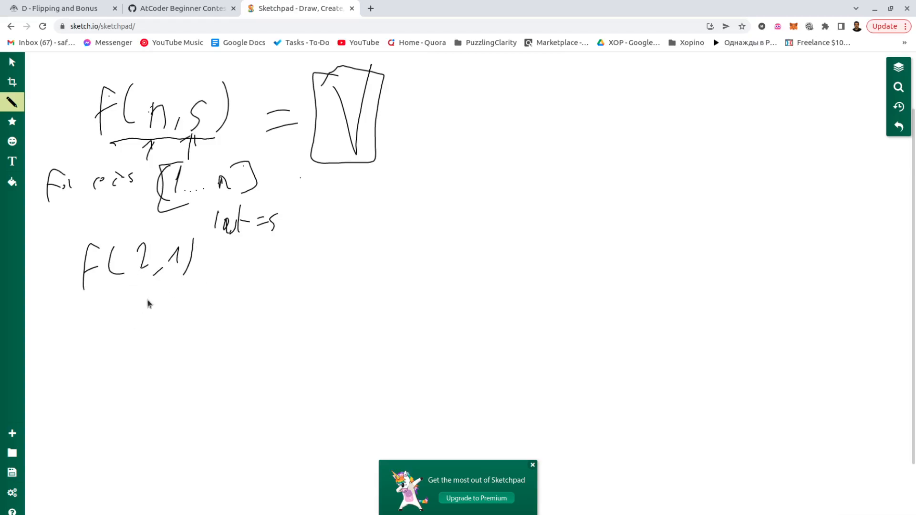
{"action": "mouse_move", "coordinate": [174, 279]}
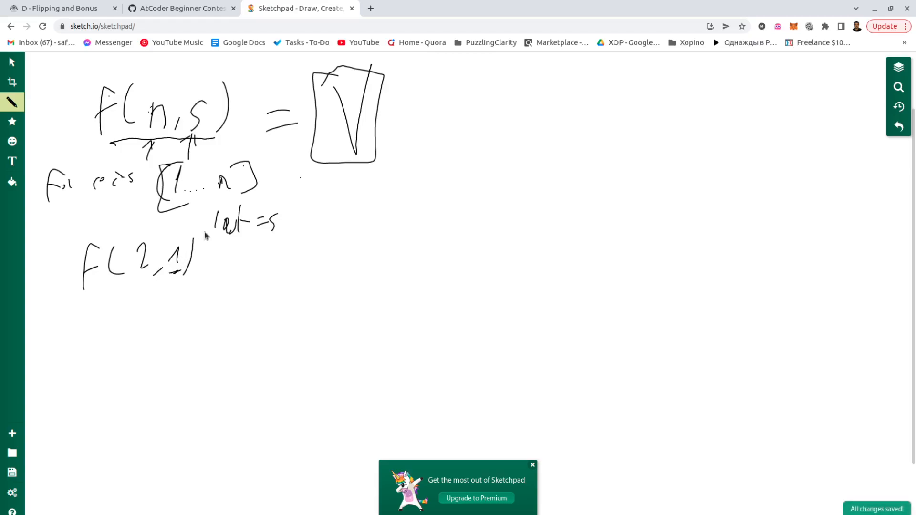
{"action": "mouse_move", "coordinate": [232, 247]}
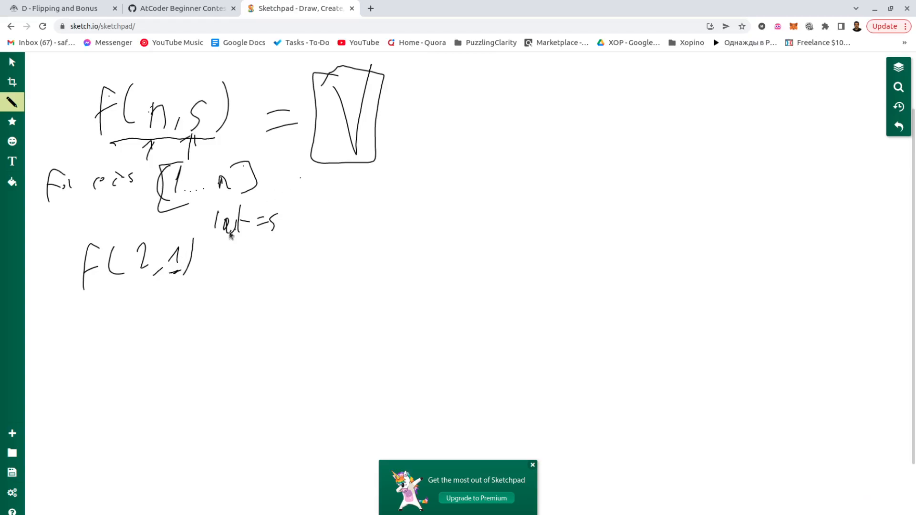
{"action": "left_click_drag", "start_coordinate": [204, 260], "coordinate": [248, 270]}
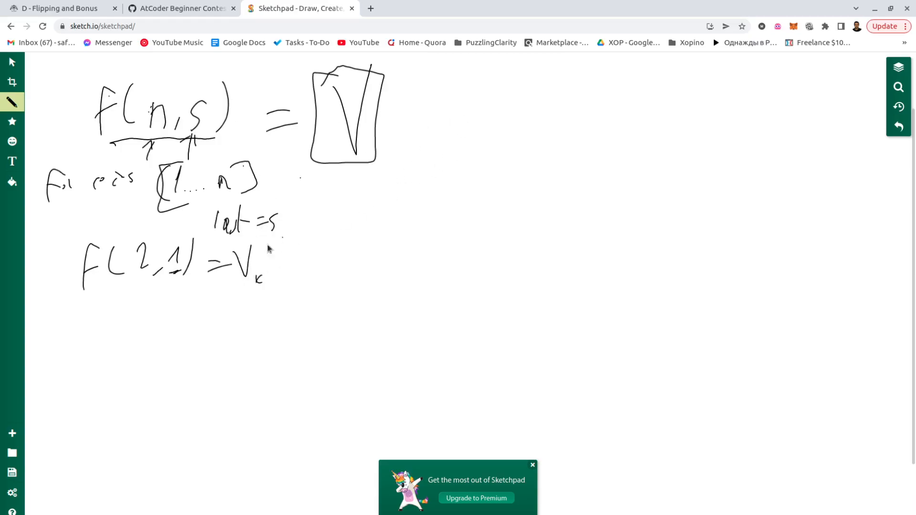
{"action": "mouse_move", "coordinate": [485, 139]}
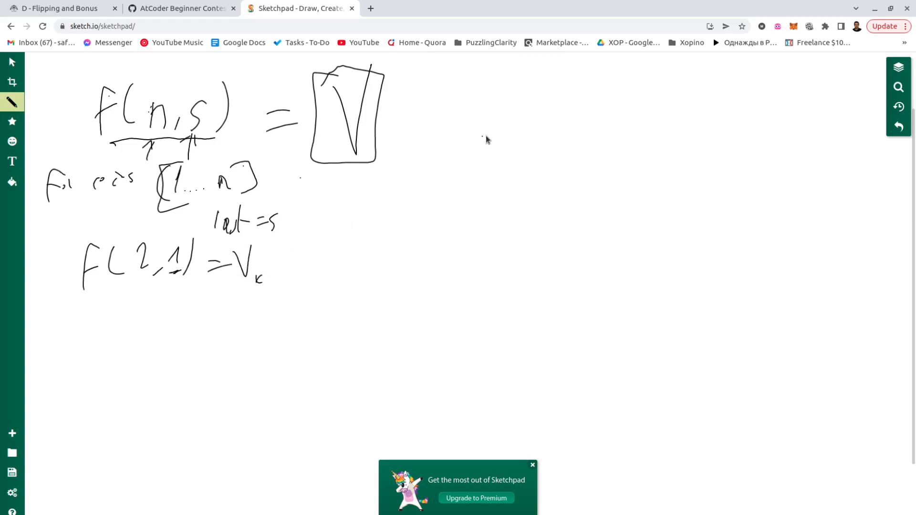
{"action": "mouse_move", "coordinate": [434, 113]}
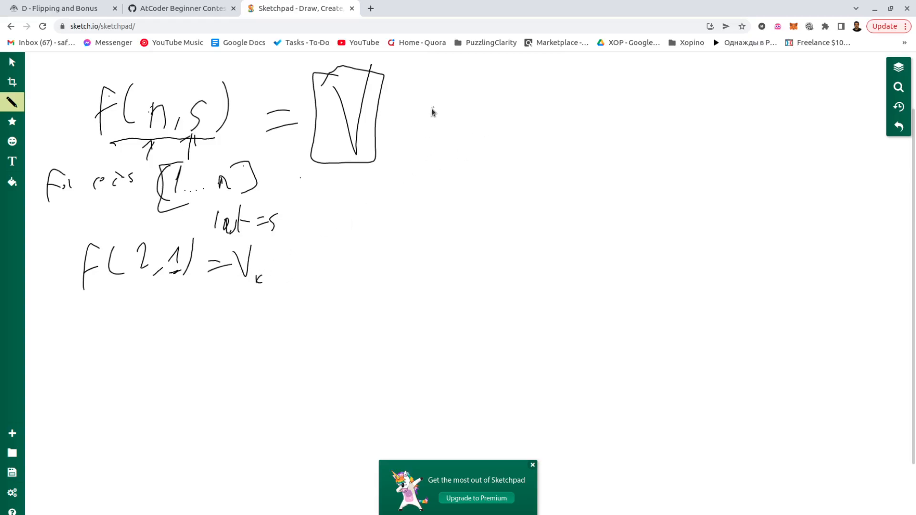
{"action": "mouse_move", "coordinate": [419, 126]}
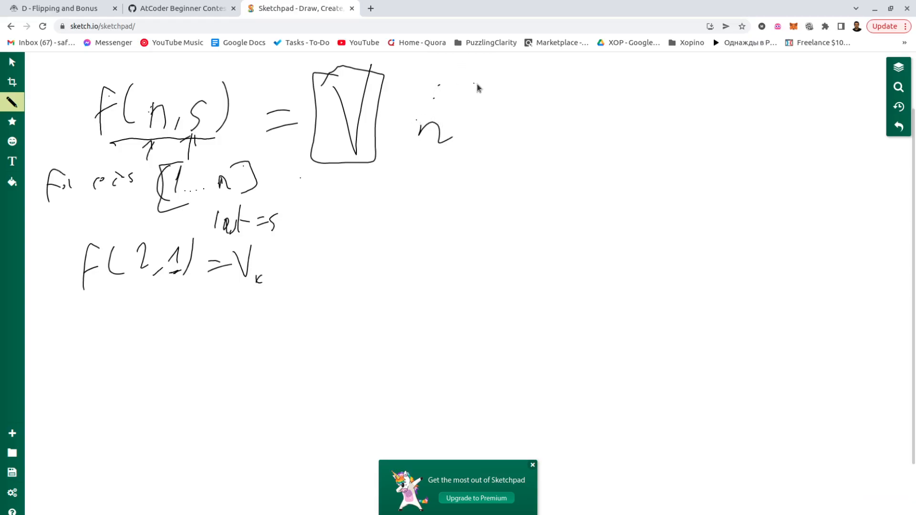
- Write the index row 0, 1, 2 … n with values a1, a2 … an underneath, beside the box
{"action": "left_click_drag", "start_coordinate": [479, 82], "coordinate": [637, 93]}
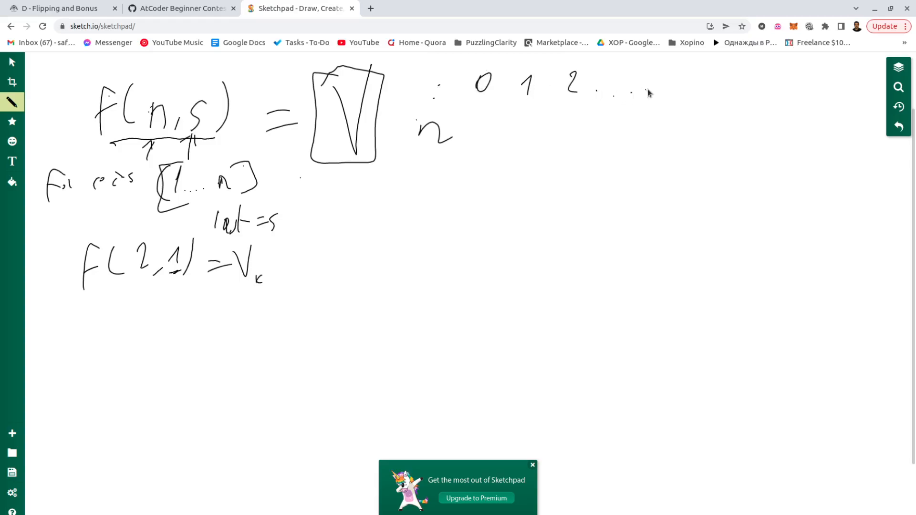
{"action": "left_click_drag", "start_coordinate": [683, 88], "coordinate": [719, 88]}
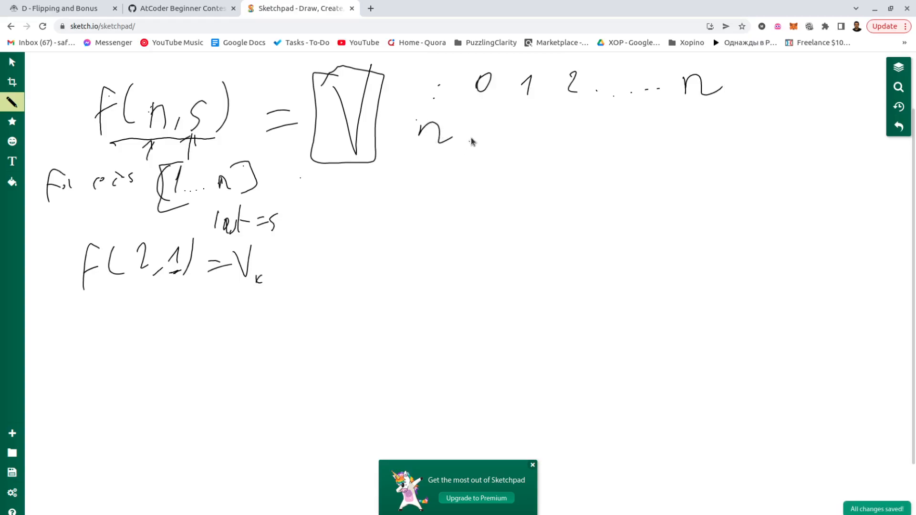
{"action": "left_click_drag", "start_coordinate": [474, 132], "coordinate": [549, 131]}
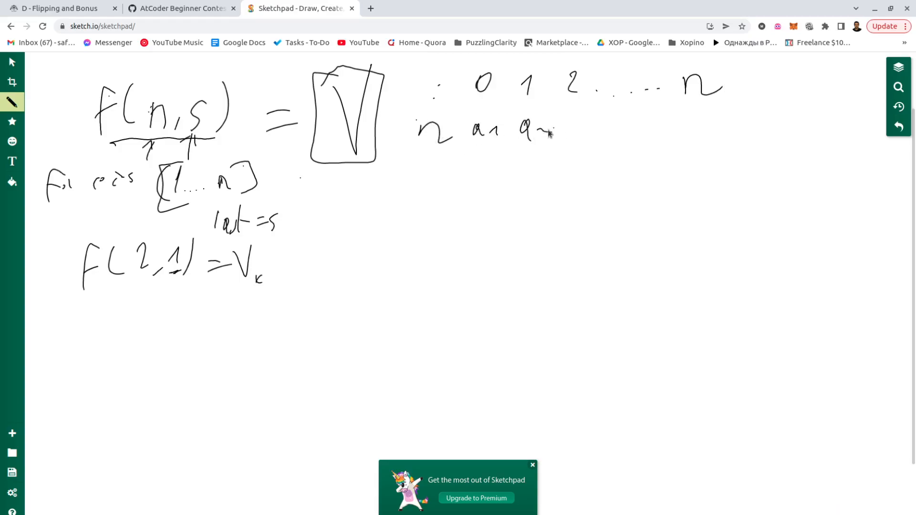
{"action": "left_click_drag", "start_coordinate": [562, 129], "coordinate": [701, 129]}
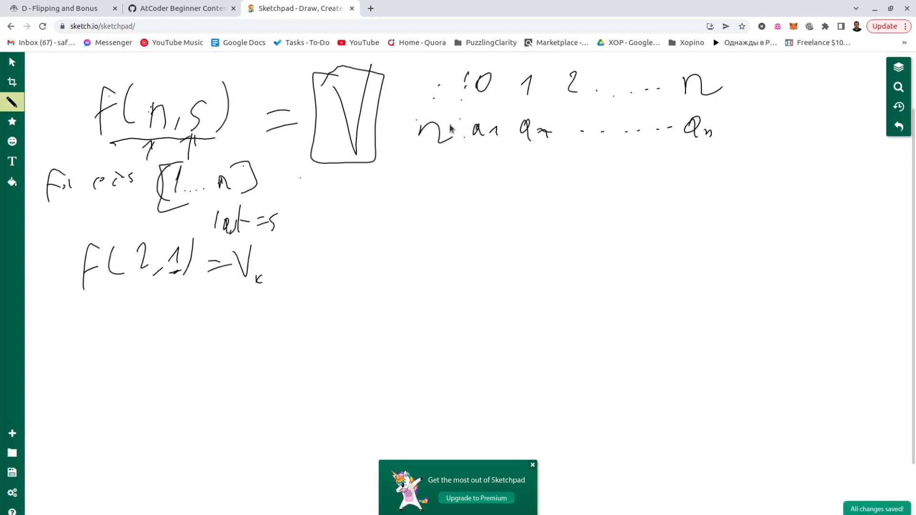
{"action": "mouse_move", "coordinate": [449, 123]}
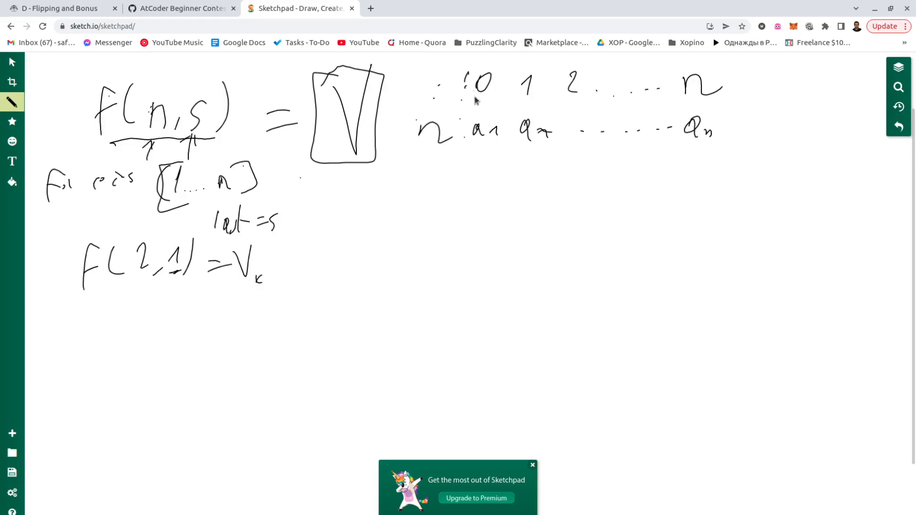
{"action": "mouse_move", "coordinate": [481, 97]}
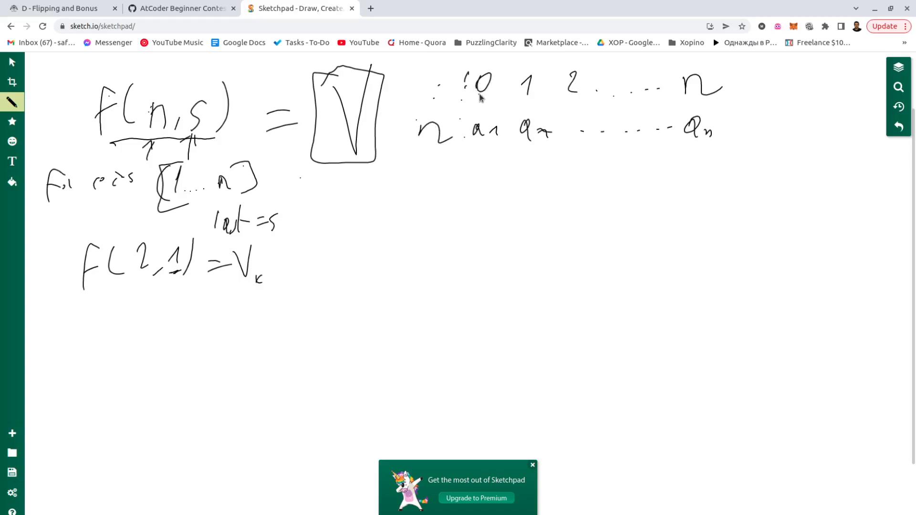
{"action": "mouse_move", "coordinate": [496, 77]}
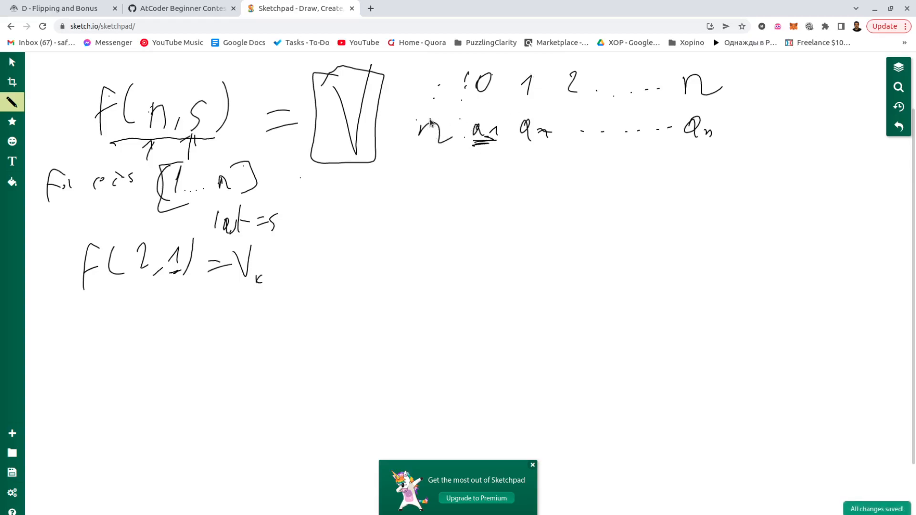
{"action": "mouse_move", "coordinate": [535, 71]}
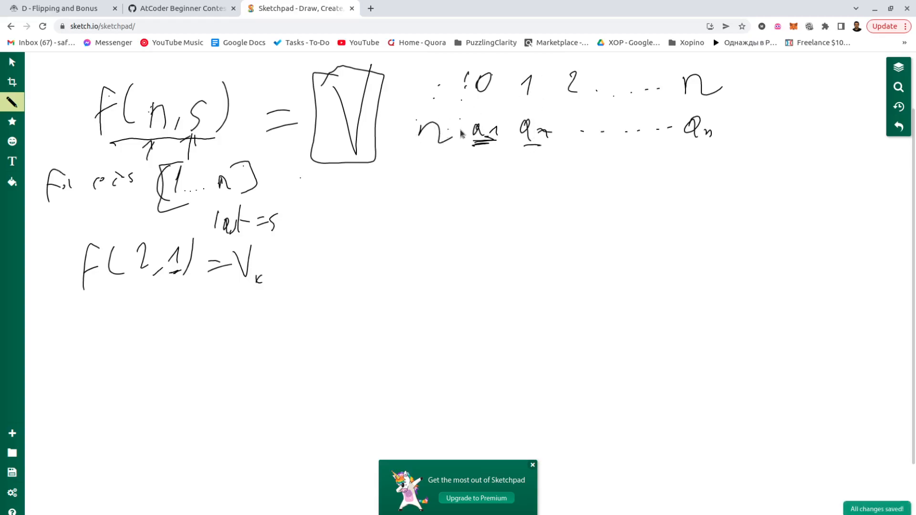
{"action": "mouse_move", "coordinate": [546, 114]}
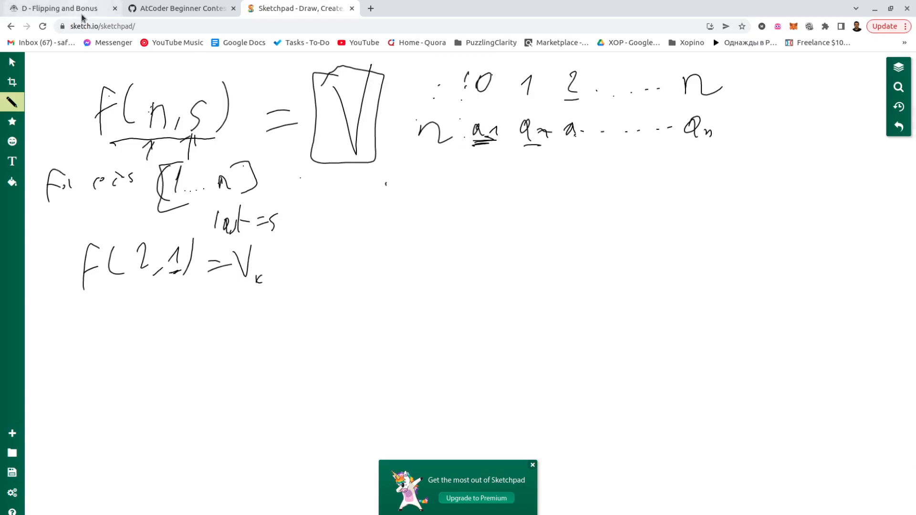
- After checking AtCoder's constraints, write n+1 below the rows with an arrow up to n
{"action": "left_click", "coordinate": [179, 8]}
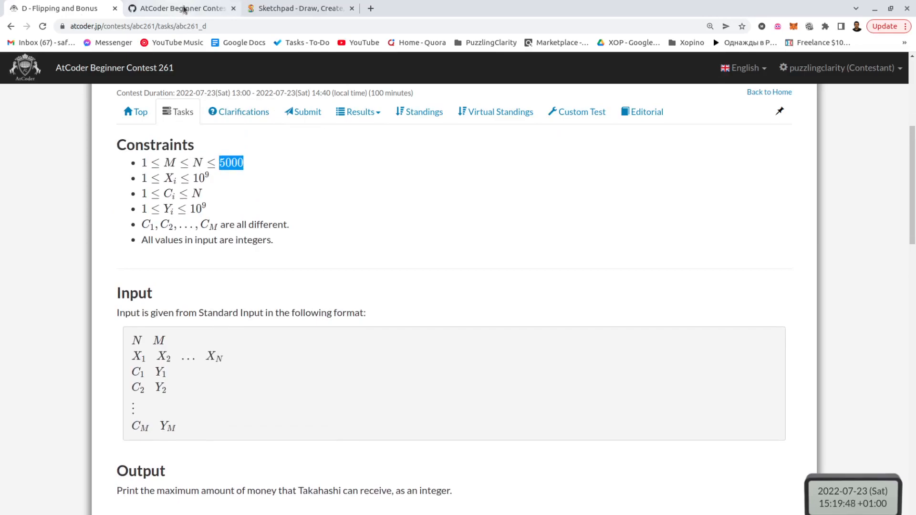
{"action": "left_click", "coordinate": [298, 7]}
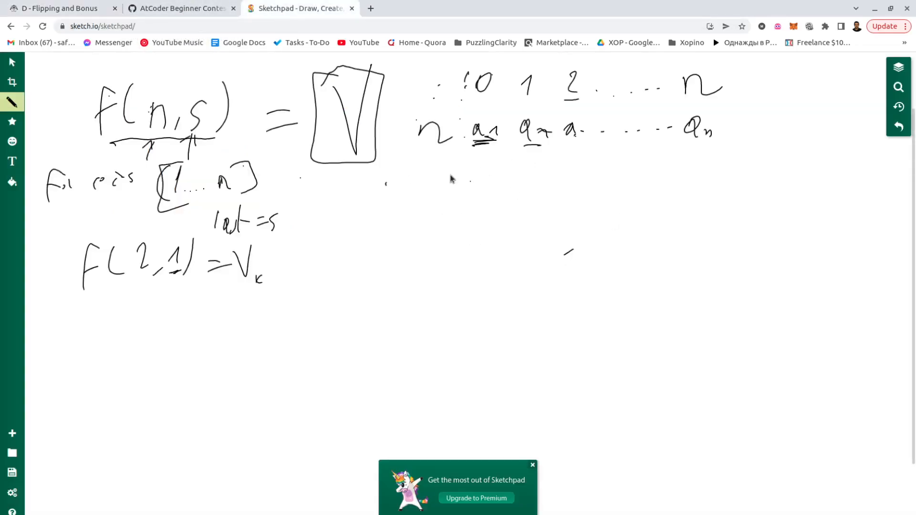
{"action": "left_click_drag", "start_coordinate": [351, 234], "coordinate": [397, 234]}
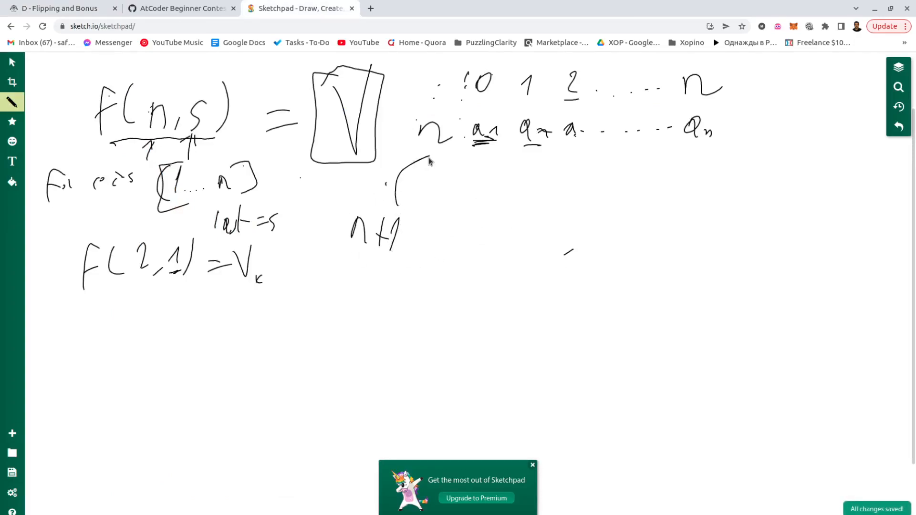
{"action": "left_click_drag", "start_coordinate": [400, 193], "coordinate": [429, 146]}
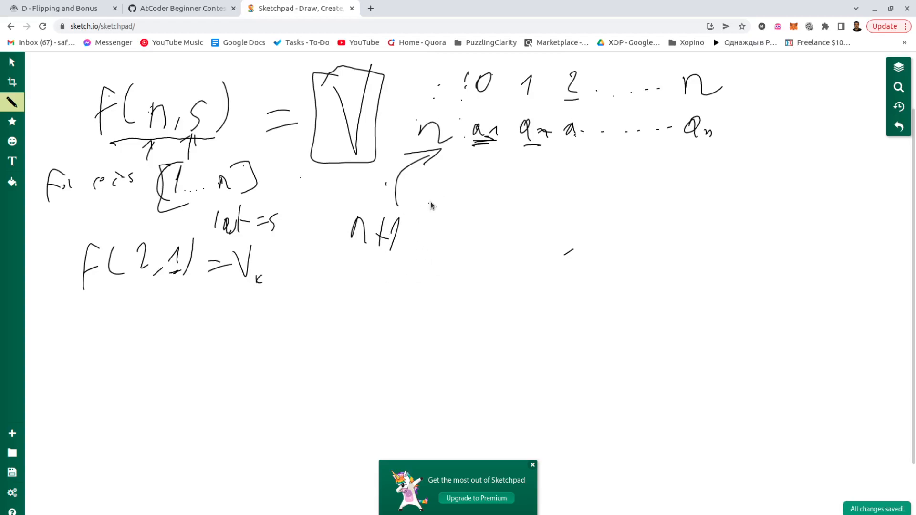
{"action": "mouse_move", "coordinate": [470, 176]}
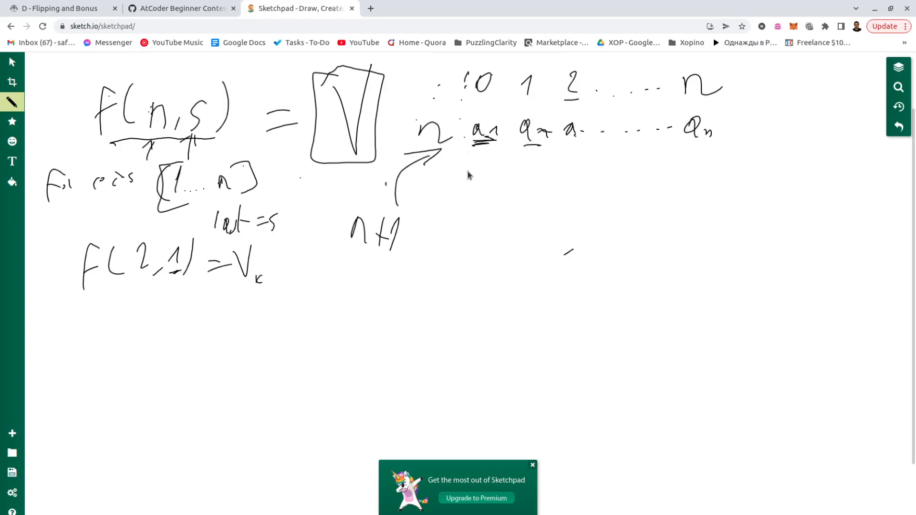
{"action": "mouse_move", "coordinate": [497, 196]}
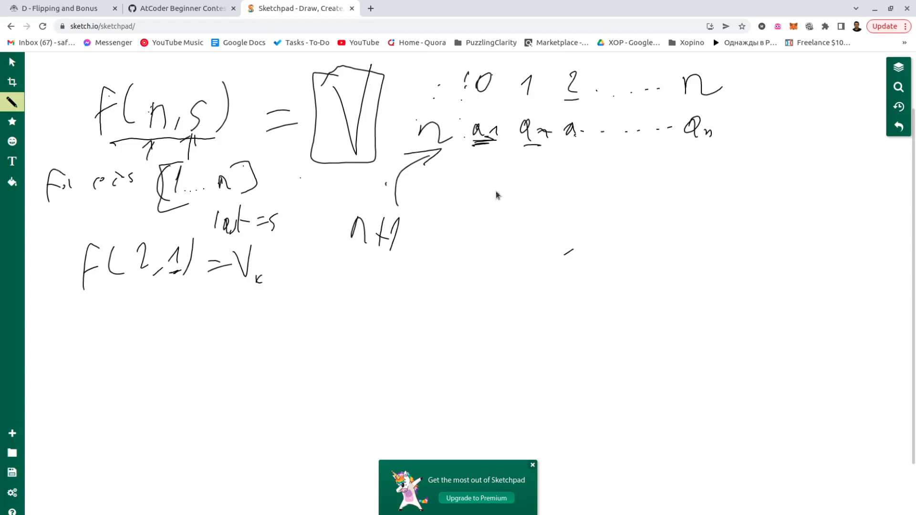
{"action": "mouse_move", "coordinate": [441, 175]}
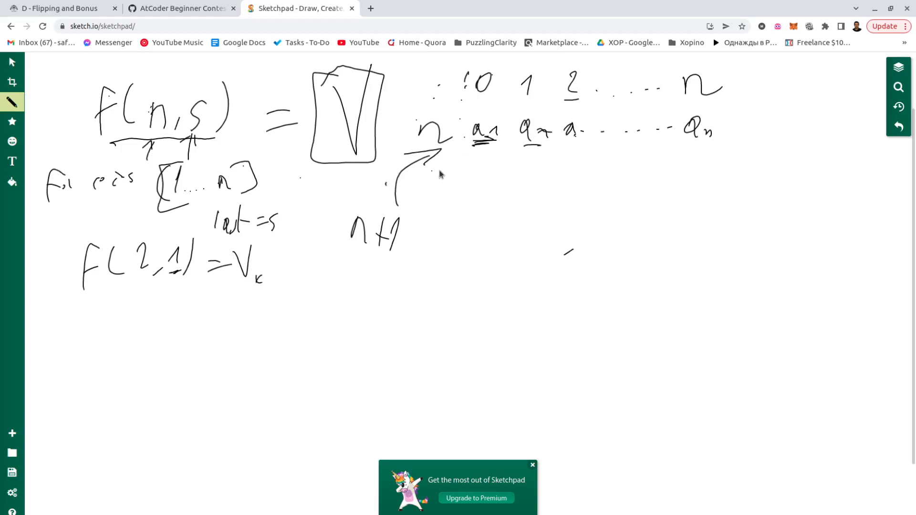
{"action": "mouse_move", "coordinate": [666, 141]}
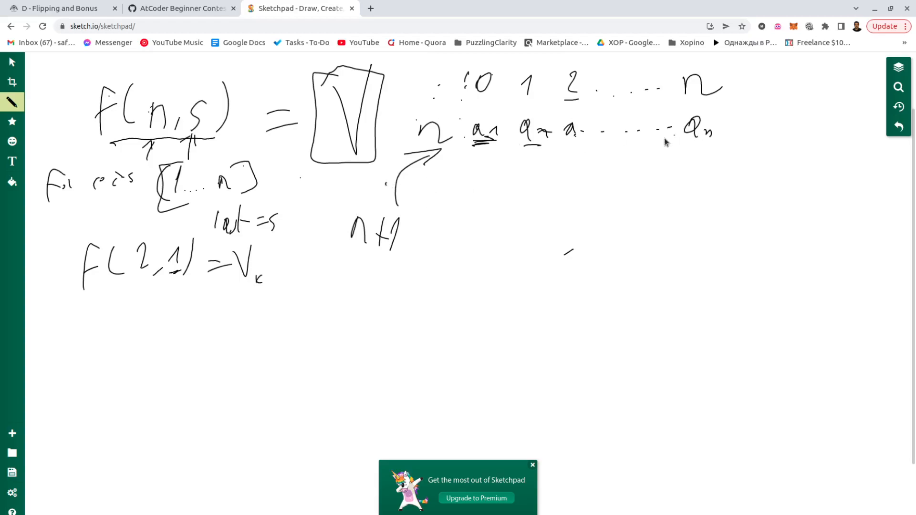
{"action": "mouse_move", "coordinate": [408, 250]}
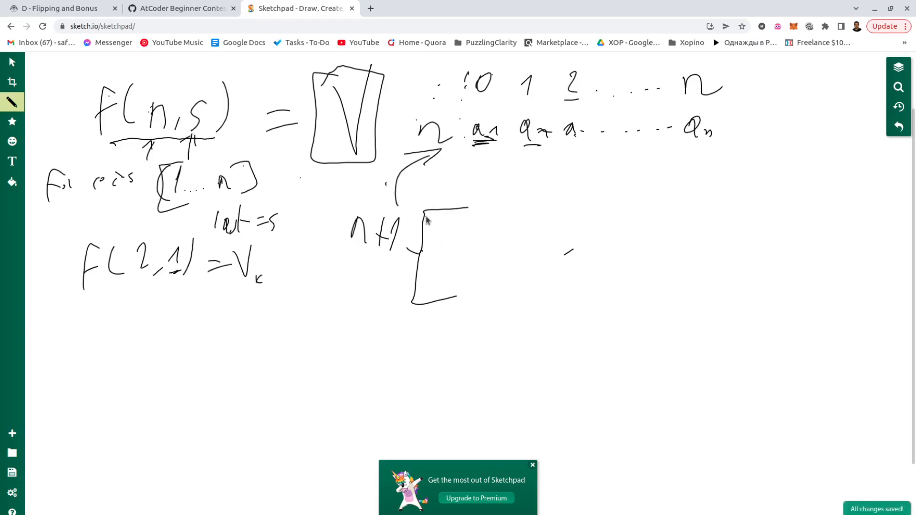
- Label the branching bracket with h above and t below
{"action": "left_click_drag", "start_coordinate": [435, 193], "coordinate": [444, 202]}
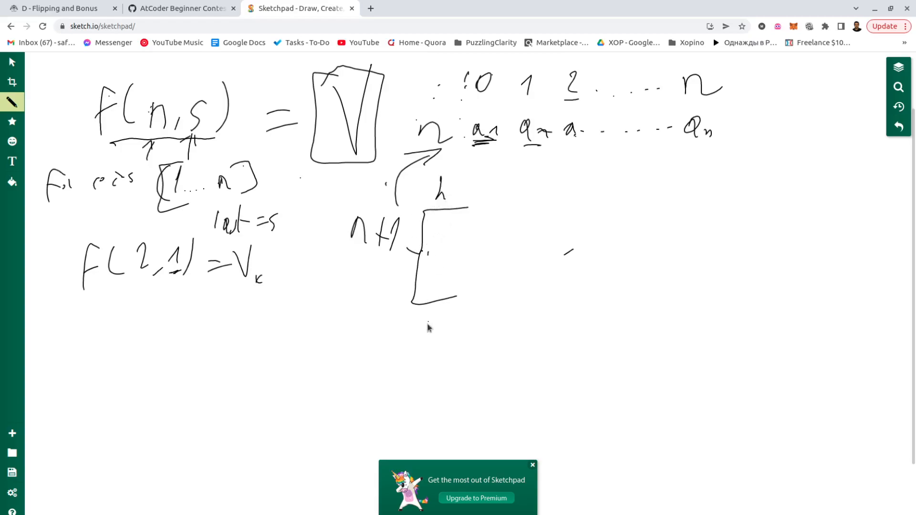
{"action": "left_click_drag", "start_coordinate": [421, 324], "coordinate": [435, 351]}
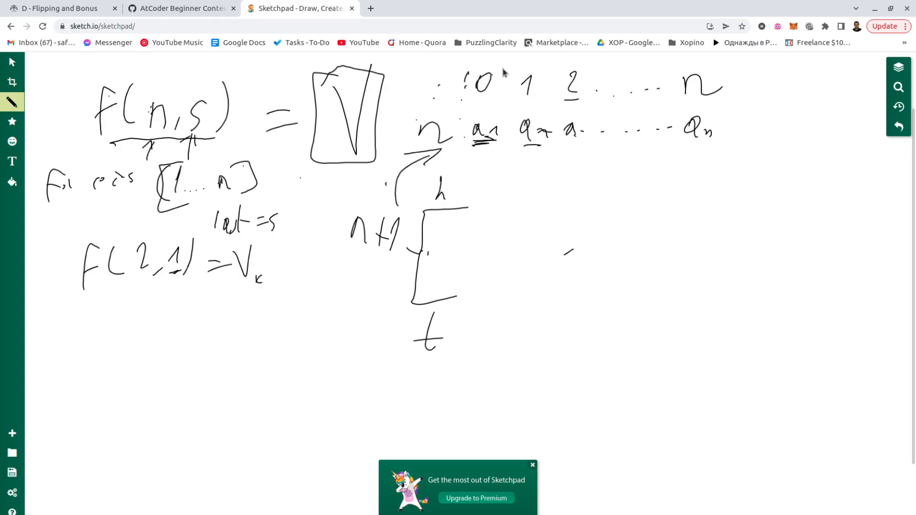
{"action": "mouse_move", "coordinate": [468, 275]}
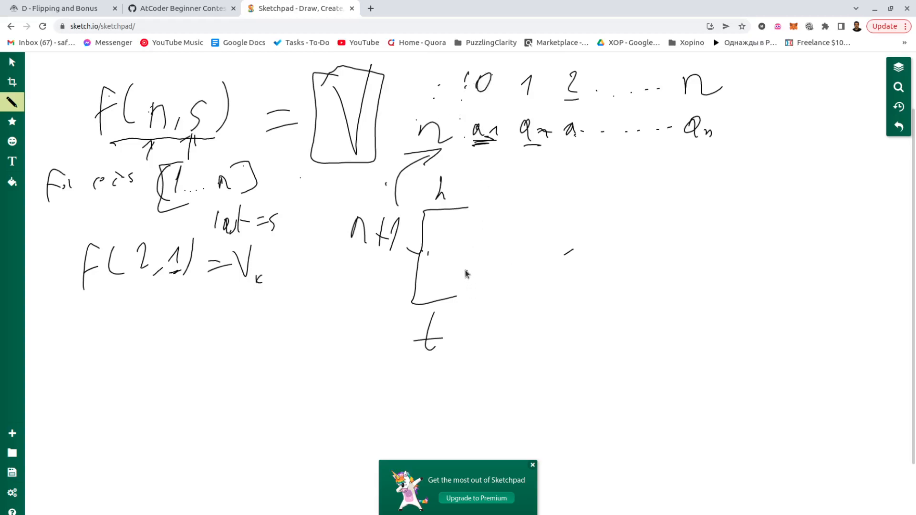
- Write the tails transition f(n+1, 0) = max(f(n, …)) beside the bracket
{"action": "left_click_drag", "start_coordinate": [449, 287], "coordinate": [531, 287]}
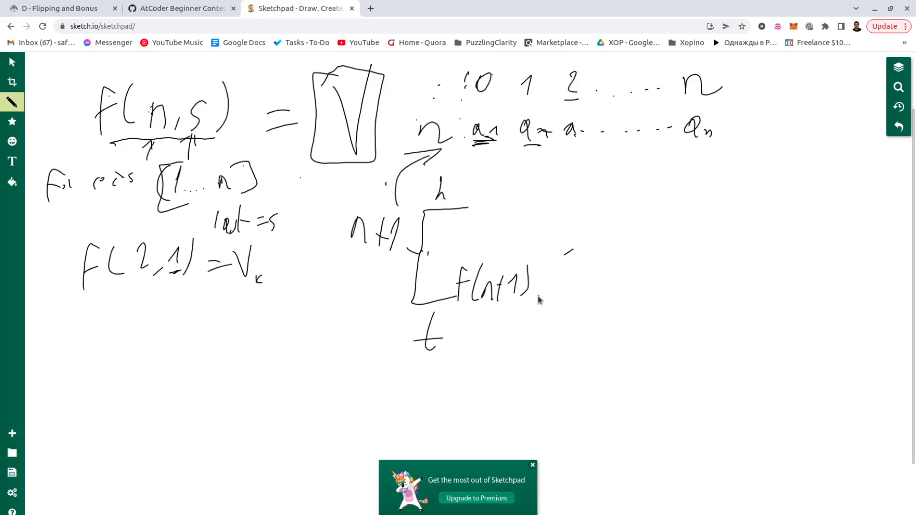
{"action": "left_click_drag", "start_coordinate": [532, 286], "coordinate": [556, 287]}
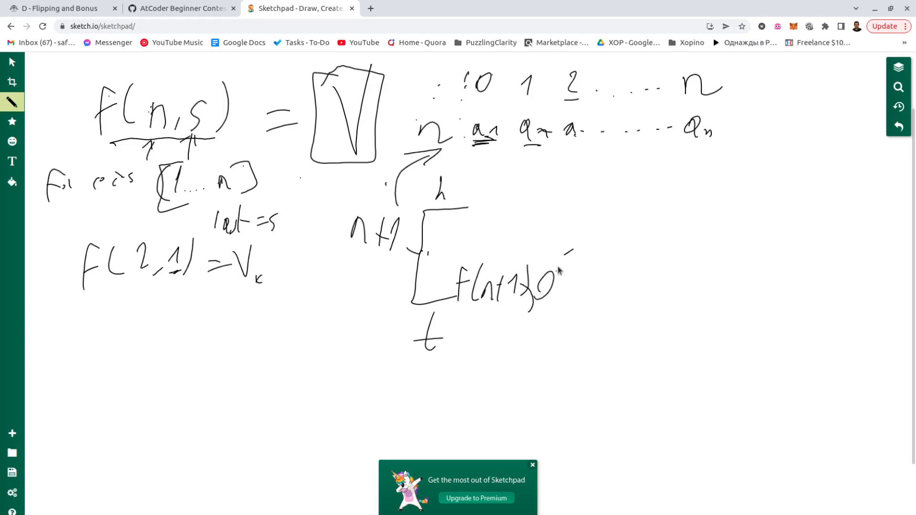
{"action": "left_click_drag", "start_coordinate": [570, 266], "coordinate": [587, 295]}
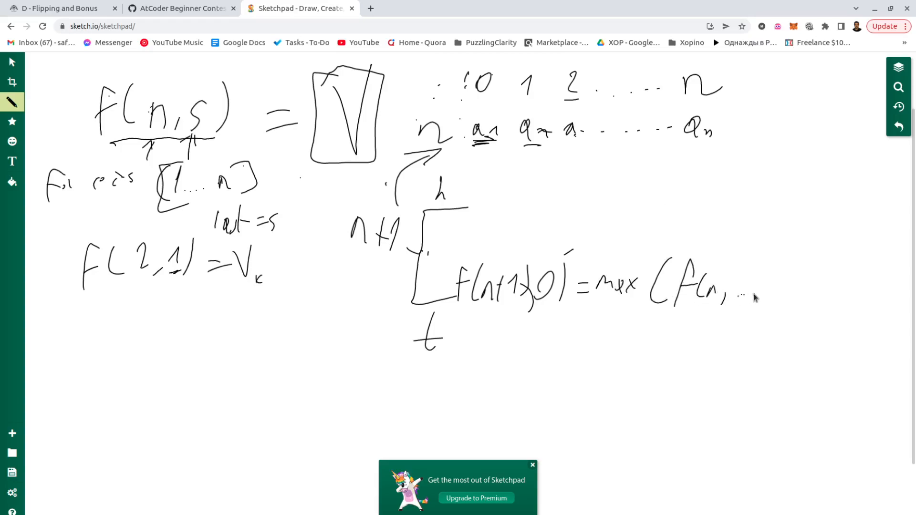
{"action": "left_click_drag", "start_coordinate": [748, 292], "coordinate": [795, 281]}
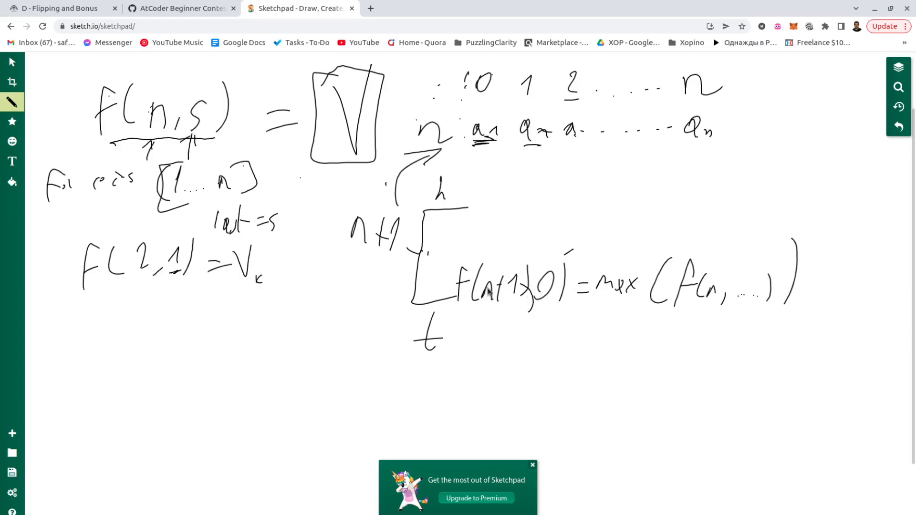
{"action": "mouse_move", "coordinate": [549, 298]}
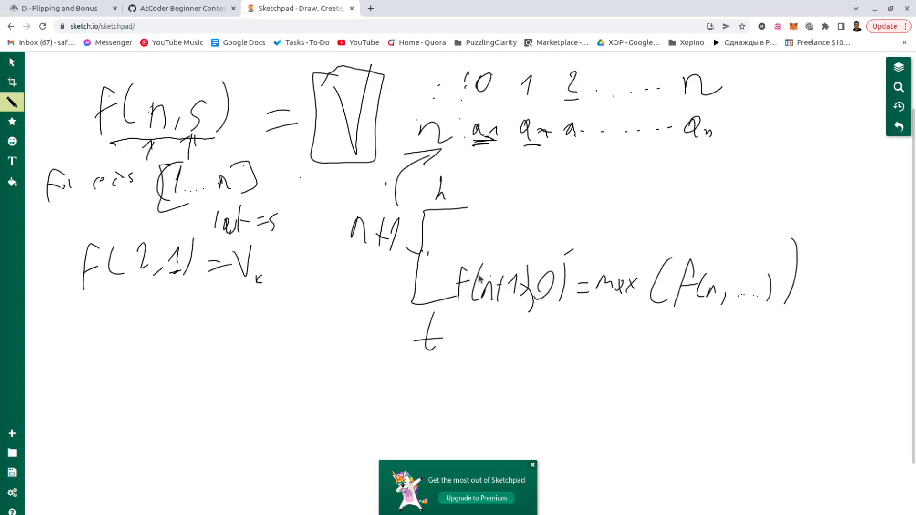
- Underline f(n+1, 0) and start an 'i – streak' note above the heads line
{"action": "left_click_drag", "start_coordinate": [447, 309], "coordinate": [558, 307]}
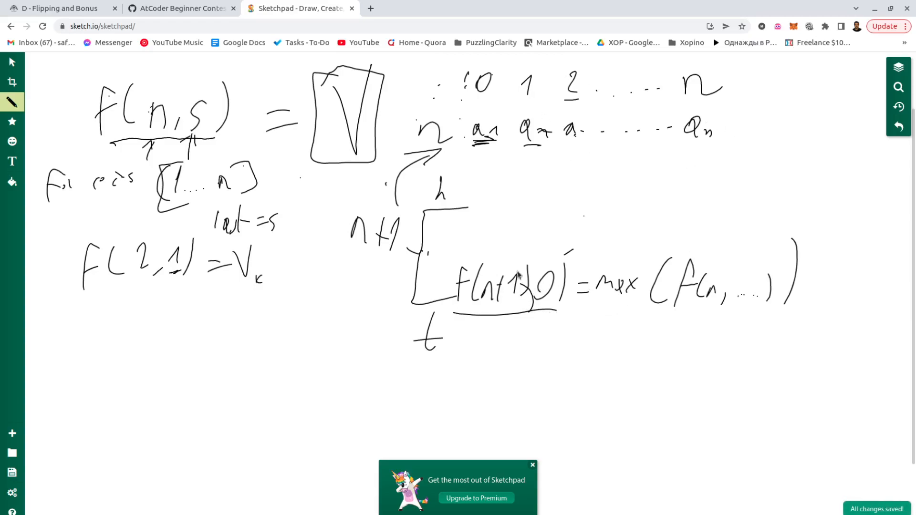
{"action": "mouse_move", "coordinate": [455, 225]}
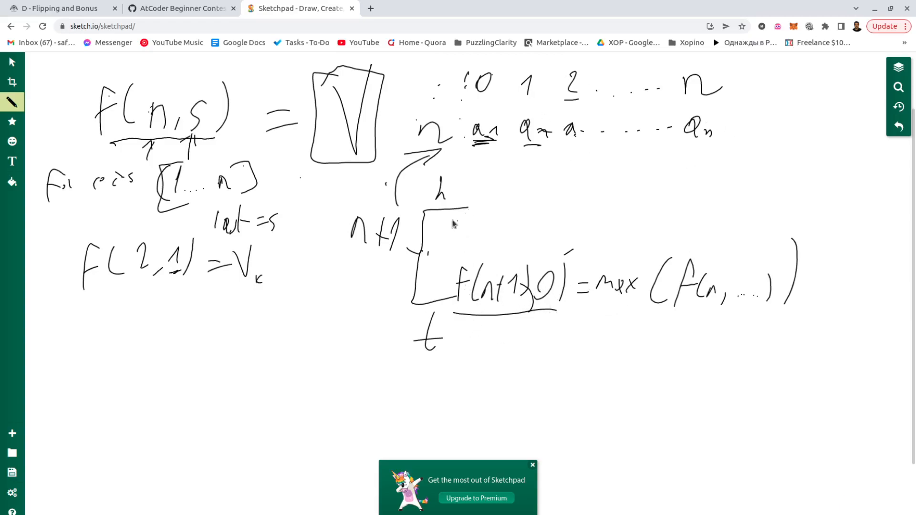
{"action": "mouse_move", "coordinate": [499, 181]}
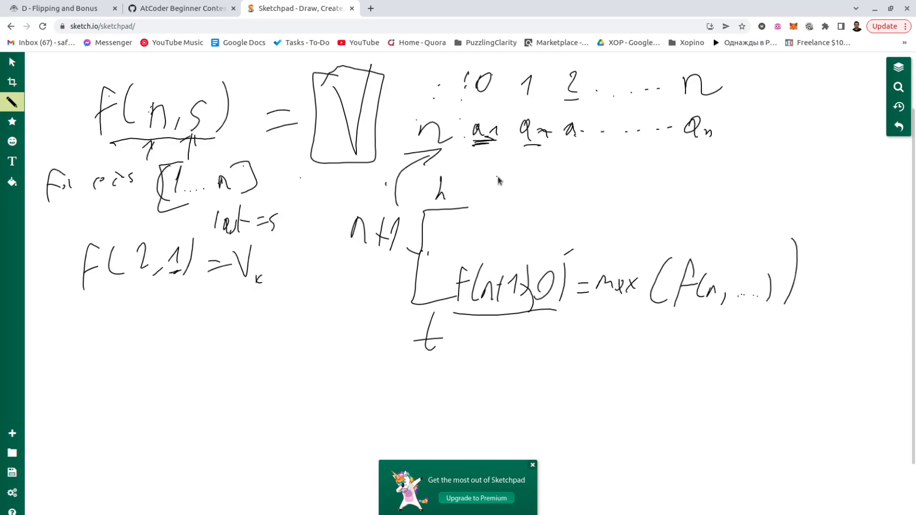
{"action": "mouse_move", "coordinate": [515, 178]}
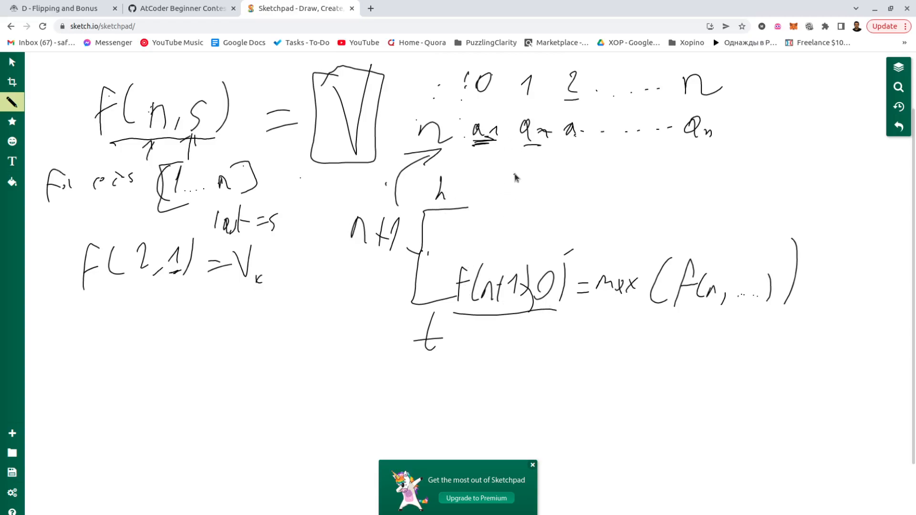
{"action": "left_click_drag", "start_coordinate": [511, 176], "coordinate": [576, 176]}
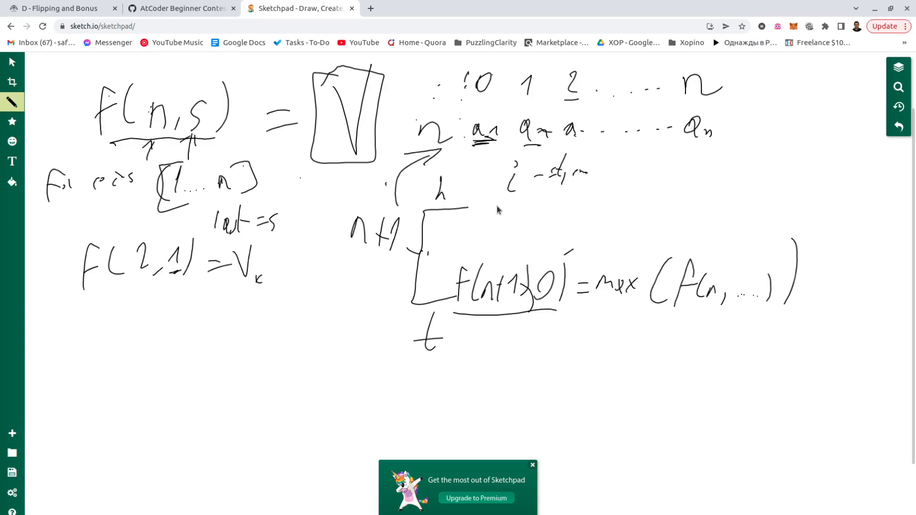
- Write the heads left side f(n+1, i+1) = above the tails case
{"action": "left_click_drag", "start_coordinate": [479, 210], "coordinate": [531, 234]}
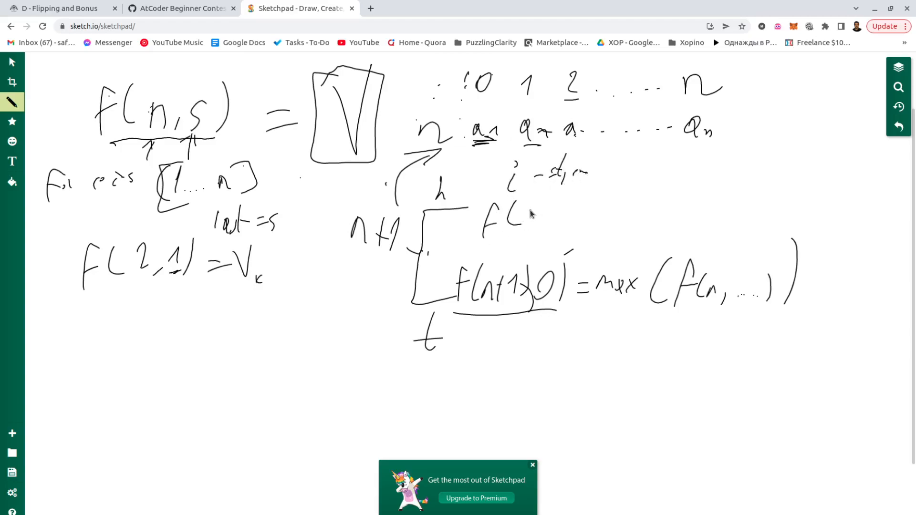
{"action": "left_click_drag", "start_coordinate": [526, 213], "coordinate": [575, 220]}
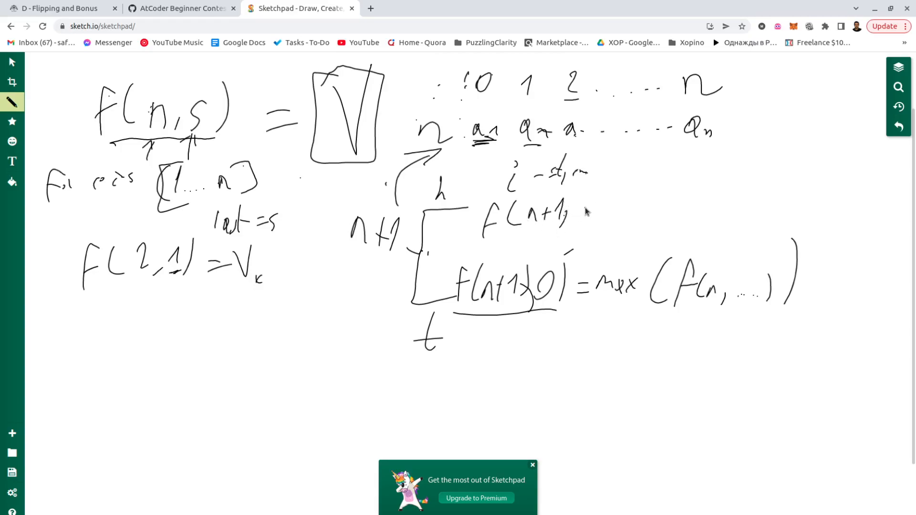
{"action": "left_click_drag", "start_coordinate": [576, 212], "coordinate": [625, 219]}
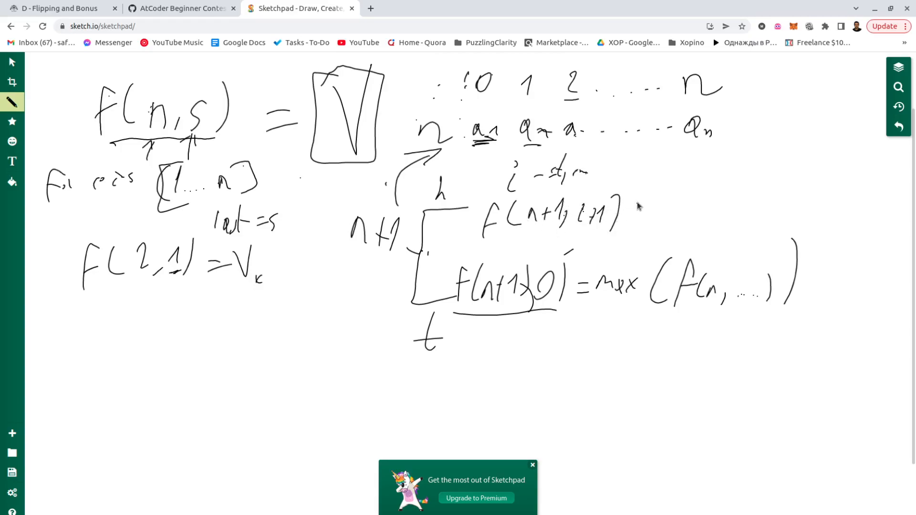
{"action": "left_click_drag", "start_coordinate": [628, 213], "coordinate": [646, 213]}
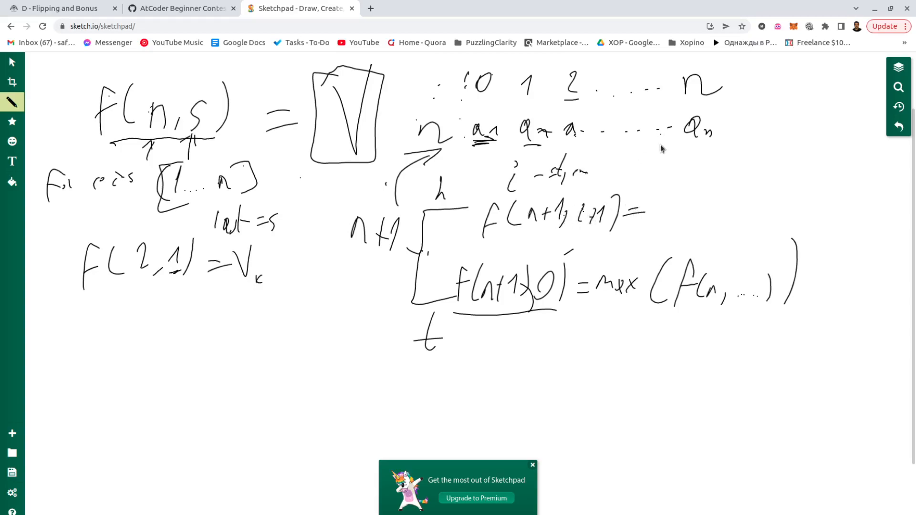
- Complete the right side f(n, i) + streak(i+1) + X_{n+1} and circle it
{"action": "left_click_drag", "start_coordinate": [654, 211], "coordinate": [689, 219]}
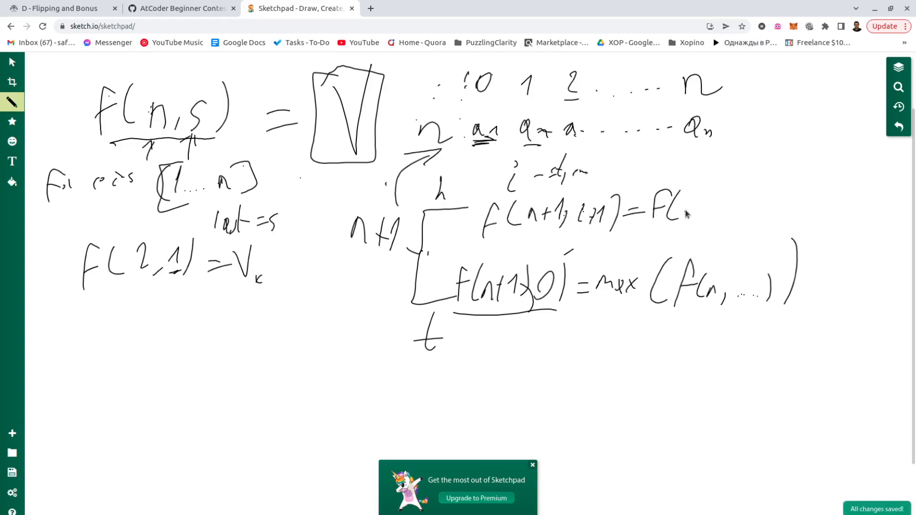
{"action": "left_click_drag", "start_coordinate": [690, 213], "coordinate": [730, 220]}
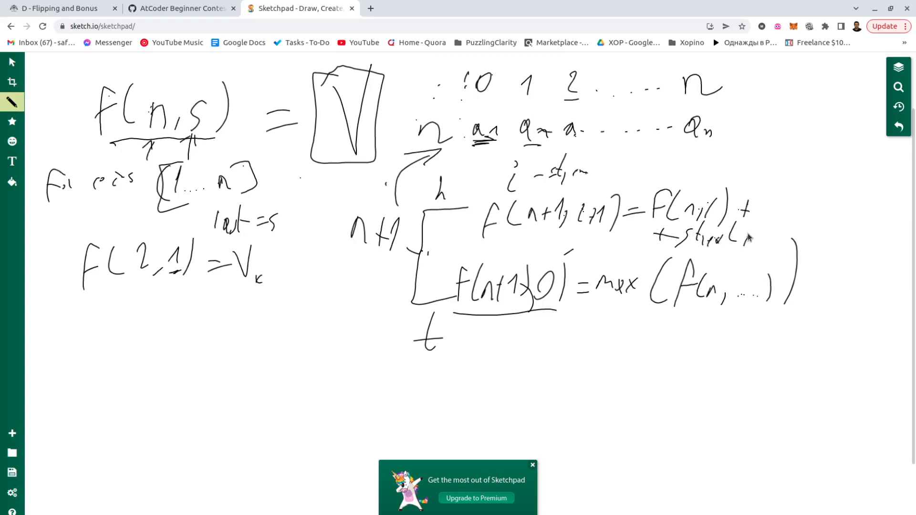
{"action": "left_click_drag", "start_coordinate": [754, 234], "coordinate": [795, 240]}
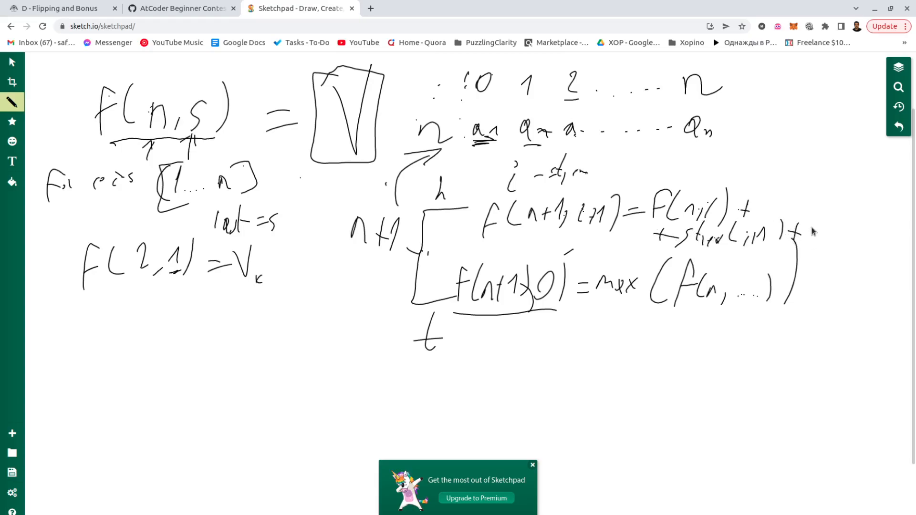
{"action": "left_click_drag", "start_coordinate": [824, 202], "coordinate": [853, 240]}
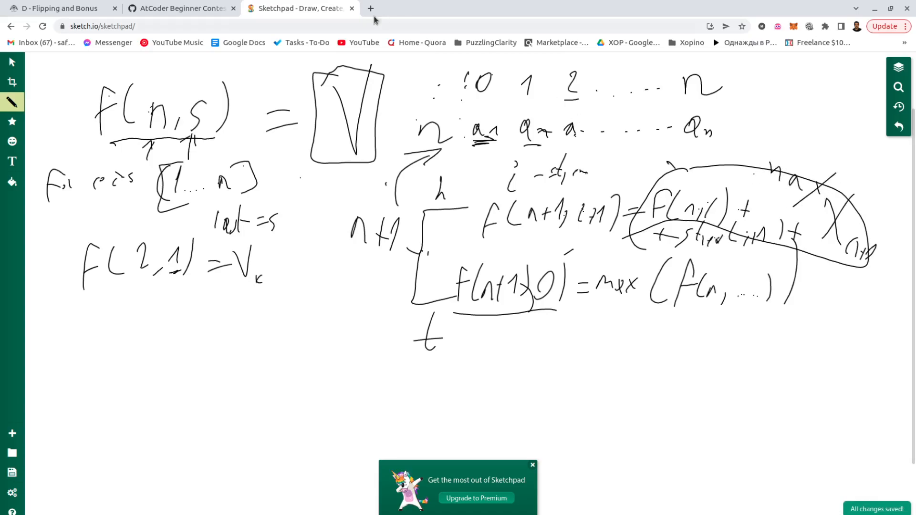
- Switch to the GitHub commit and scroll D.cpp down to the tails/heads dp loops and final max
{"action": "left_click", "coordinate": [181, 9]}
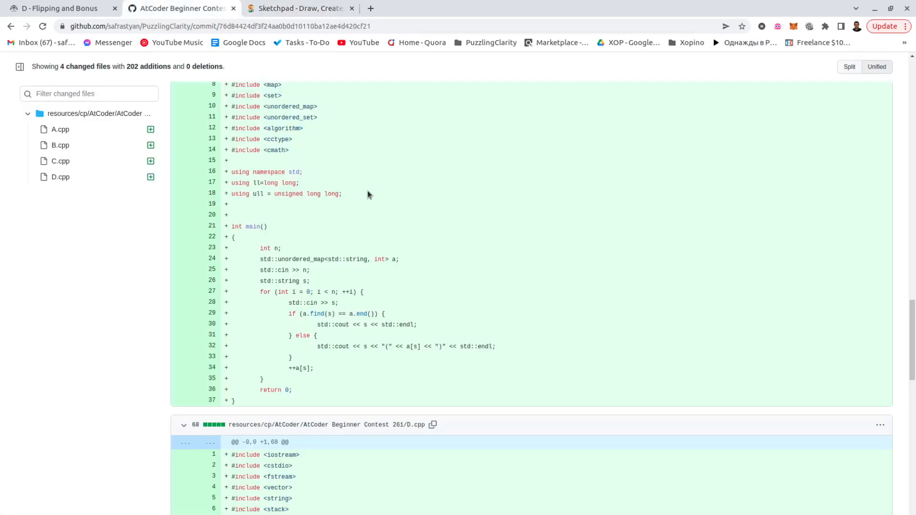
{"action": "scroll", "scroll_direction": "down", "scroll_amount": 3}
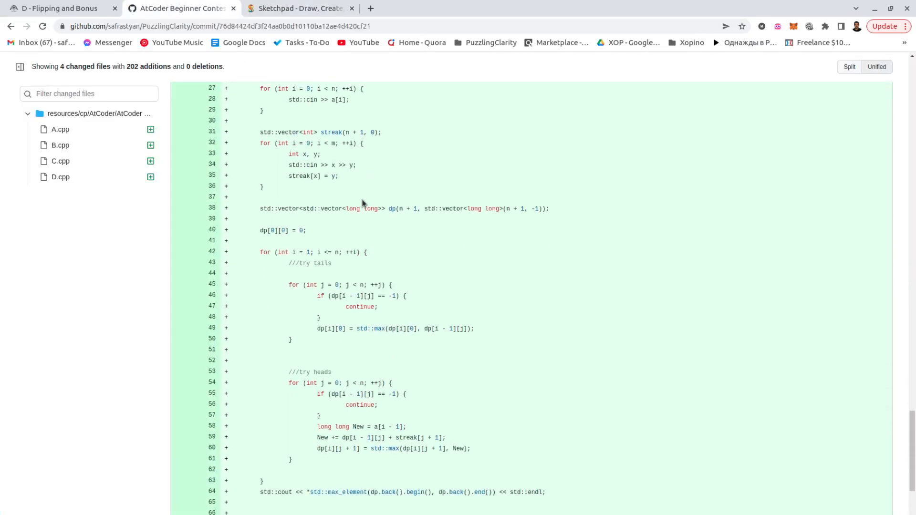
{"action": "scroll", "scroll_direction": "up", "scroll_amount": 3}
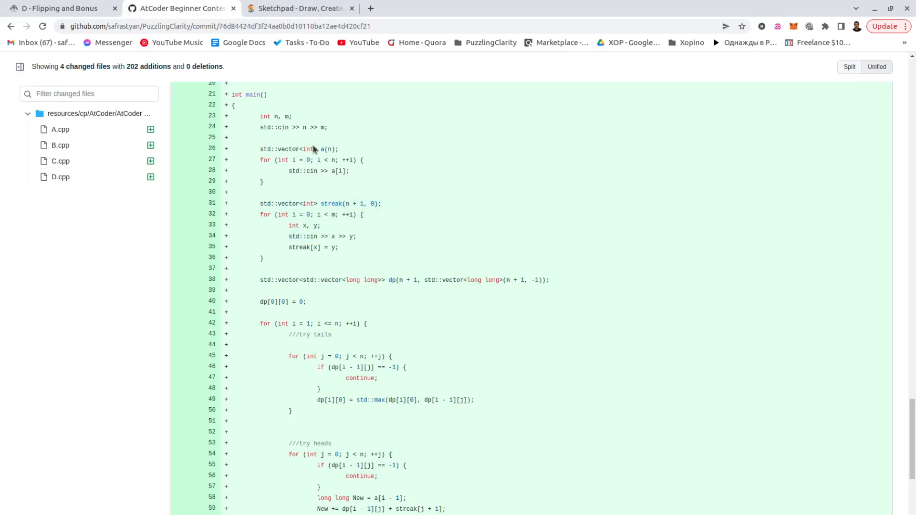
{"action": "mouse_move", "coordinate": [335, 227]}
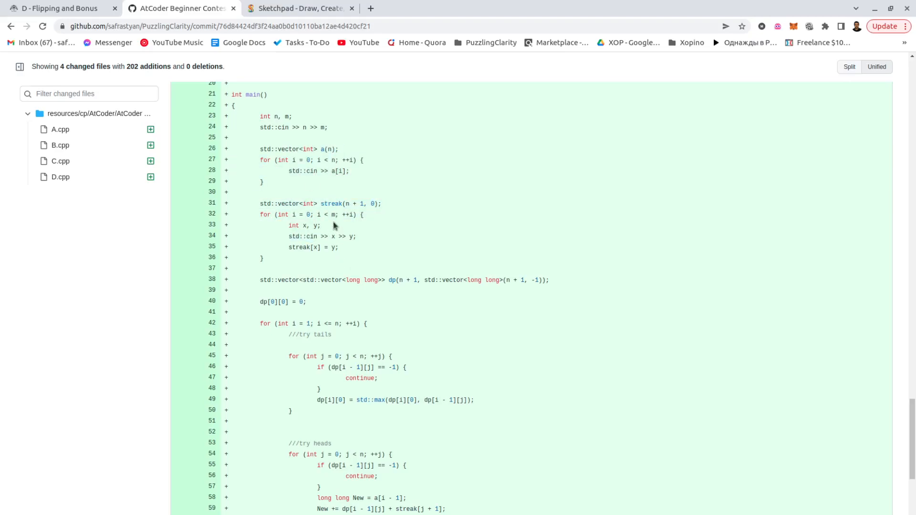
{"action": "scroll", "scroll_direction": "down", "scroll_amount": 3}
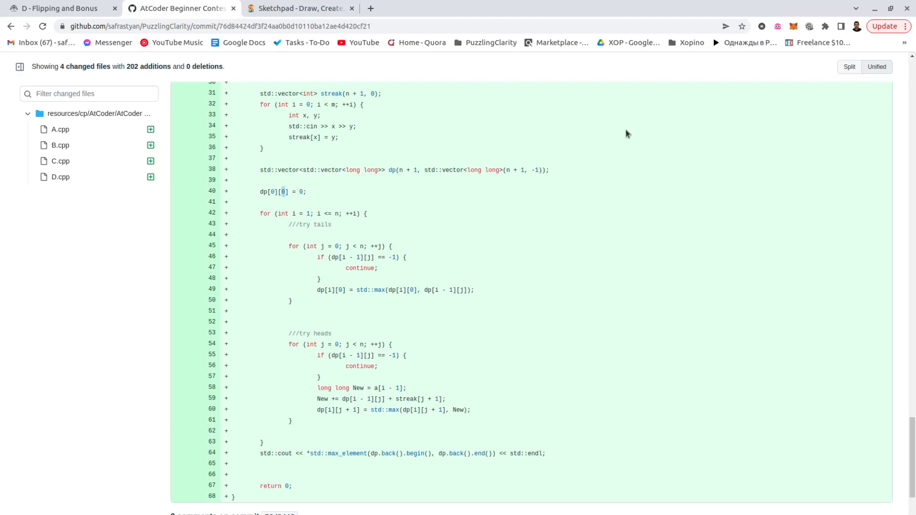
{"action": "mouse_move", "coordinate": [292, 157]}
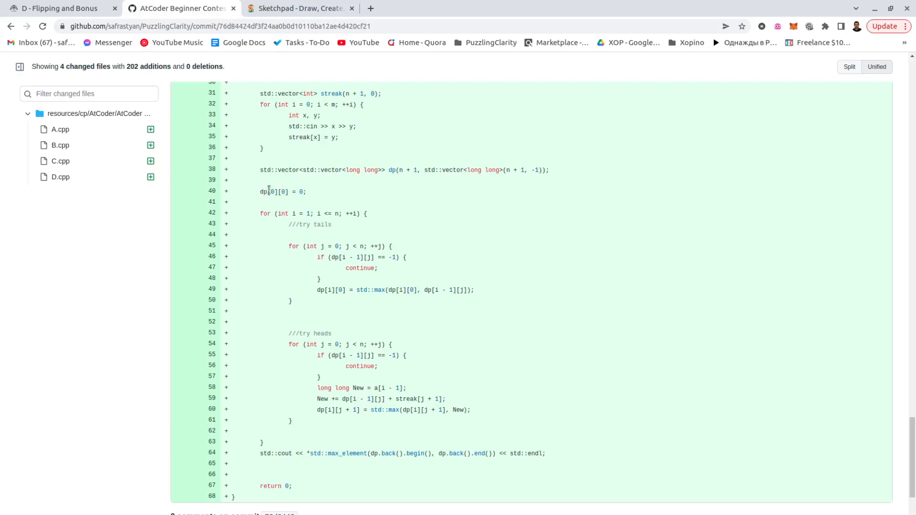
{"action": "mouse_move", "coordinate": [301, 215]}
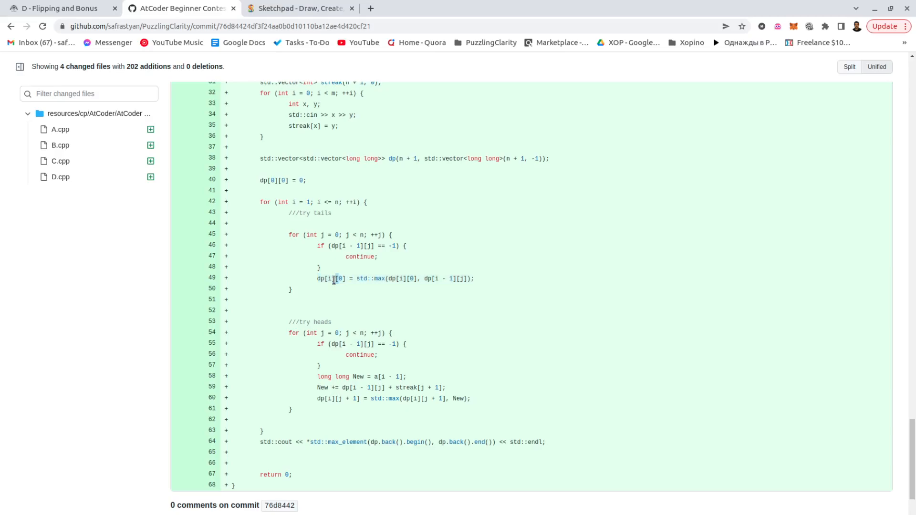
{"action": "double_click", "coordinate": [336, 279]}
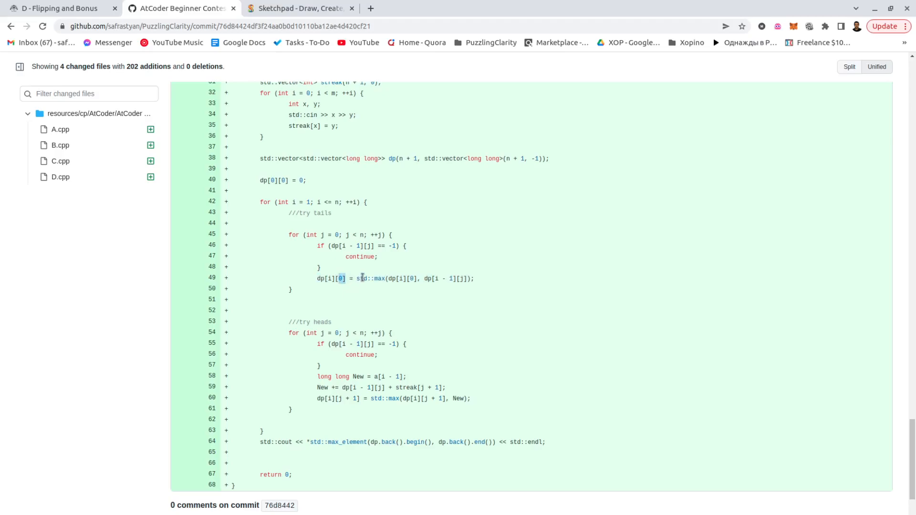
{"action": "left_click_drag", "start_coordinate": [340, 277], "coordinate": [475, 278]}
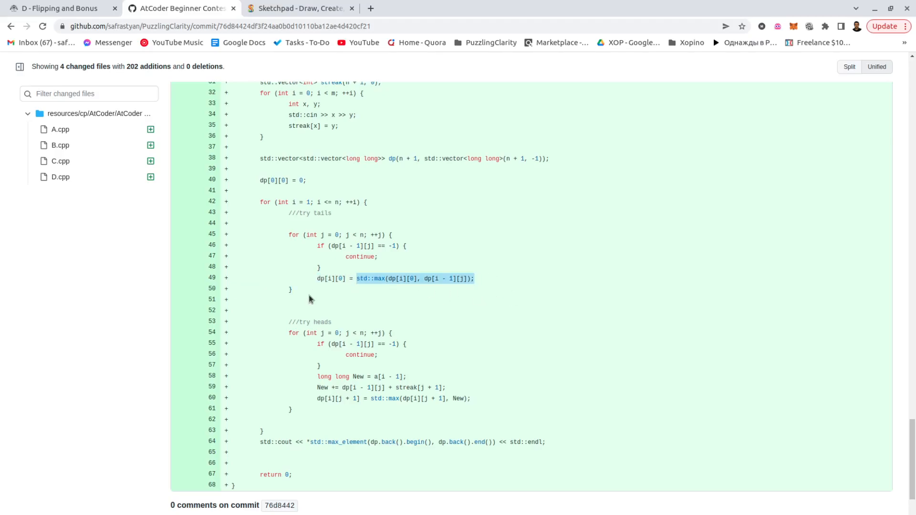
{"action": "scroll", "scroll_direction": "down", "scroll_amount": 3}
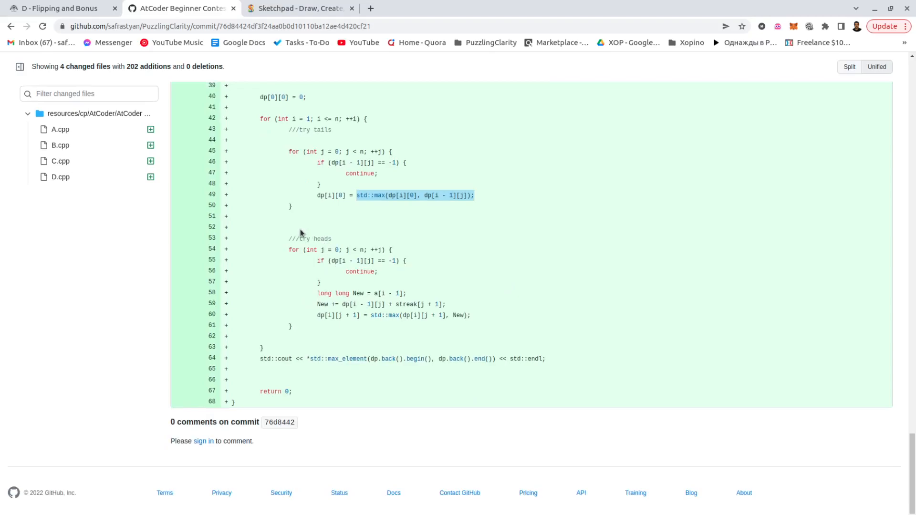
{"action": "mouse_move", "coordinate": [332, 282]}
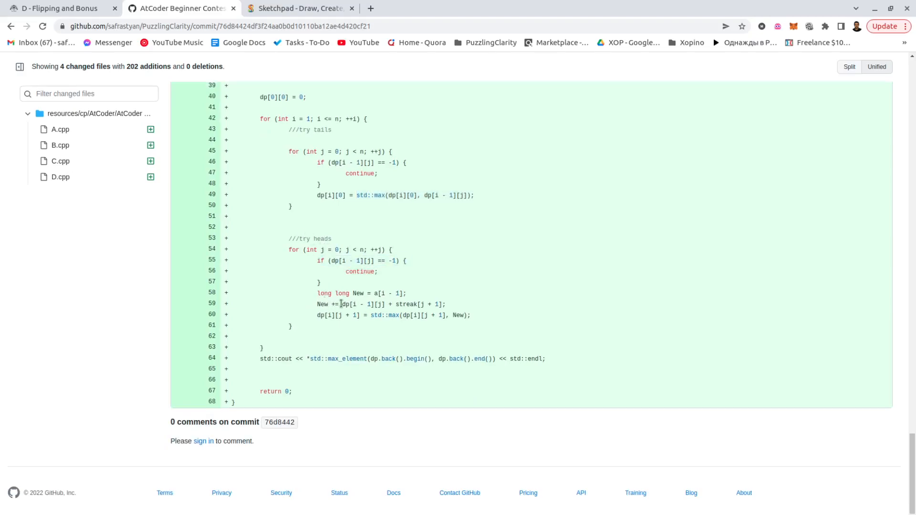
{"action": "mouse_move", "coordinate": [375, 293]}
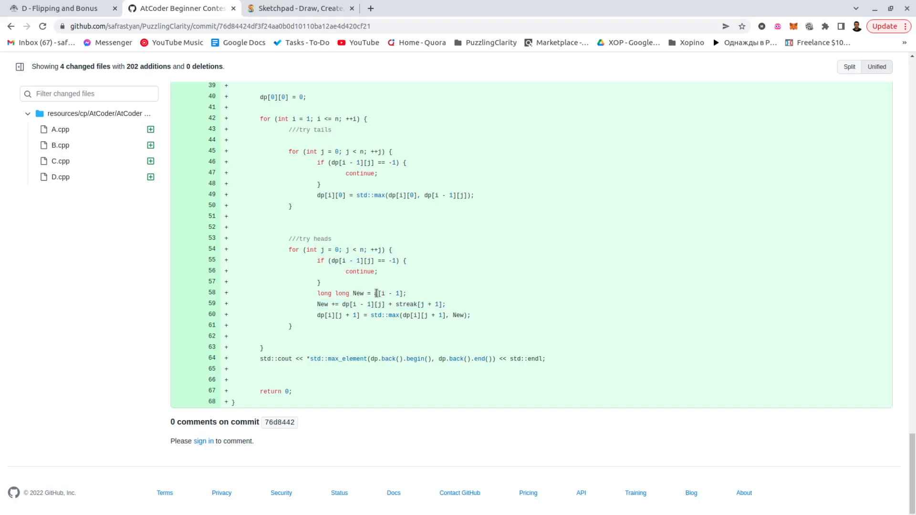
{"action": "double_click", "coordinate": [405, 305]}
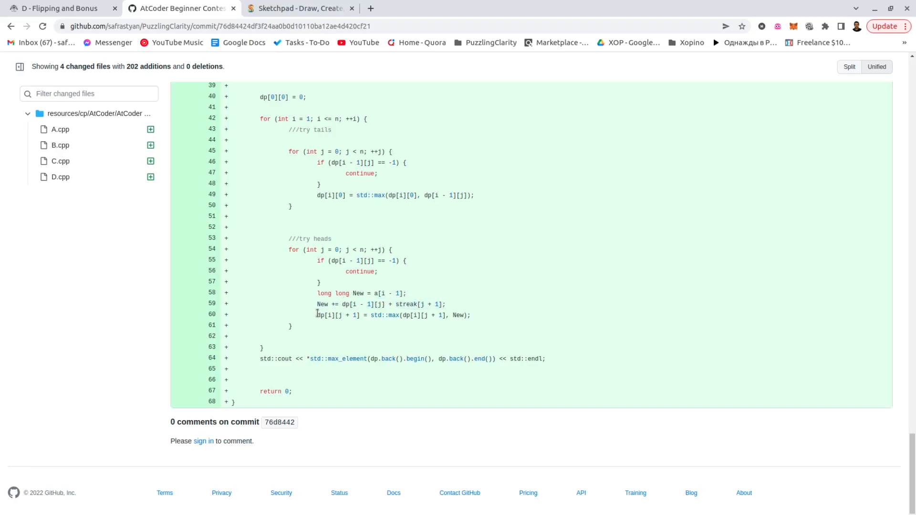
{"action": "double_click", "coordinate": [330, 359]}
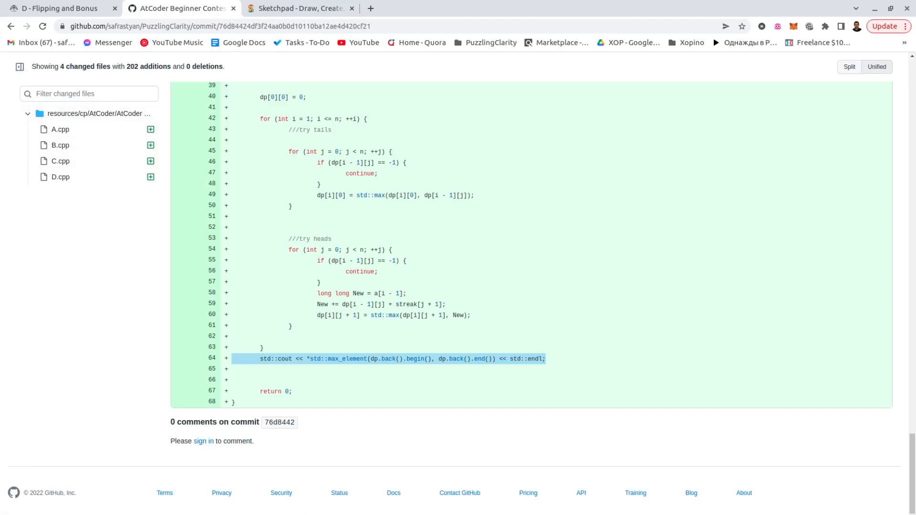
{"action": "mouse_move", "coordinate": [389, 181]}
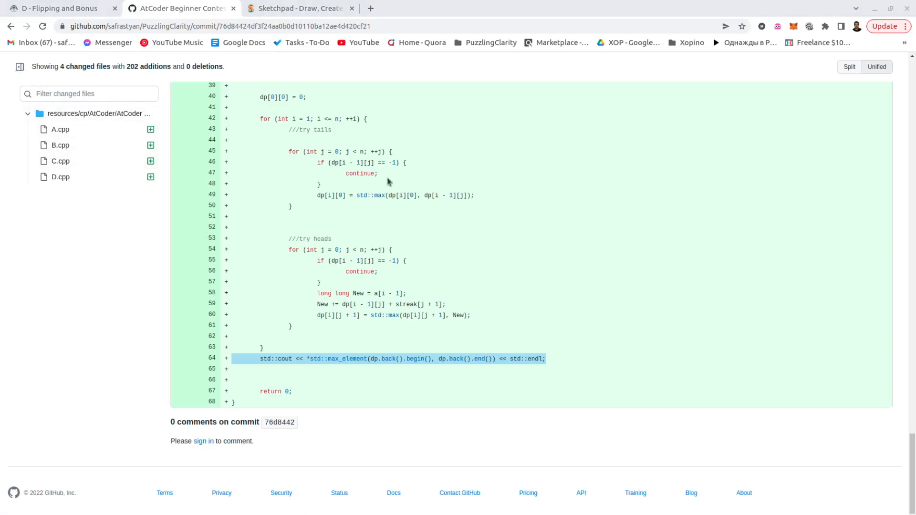